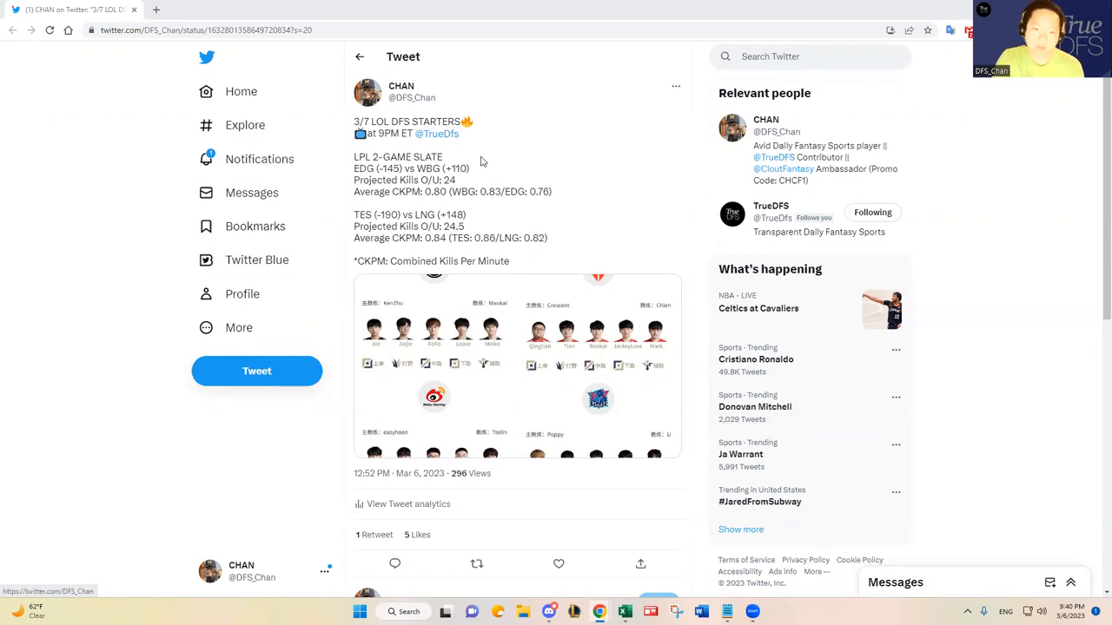
mouse_move(546, 158)
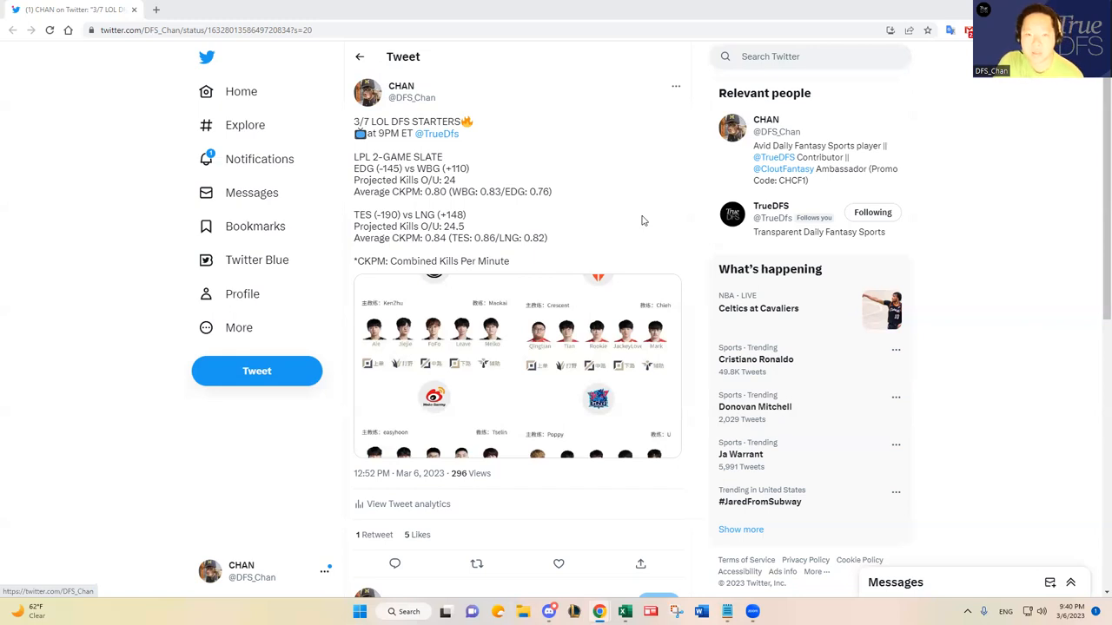
mouse_move(691, 226)
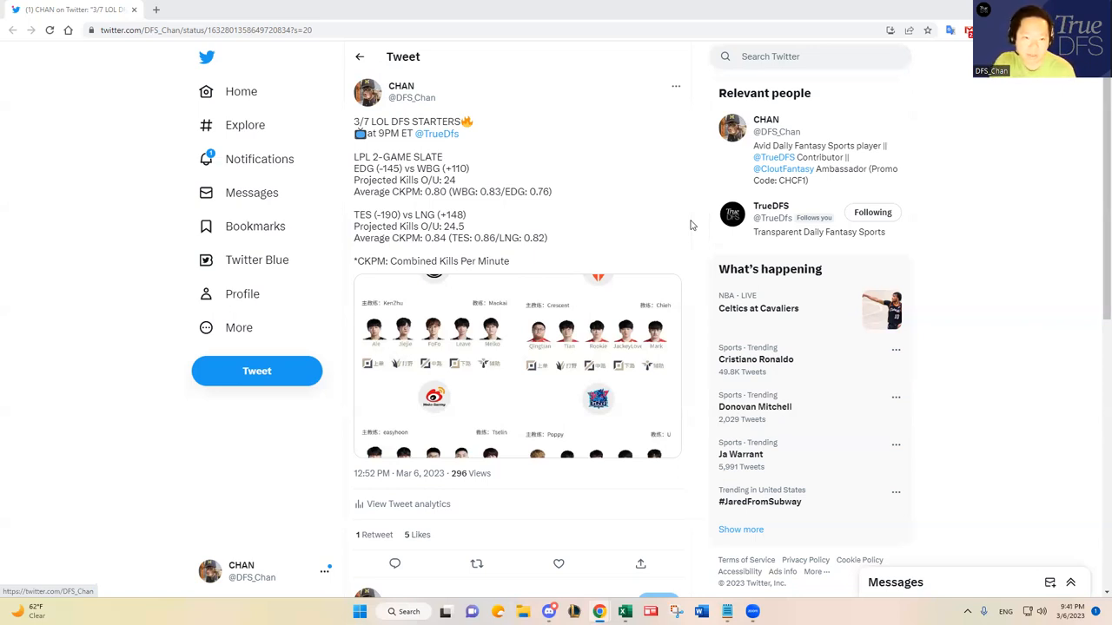
mouse_move(698, 213)
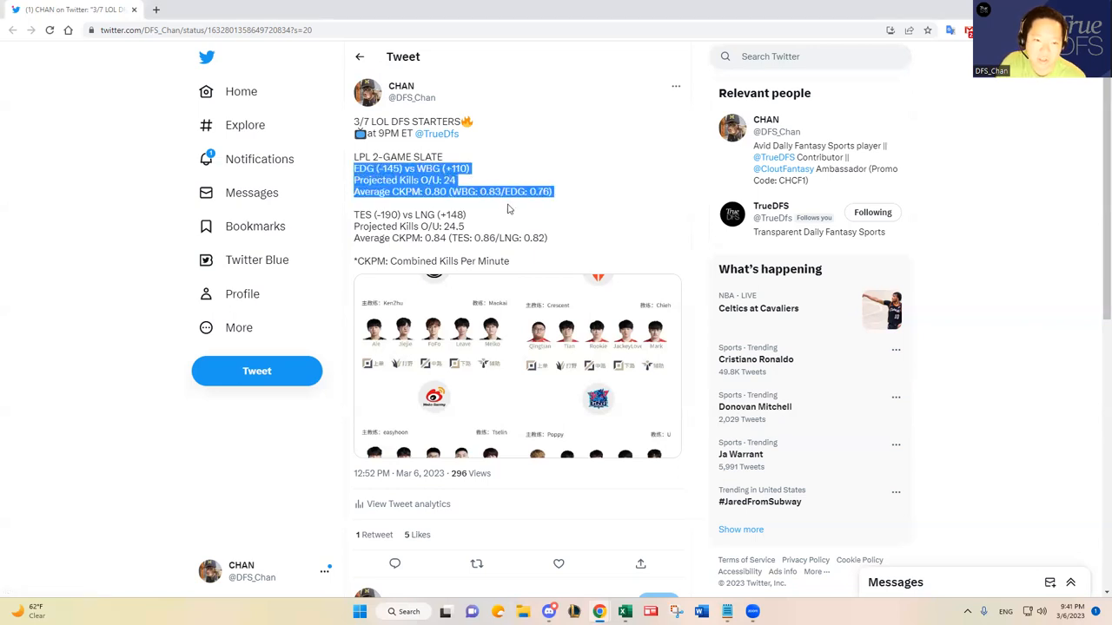
- Highlight the EDG vs WBG and TES vs LNG stat blocks in the tweet, then clear the highlight
left_click_drag(508, 208, 547, 240)
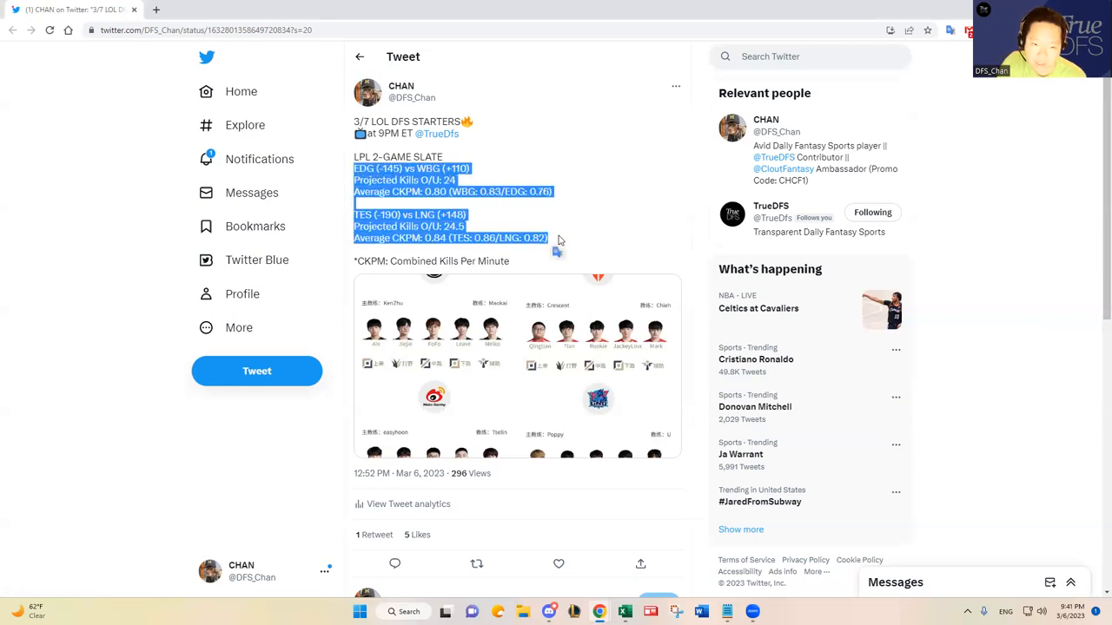
left_click(580, 233)
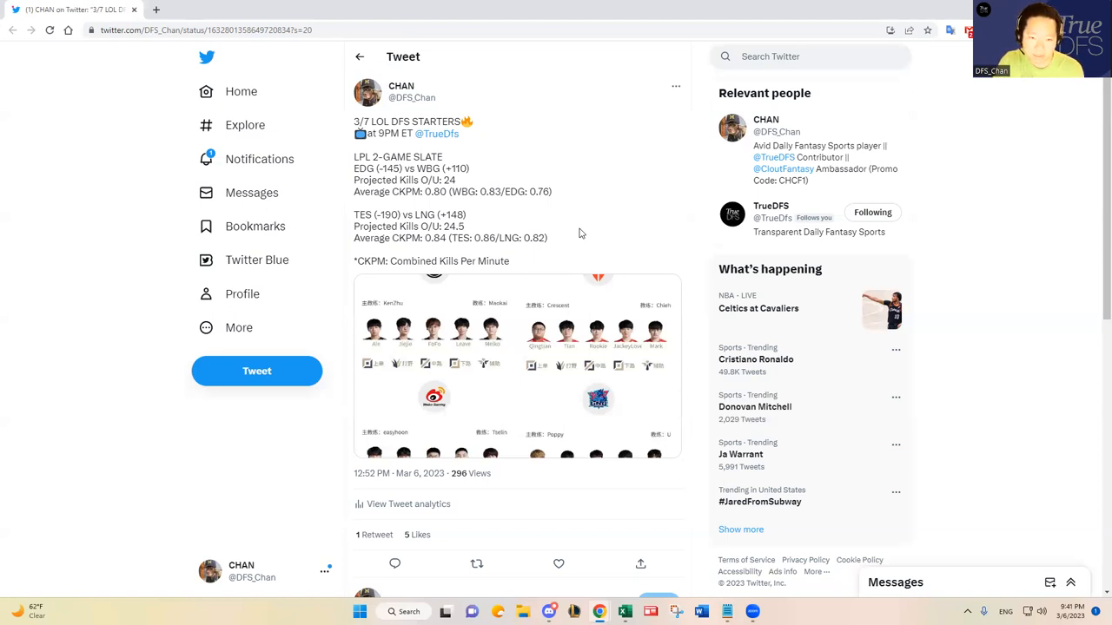
mouse_move(610, 233)
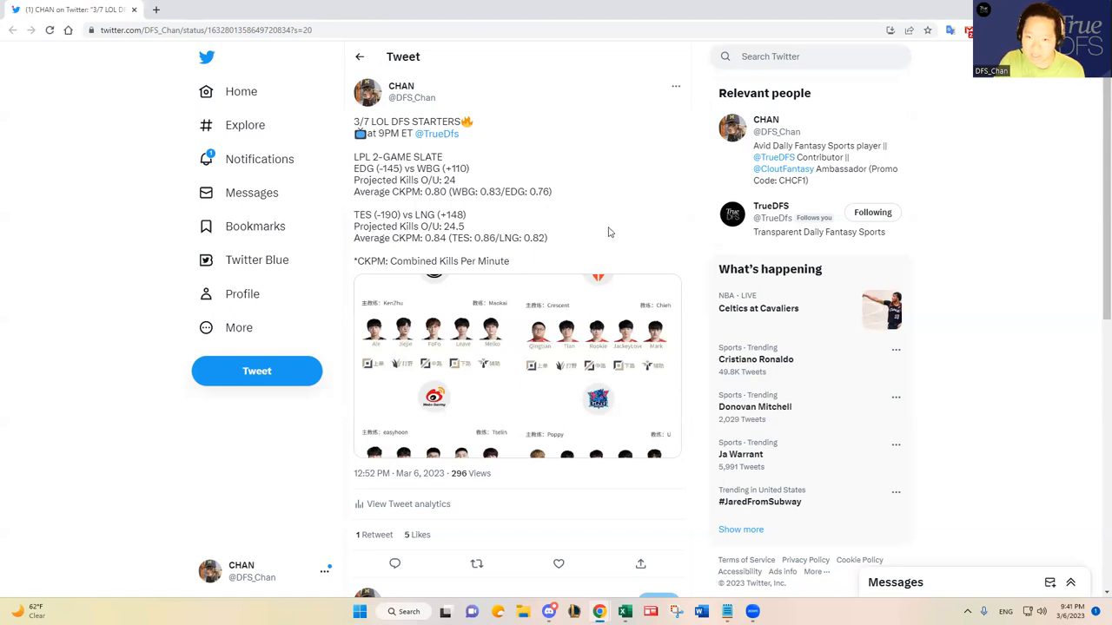
mouse_move(698, 203)
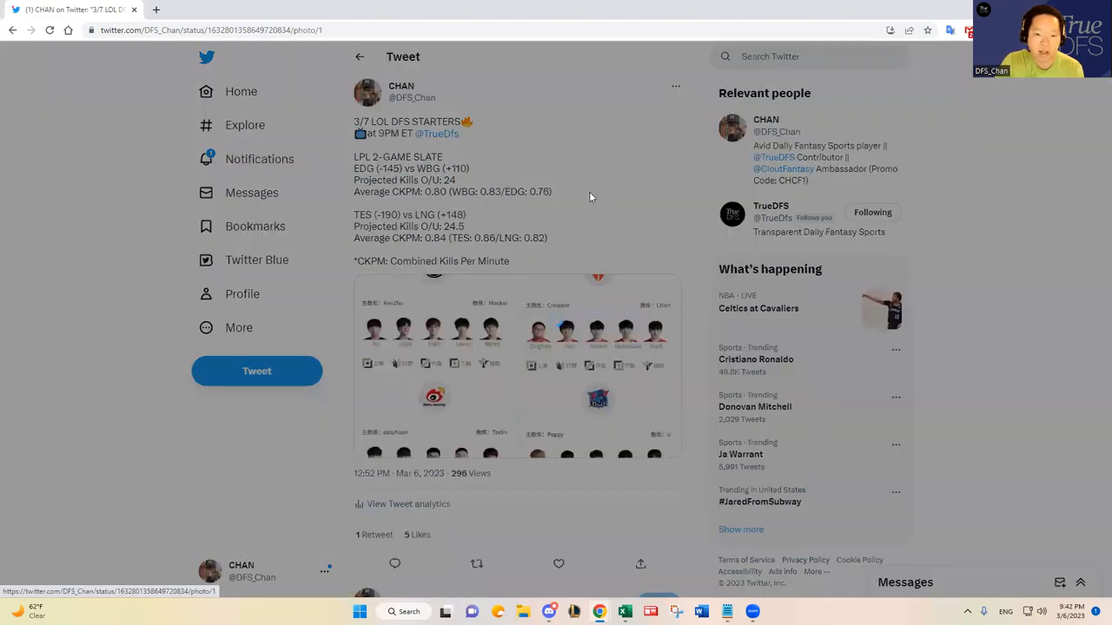
left_click(518, 365)
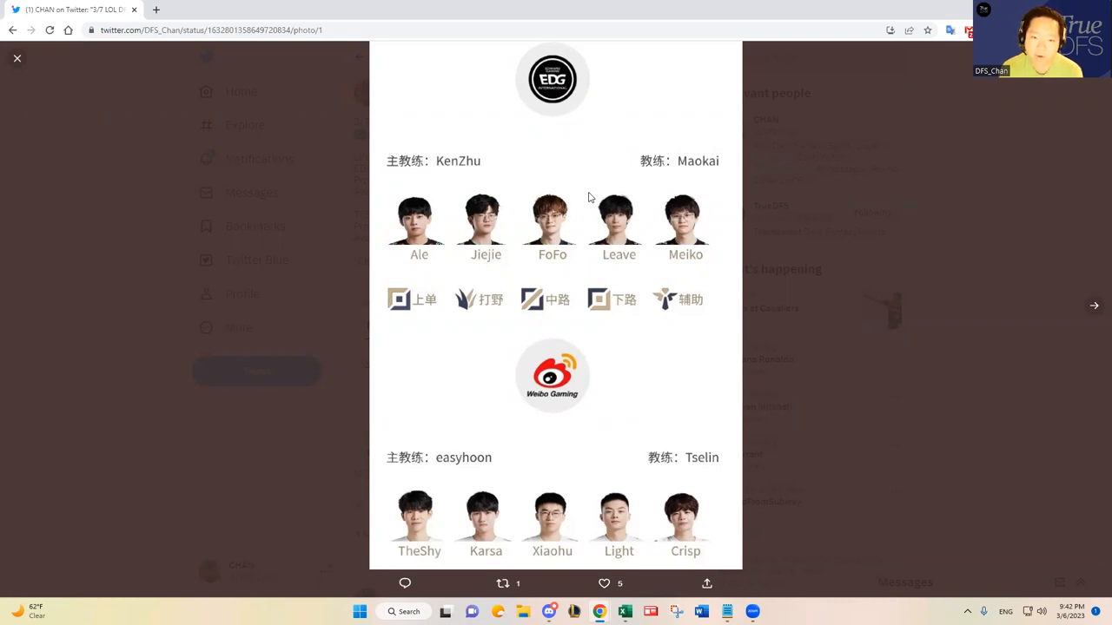
mouse_move(642, 171)
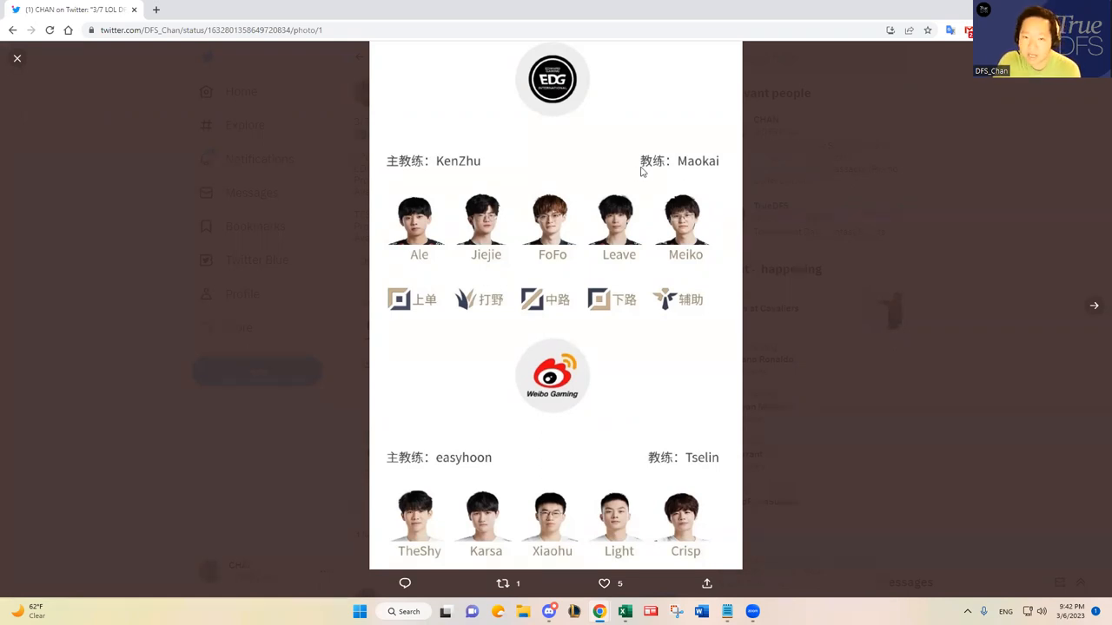
mouse_move(380, 115)
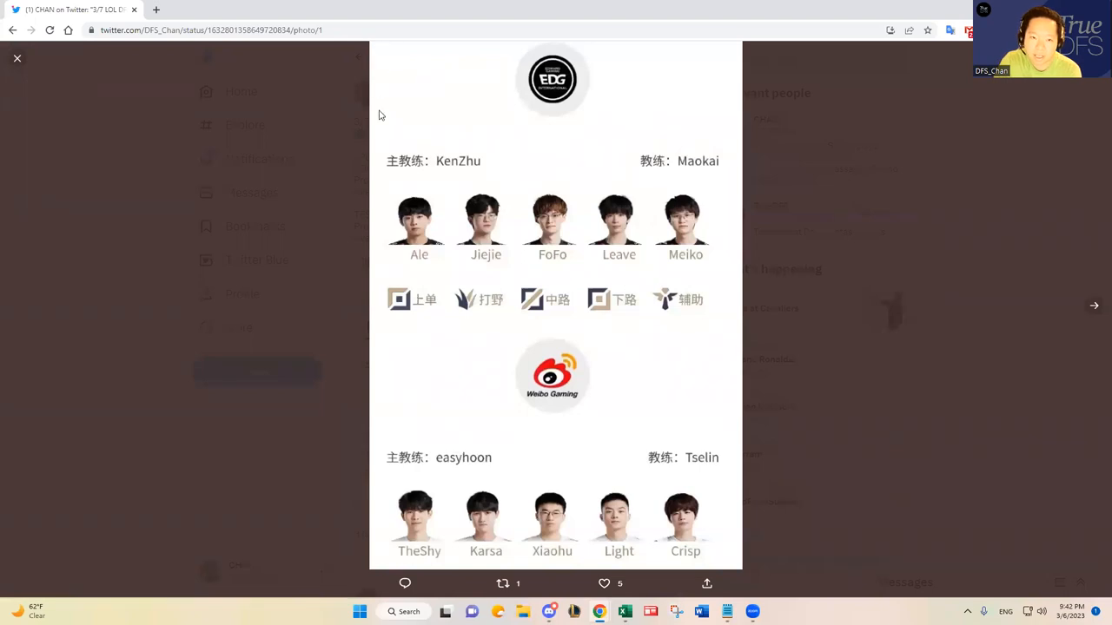
mouse_move(708, 78)
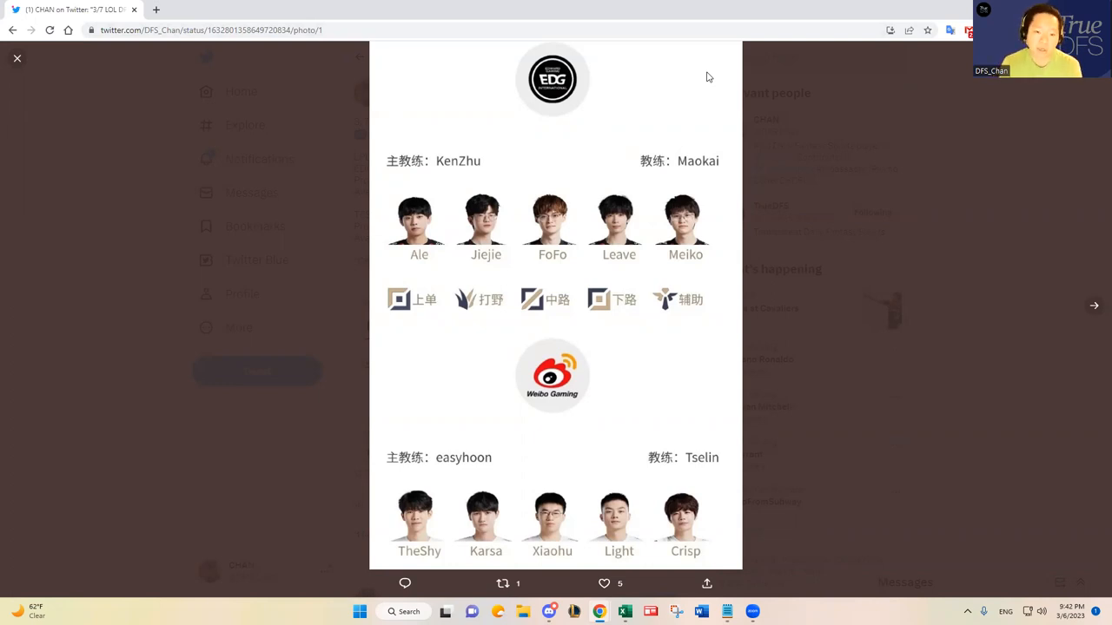
left_click(604, 584)
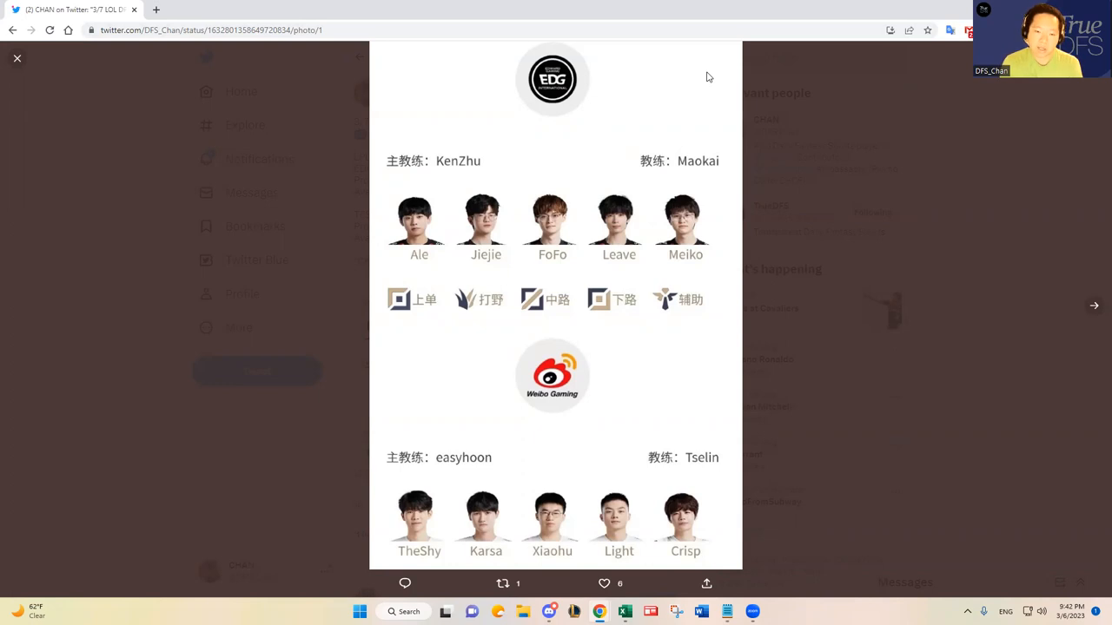
left_click(605, 584)
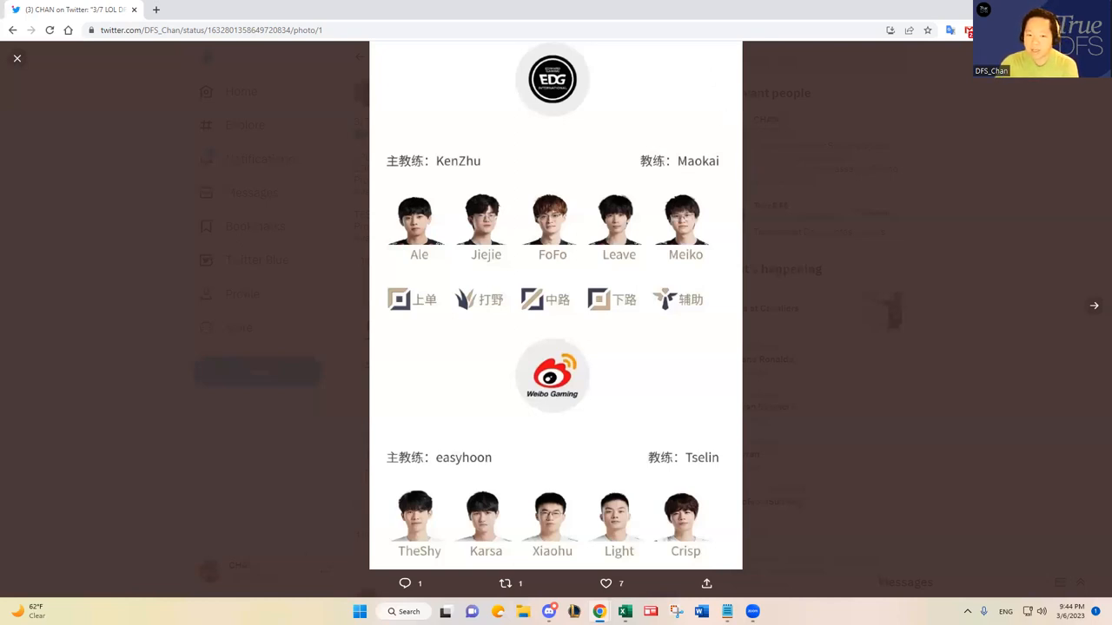
mouse_move(572, 204)
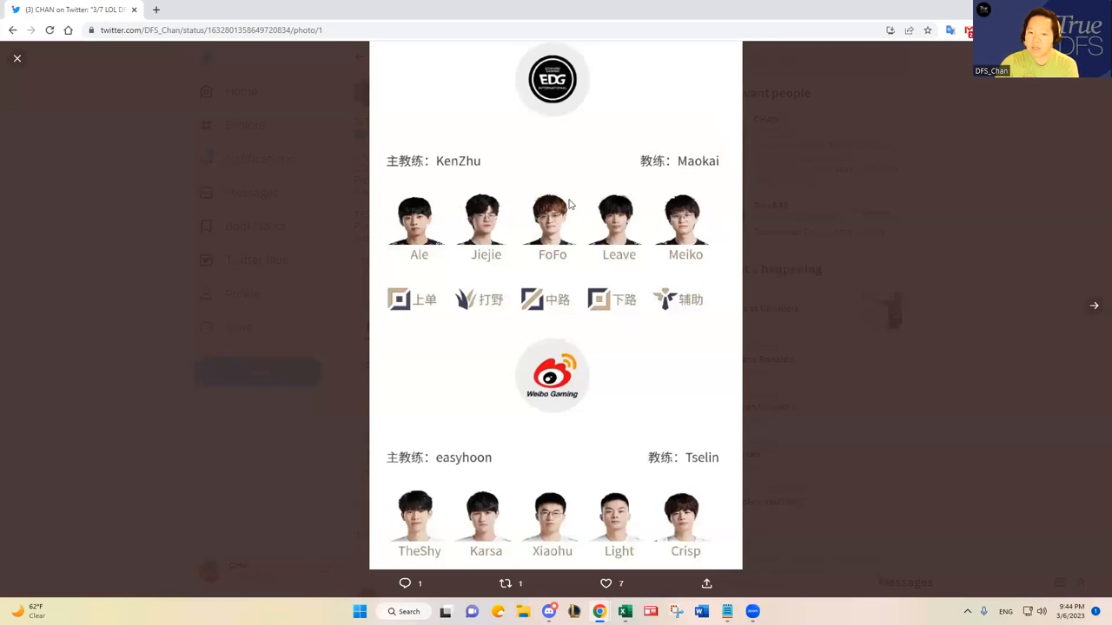
mouse_move(450, 565)
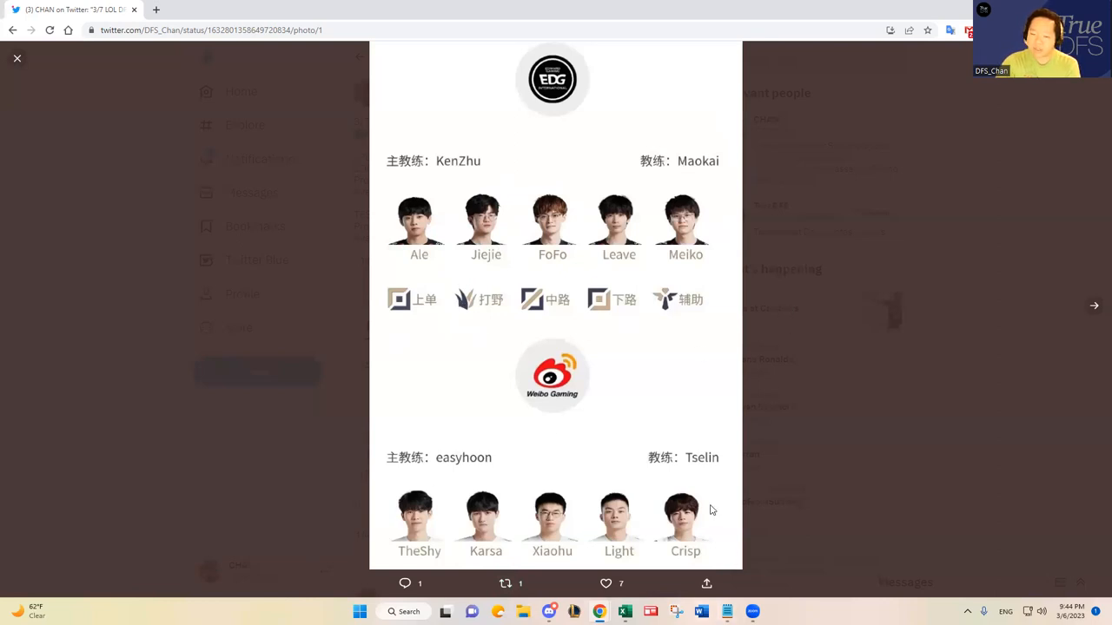
mouse_move(714, 574)
type("EGPM JNG: WBG +2")
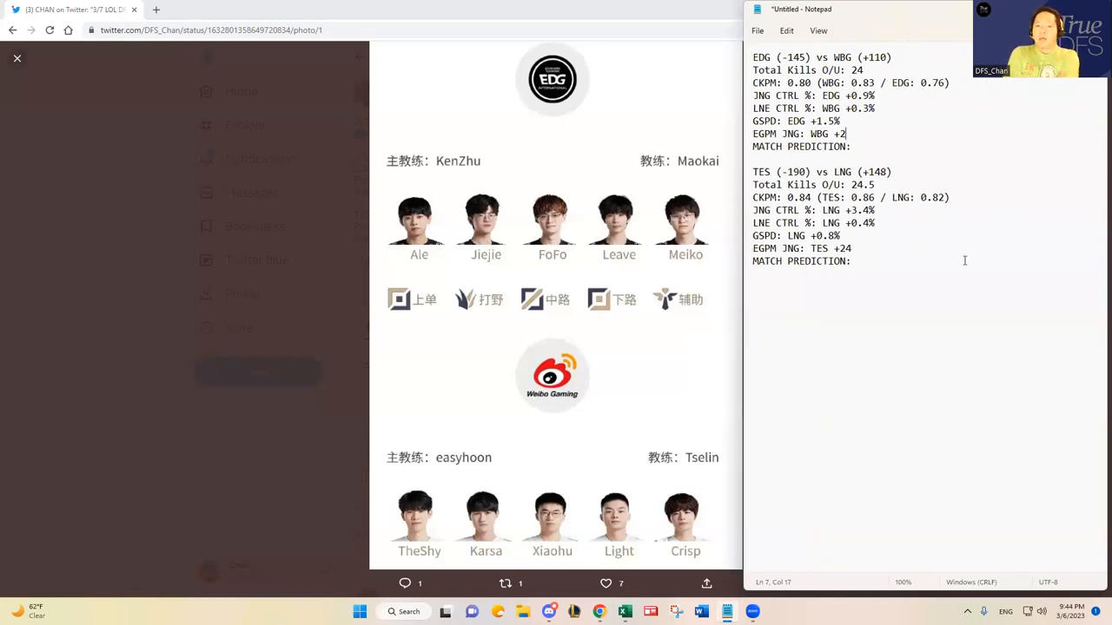
mouse_move(292, 264)
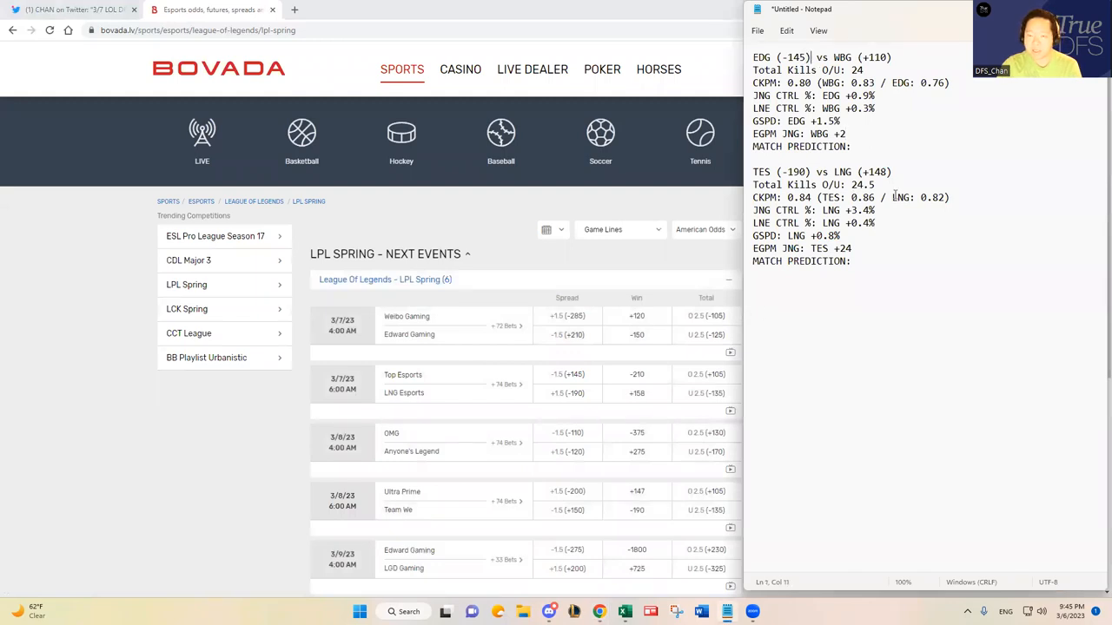
mouse_move(945, 156)
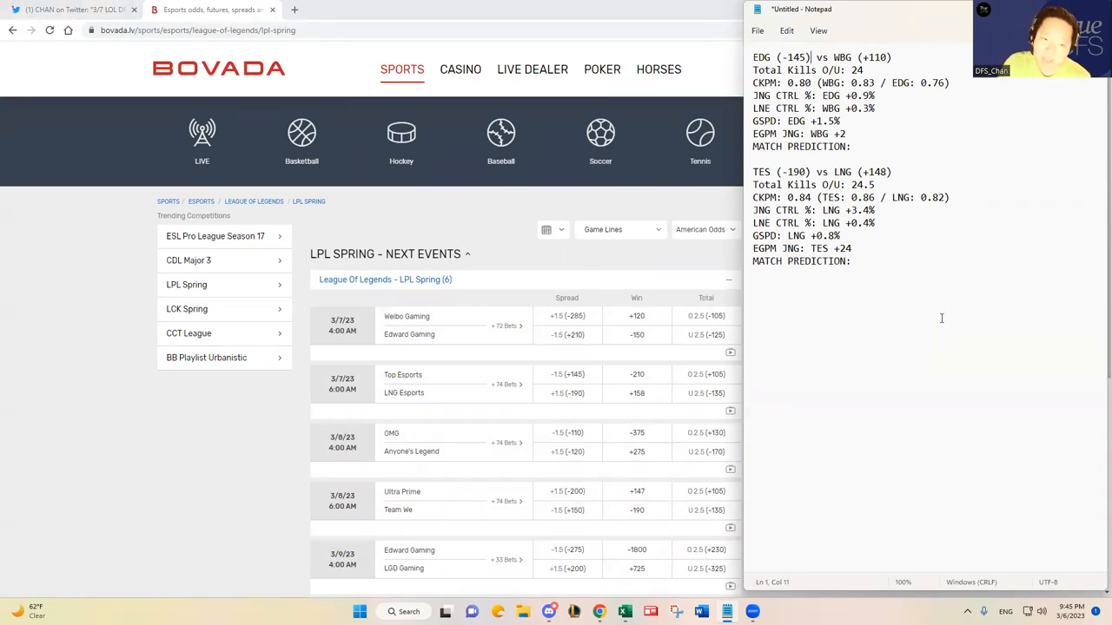
mouse_move(905, 282)
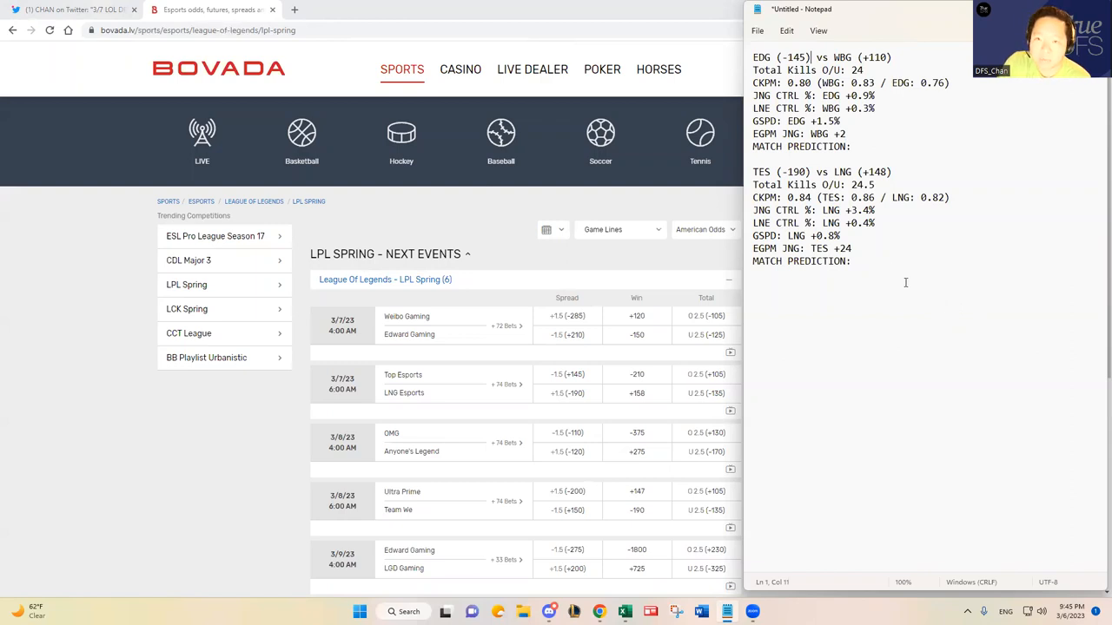
mouse_move(640, 322)
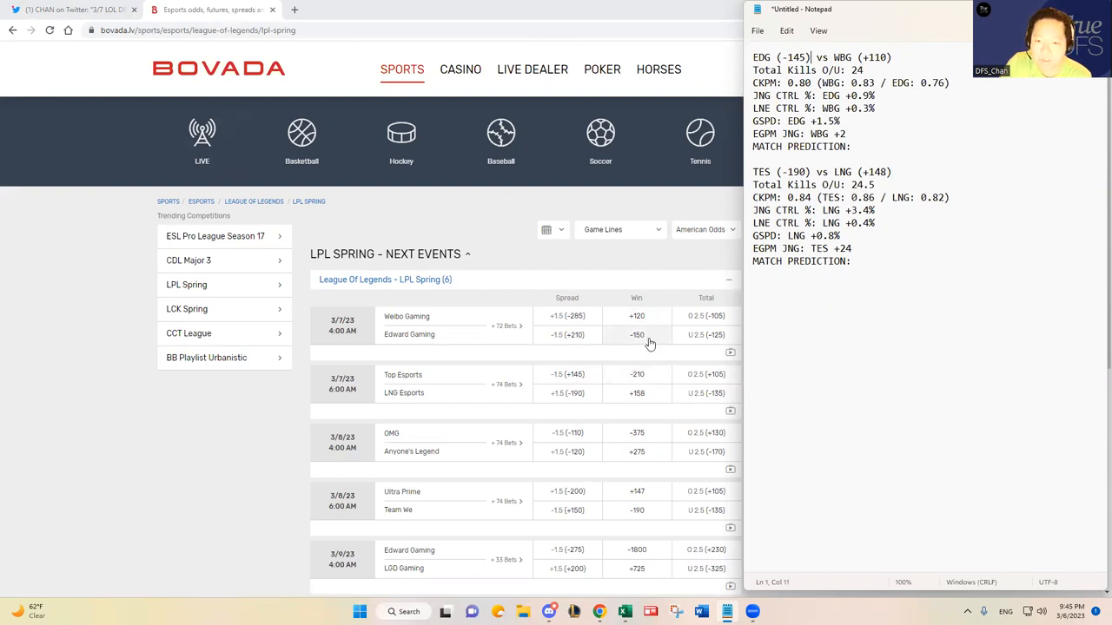
mouse_move(666, 385)
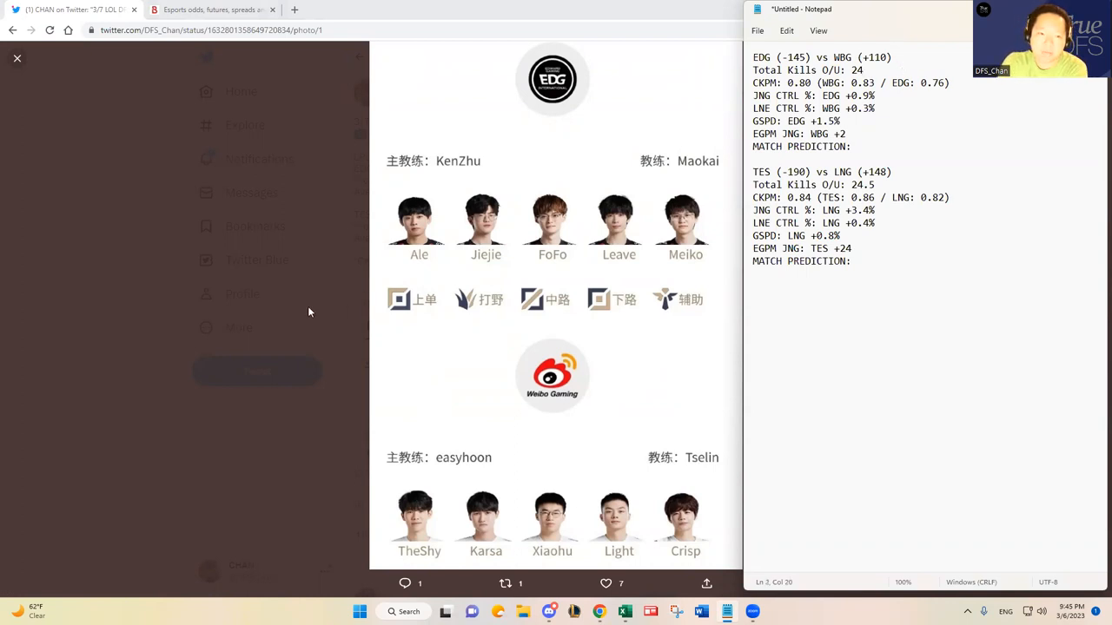
- Add the TES (-190) vs LNG (+148) matchup block in Notepad and move to a new browser tab
left_click(16, 59)
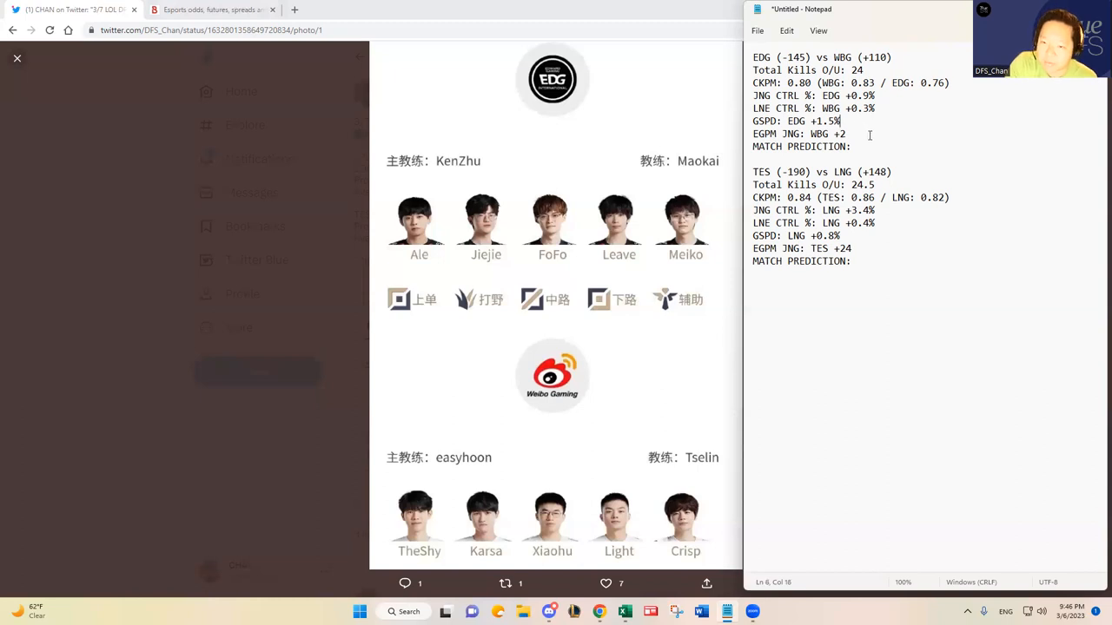
double_click(845, 134)
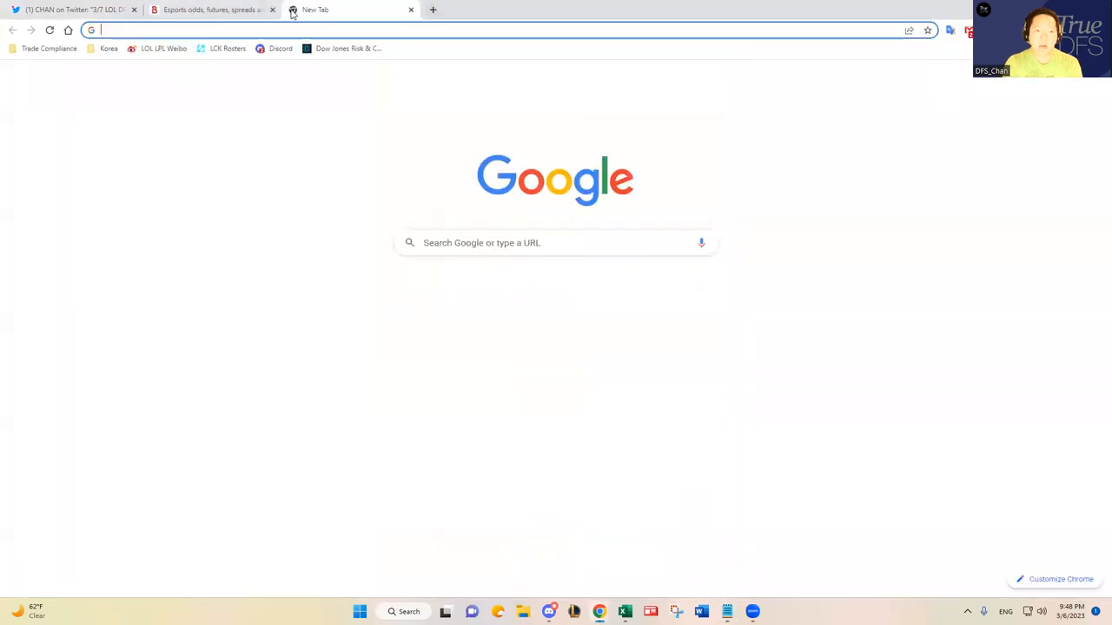
- Go to oracleselixir.com LPL 2023 Spring player stats filtered to EDward Gaming
type("oracleselixir.com/stats/players/byTournament/LPL%2F2023%20Season%2FSpring%20Season")
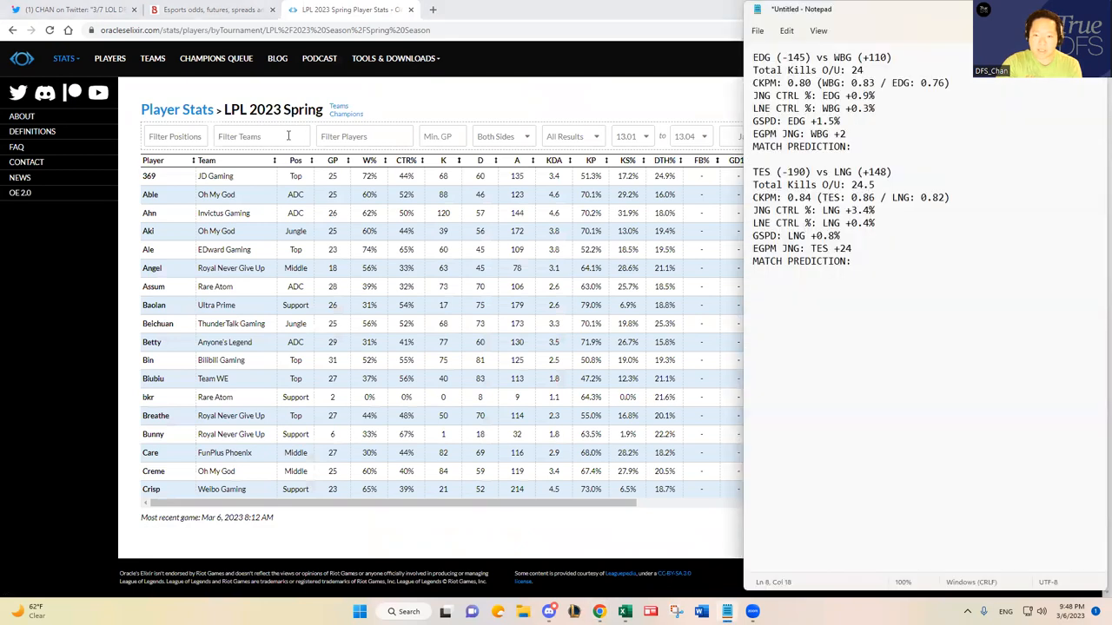
left_click(261, 135)
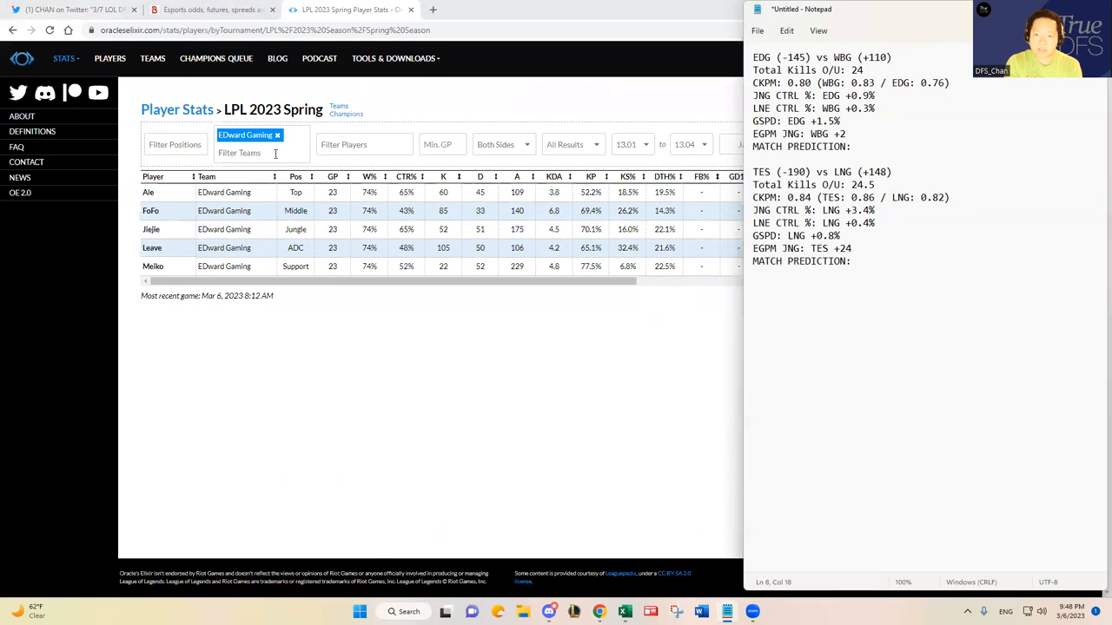
- Add Weibo Gaming beside EDward Gaming and review the ten players across the stat columns
left_click(252, 153)
type(" Weibo")
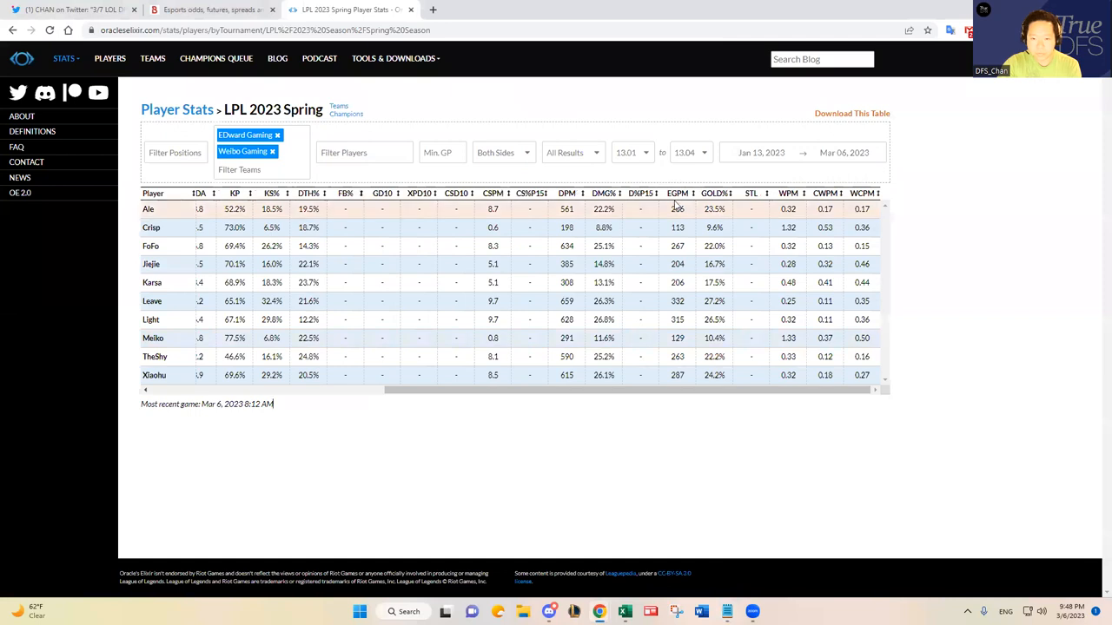
left_click(678, 193)
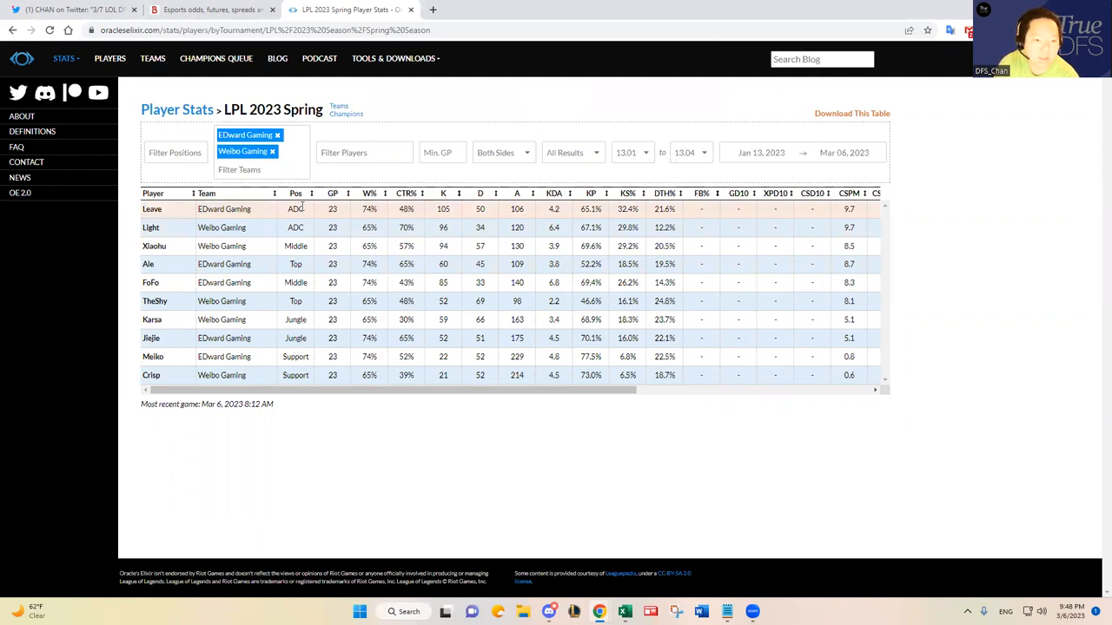
mouse_move(309, 212)
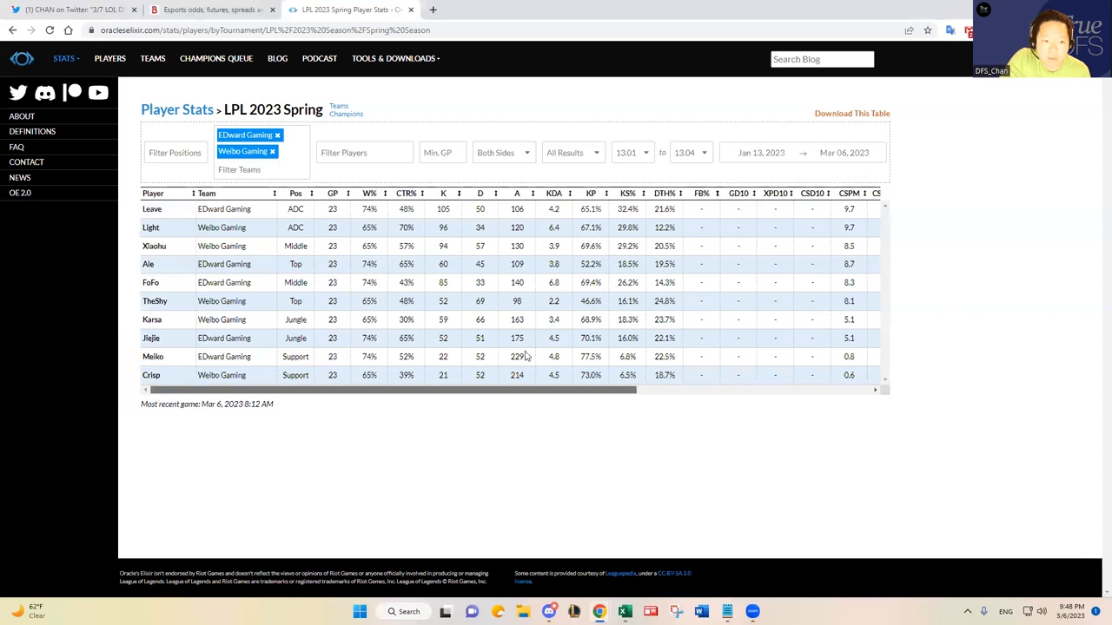
mouse_move(66, 358)
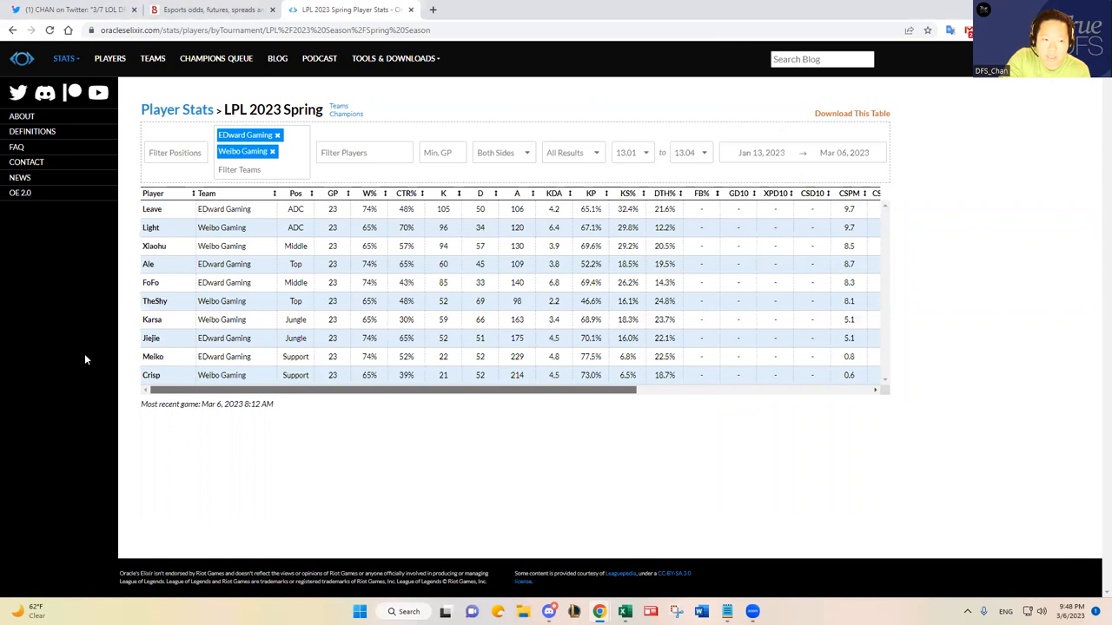
scroll("right", 3)
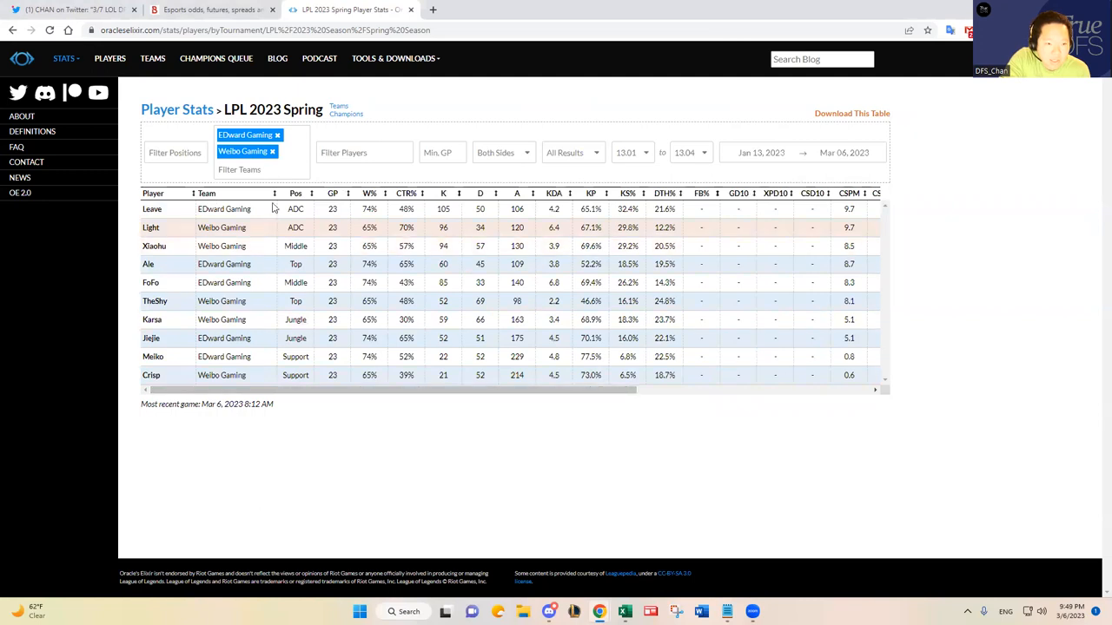
mouse_move(259, 243)
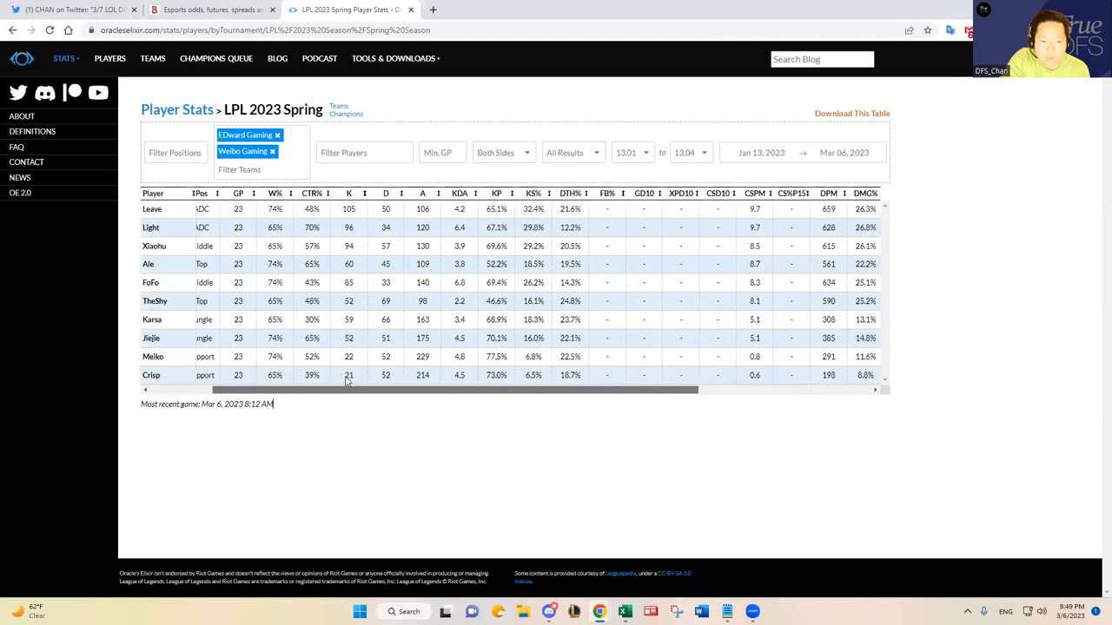
scroll("right", 3)
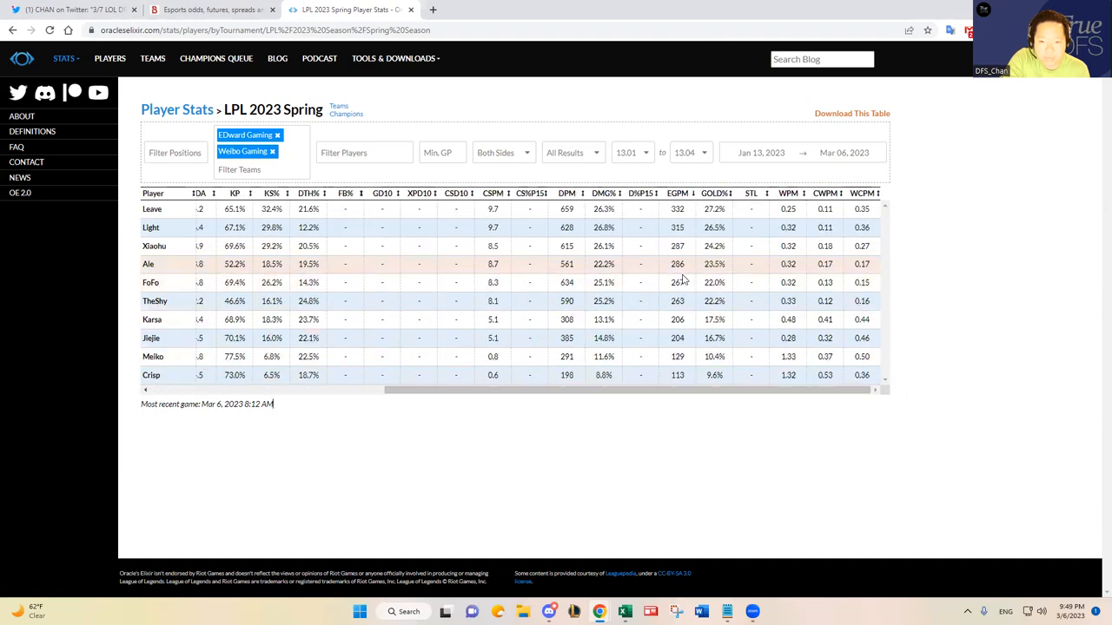
mouse_move(681, 311)
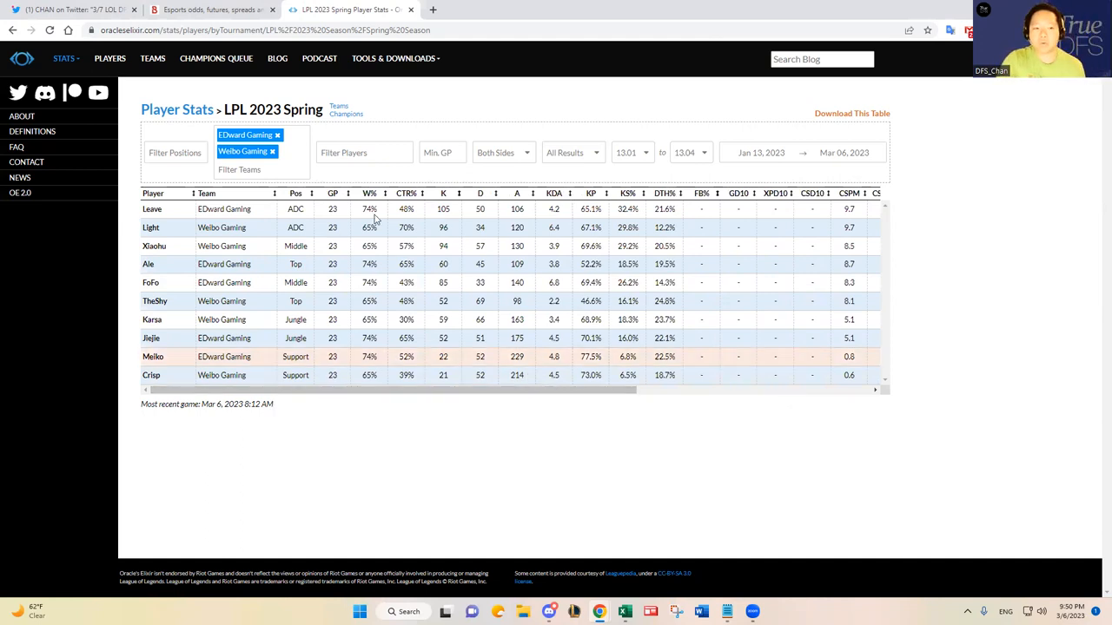
- Remove the two-team filter to compare all LPL ADC players, then return to the EDG–WBG lineup image
left_click(173, 153)
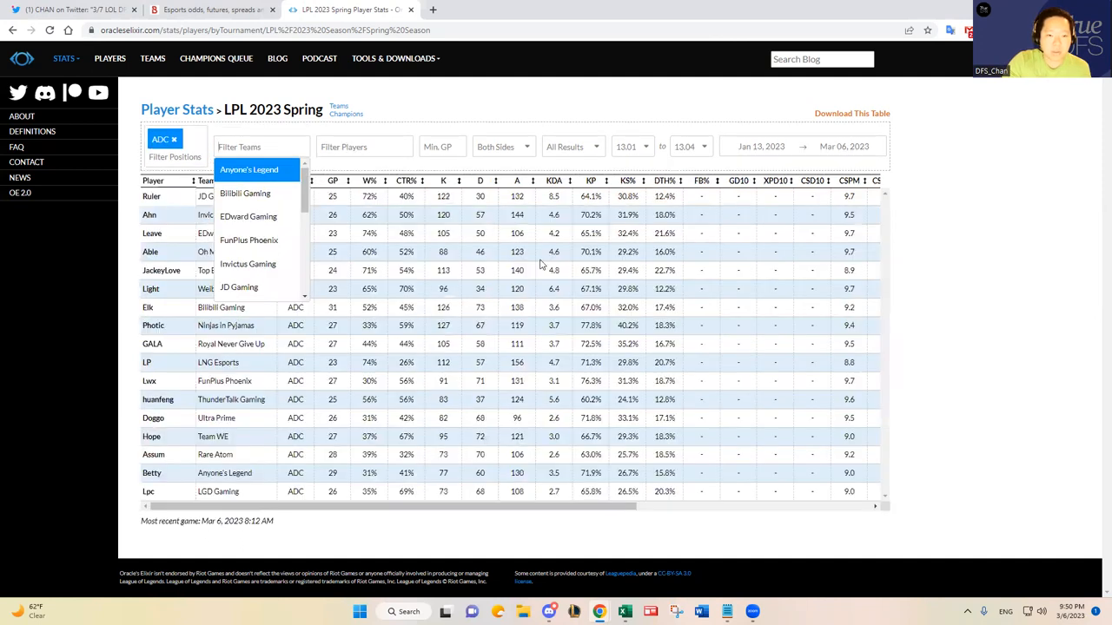
scroll("right", 3)
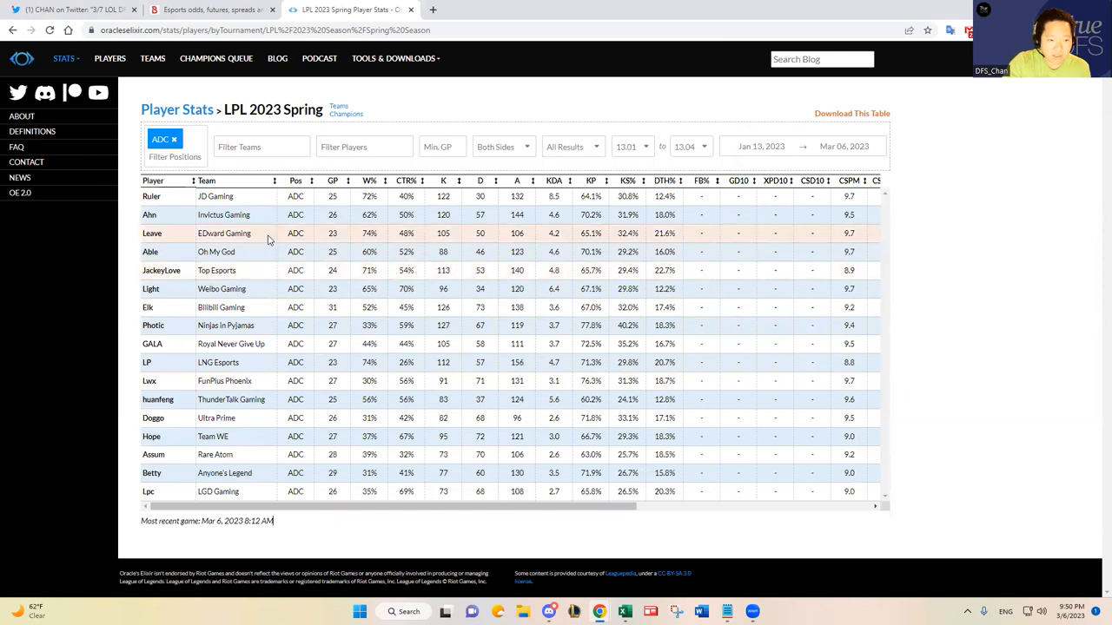
mouse_move(271, 288)
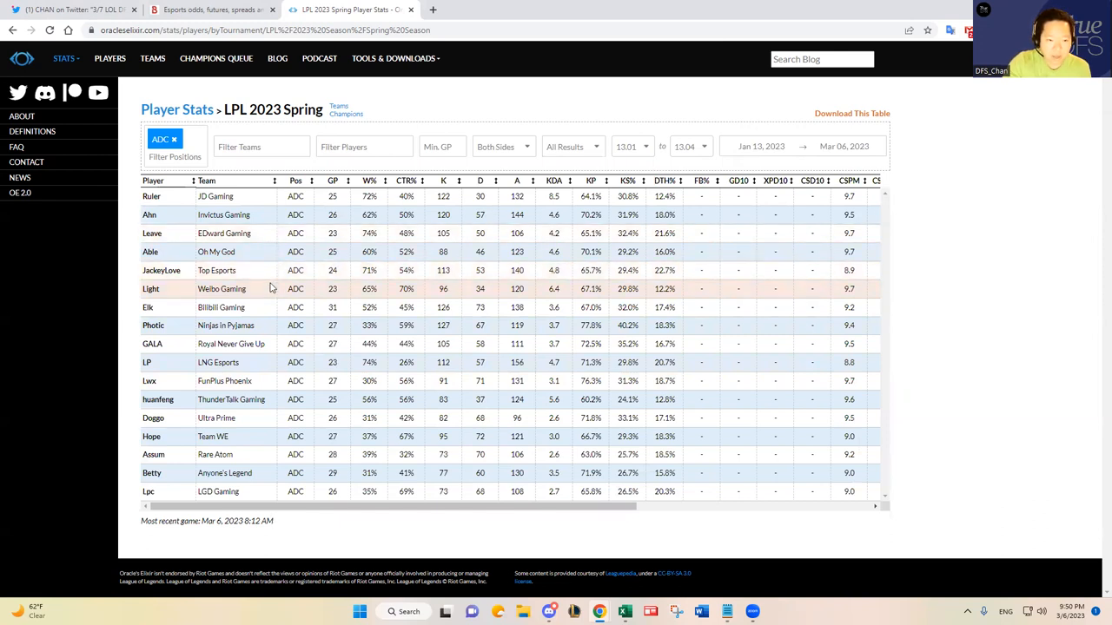
mouse_move(216, 182)
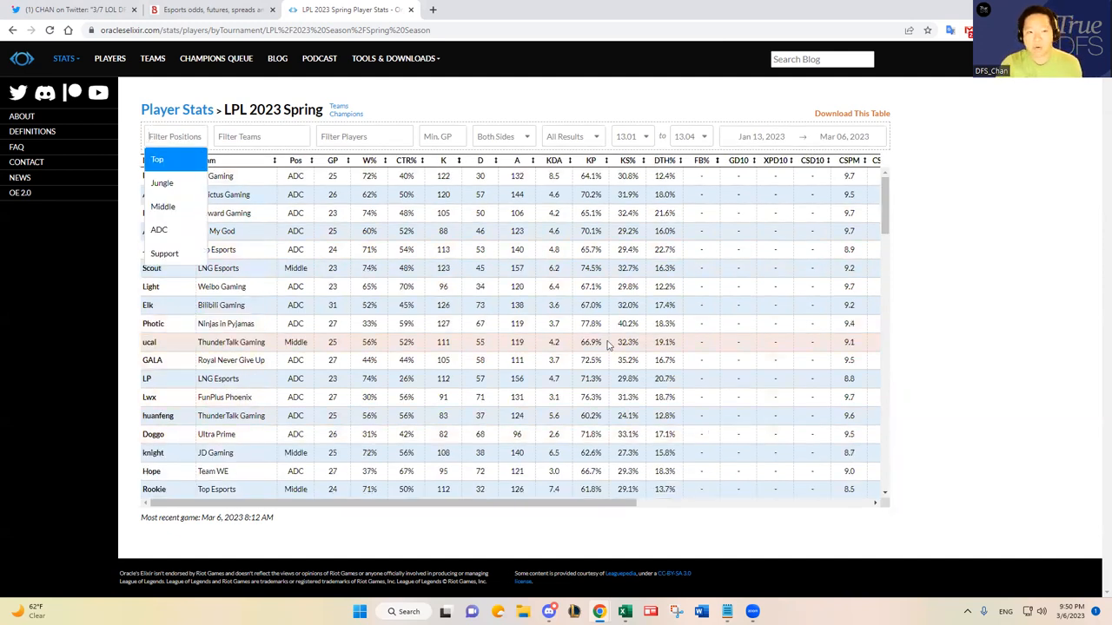
left_click(73, 10)
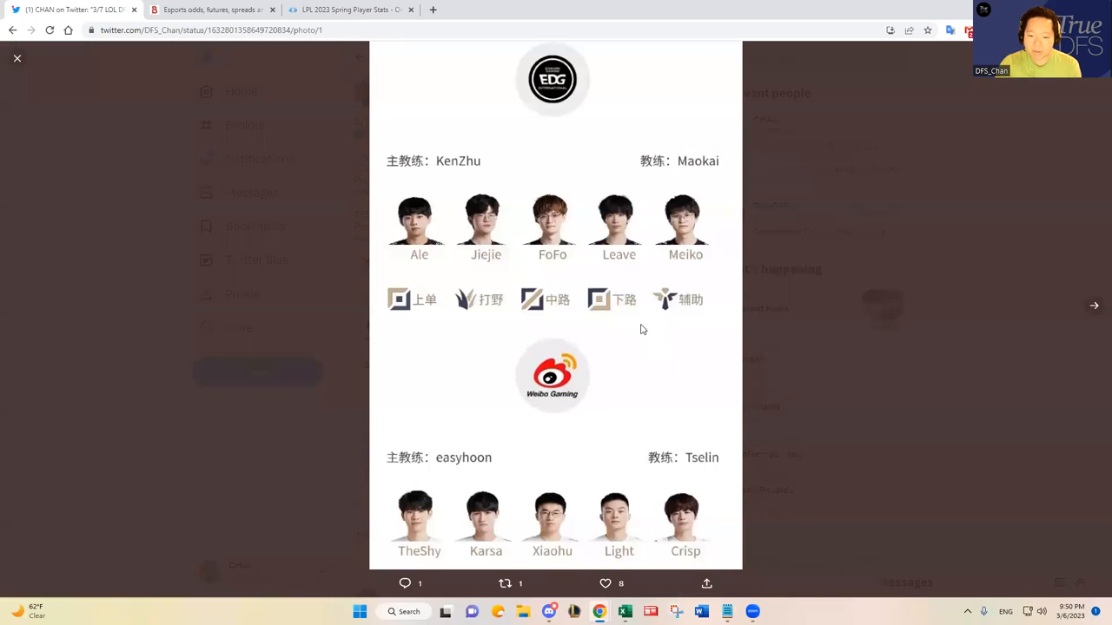
mouse_move(638, 545)
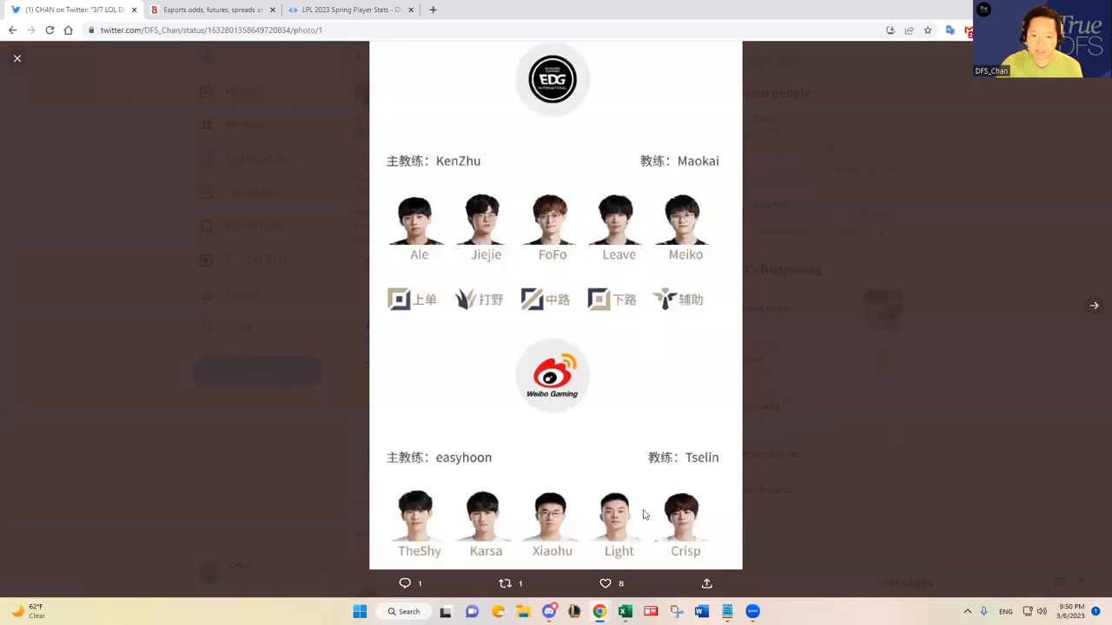
mouse_move(575, 497)
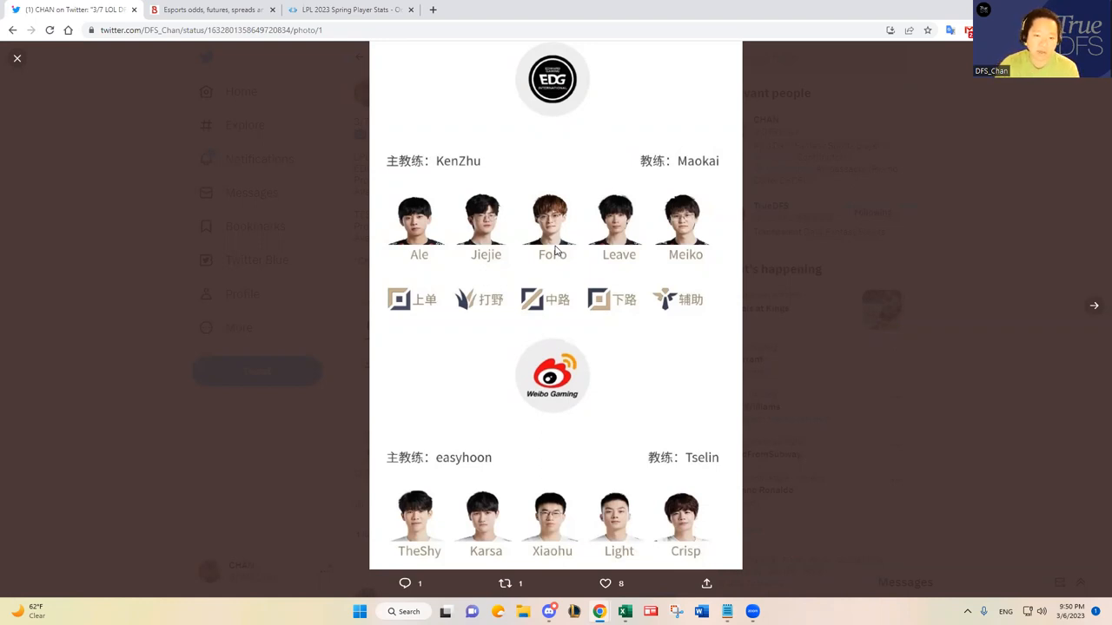
mouse_move(723, 330)
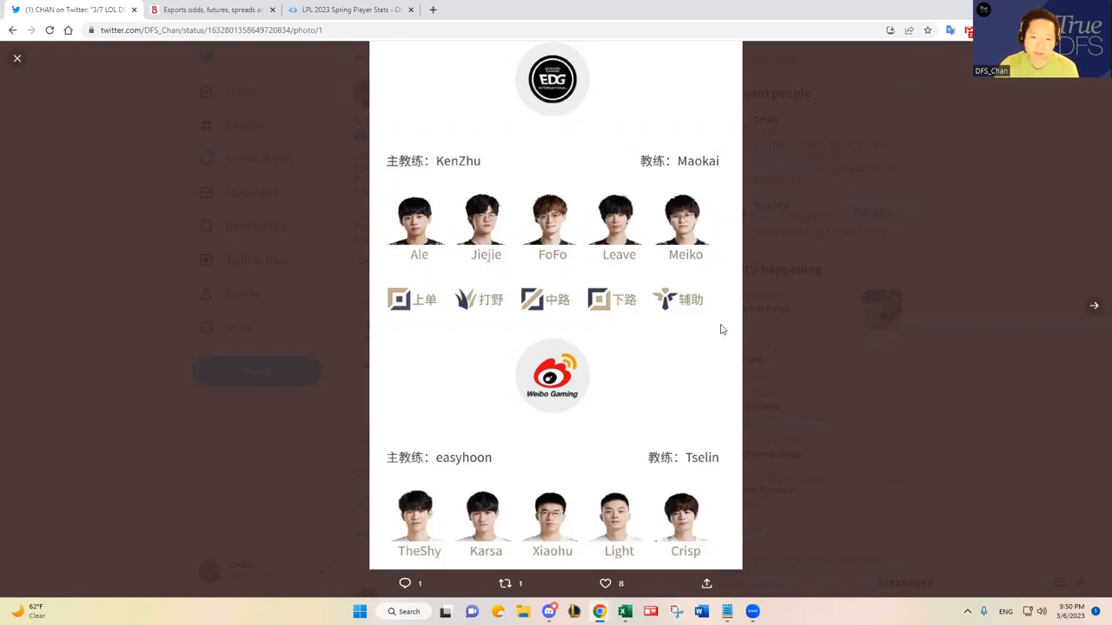
mouse_move(727, 511)
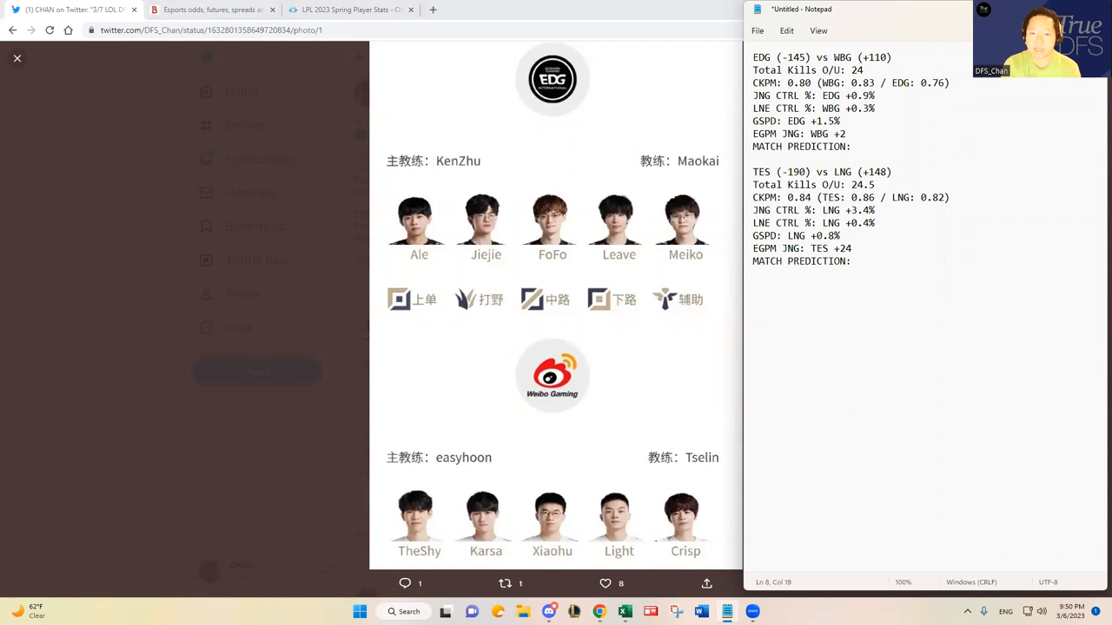
- Write the EDG vs WBG reasoning citing EDG's EGPM and JNG control edges, ending 'EDG wins 2-0.'
type("EGPM")
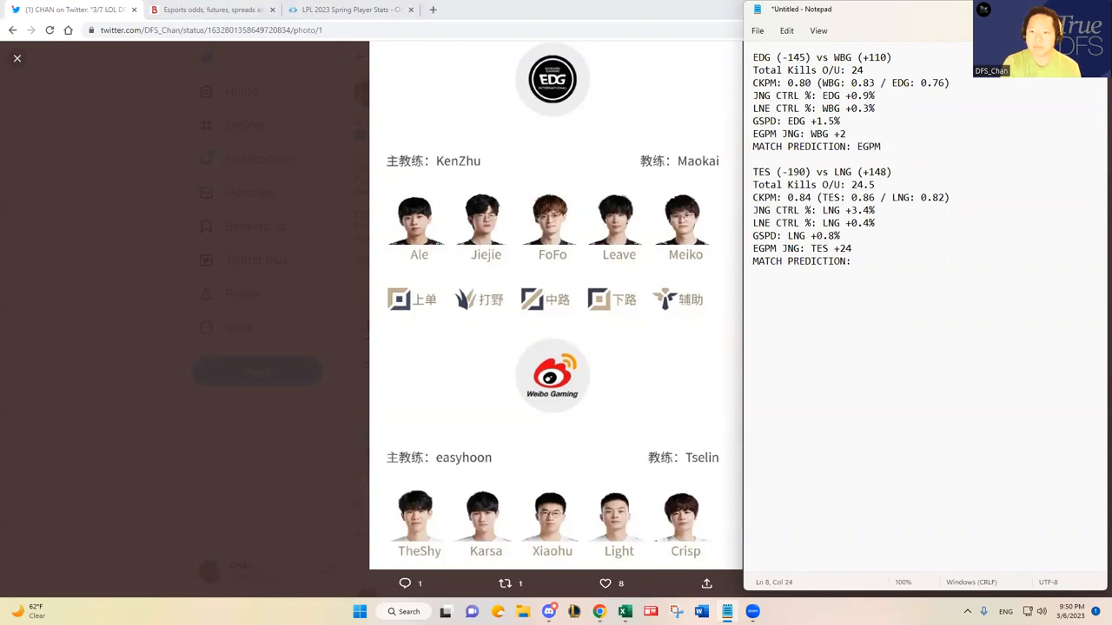
type("advantage in most of the lanes for")
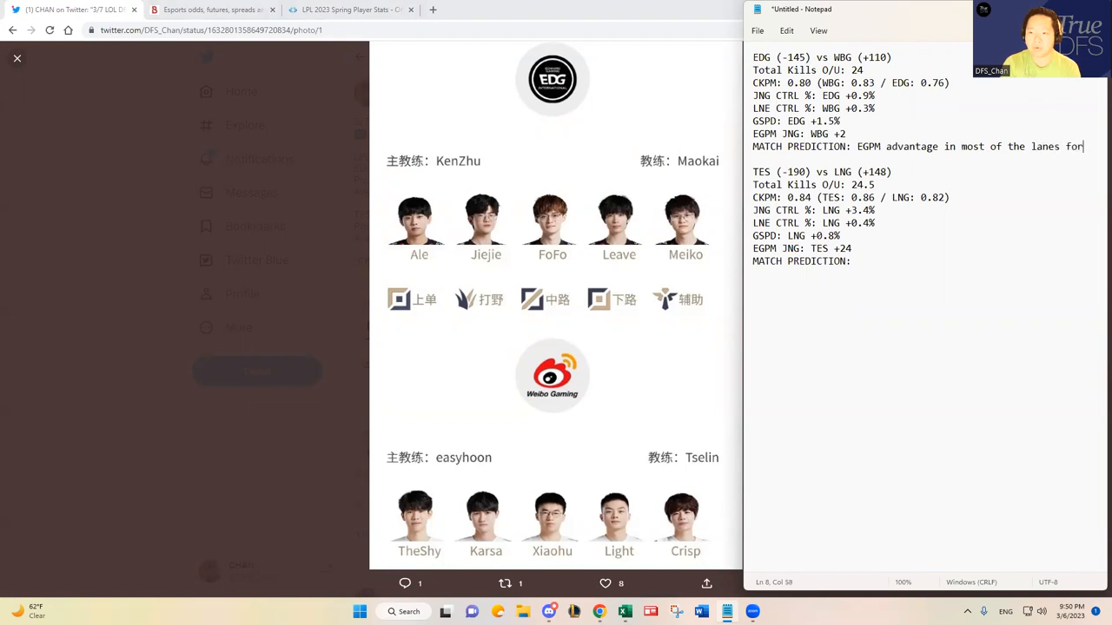
type("EDG.")
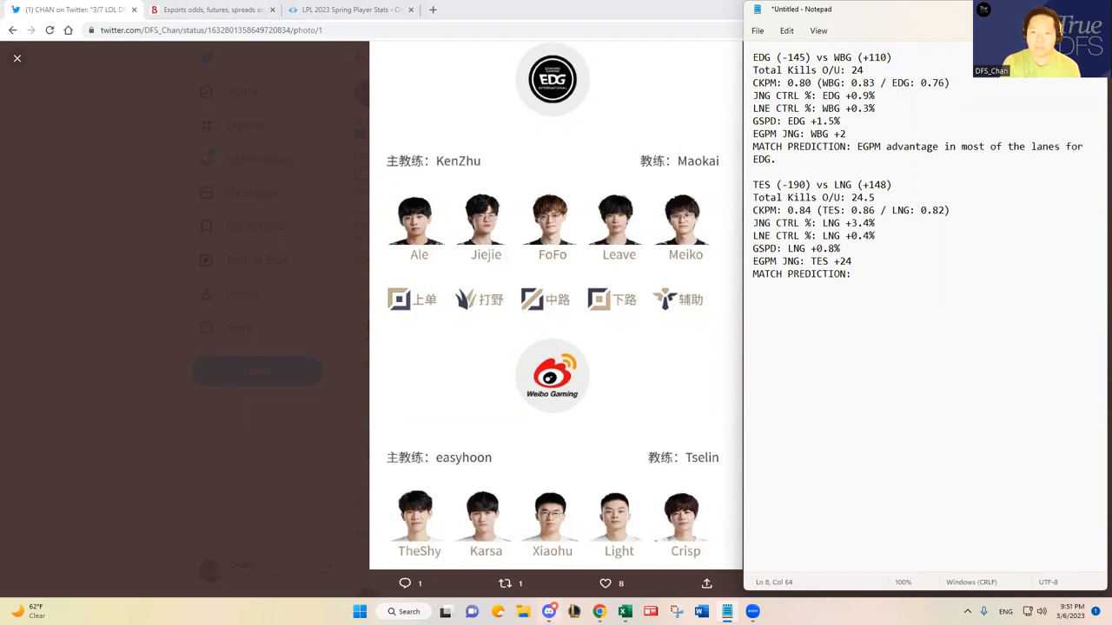
type("JNG control percentage favors EDG as well. Xiaohu based on")
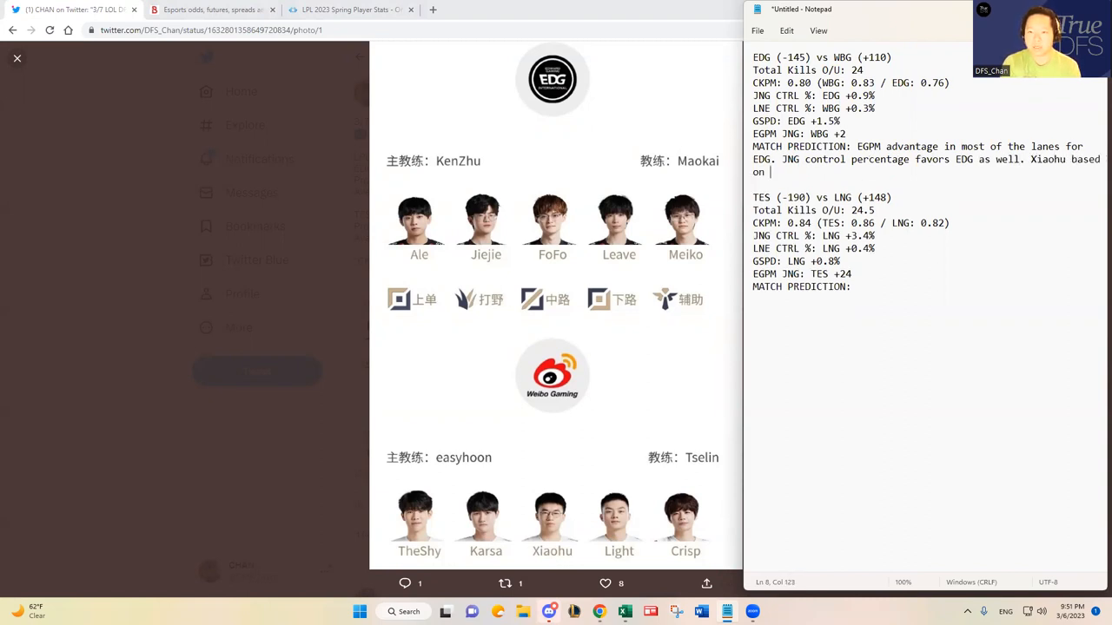
type("my eye test is")
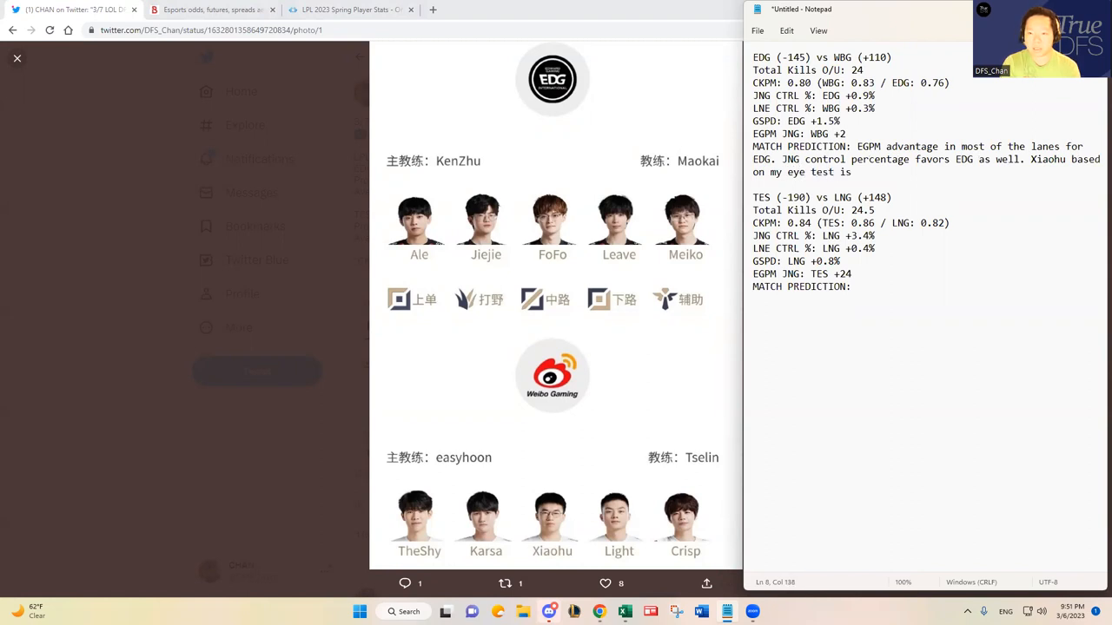
type("not as influential around the map as the metrics indica")
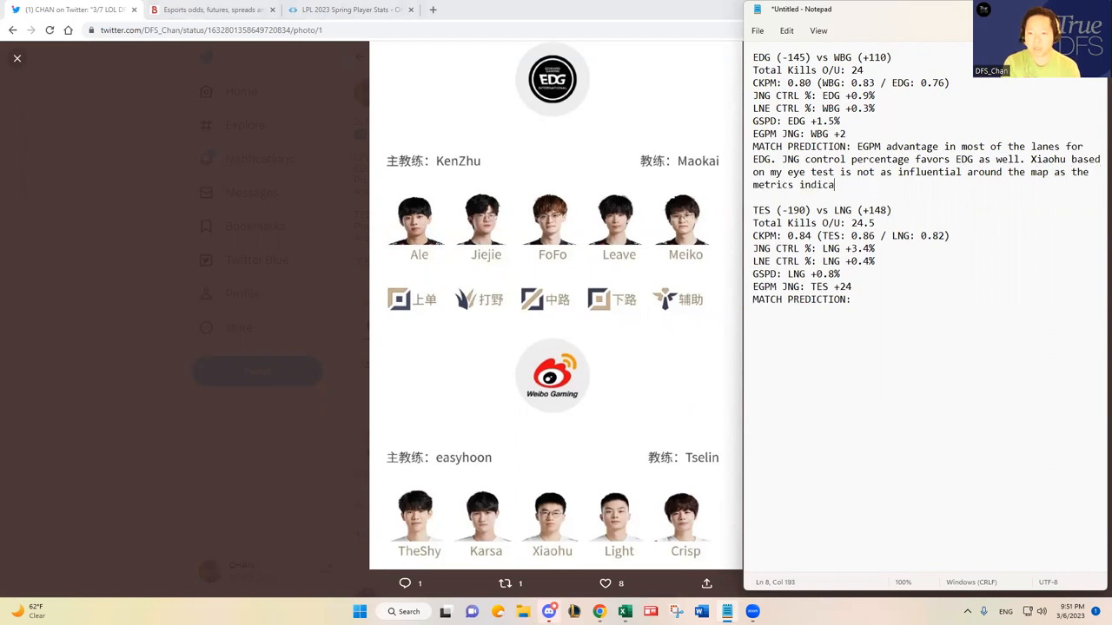
type("te.")
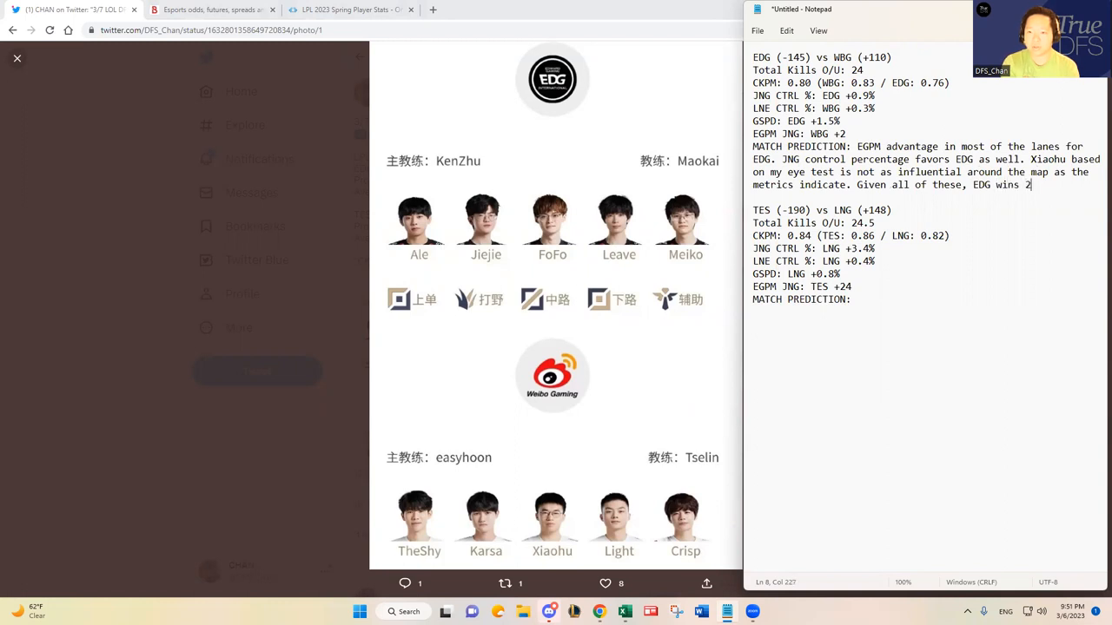
type("-")
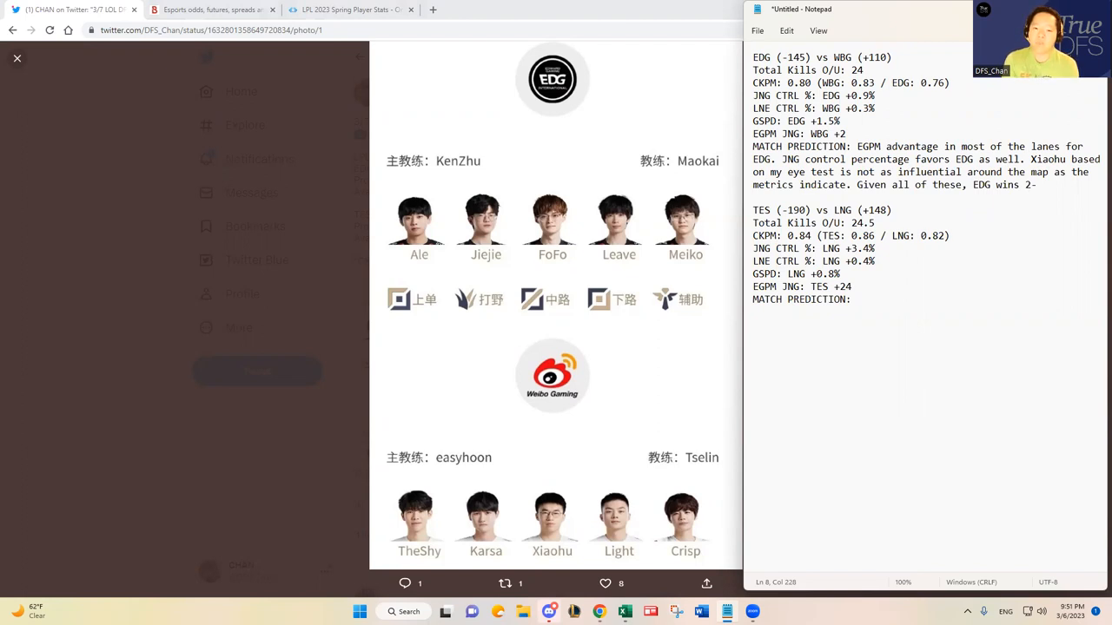
type("0.")
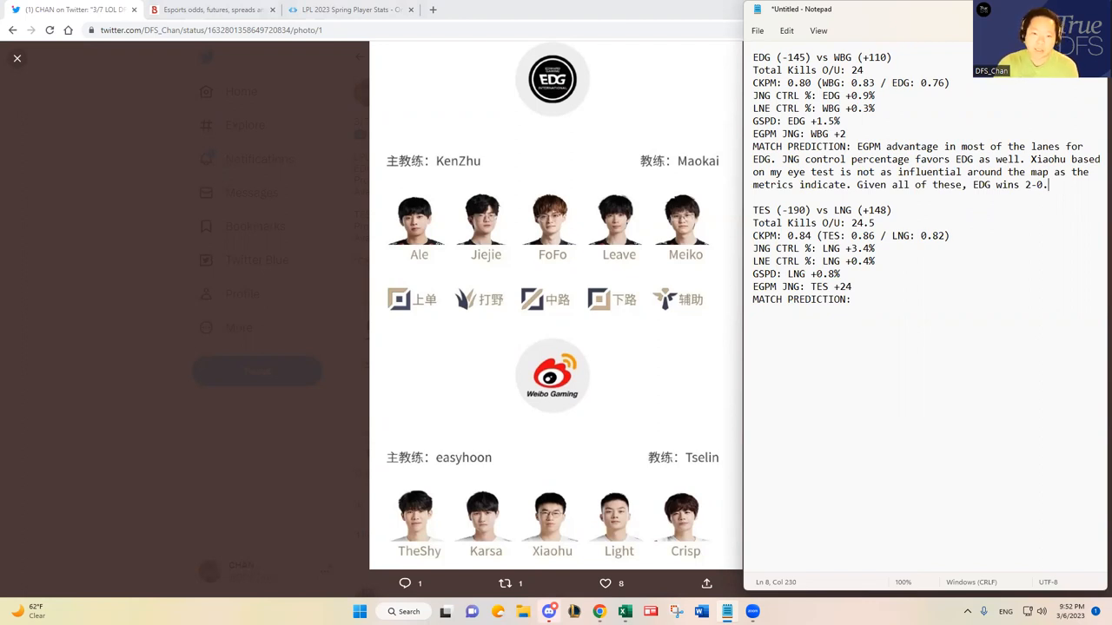
mouse_move(680, 320)
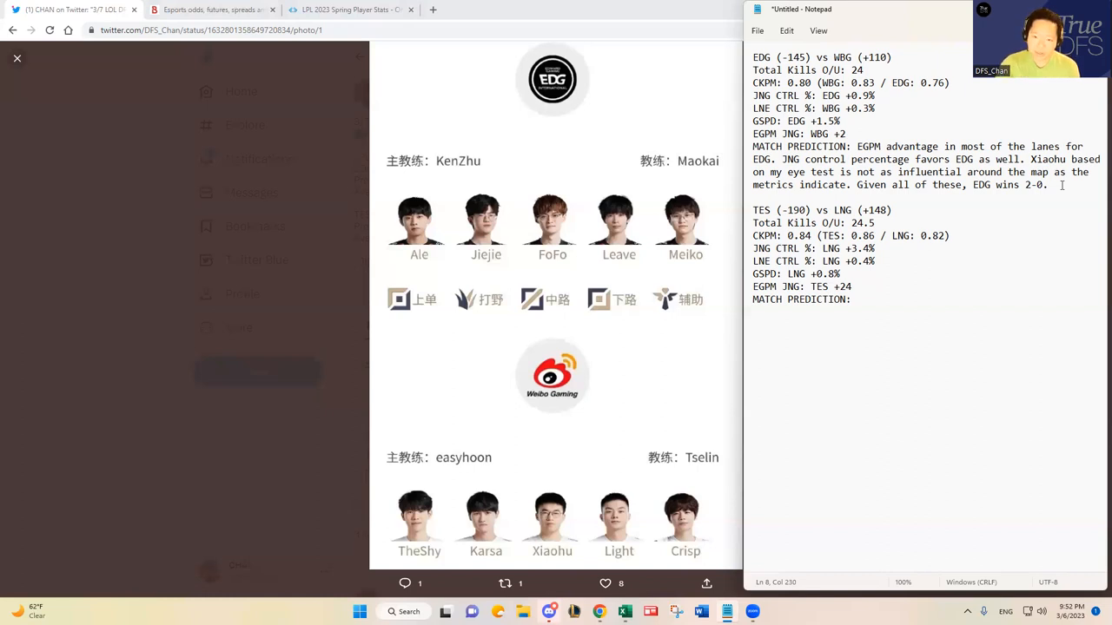
mouse_move(705, 316)
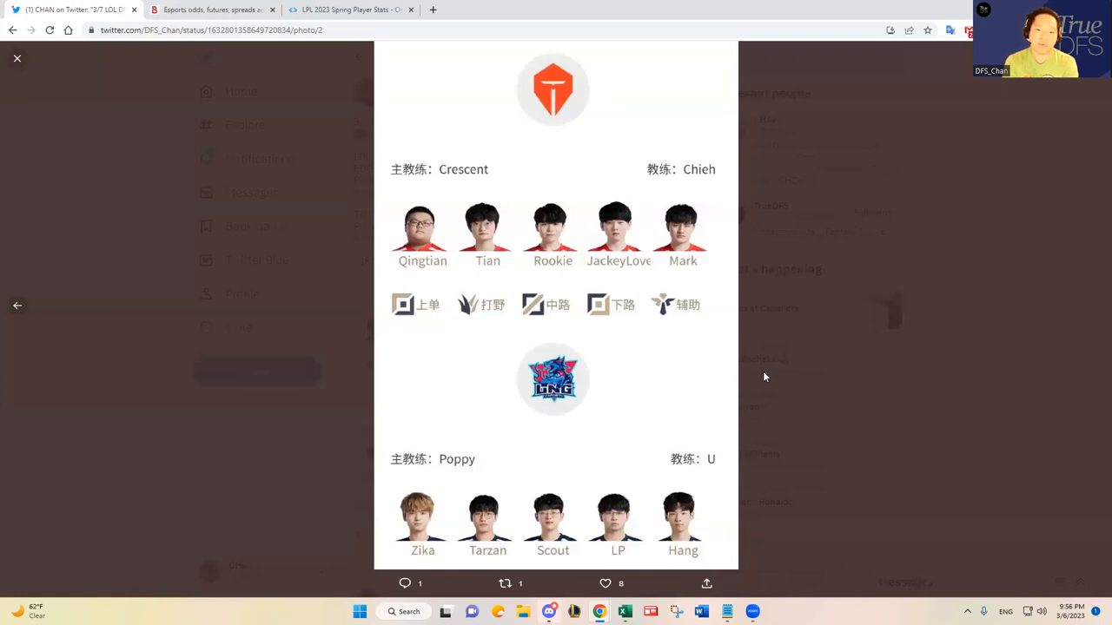
mouse_move(739, 574)
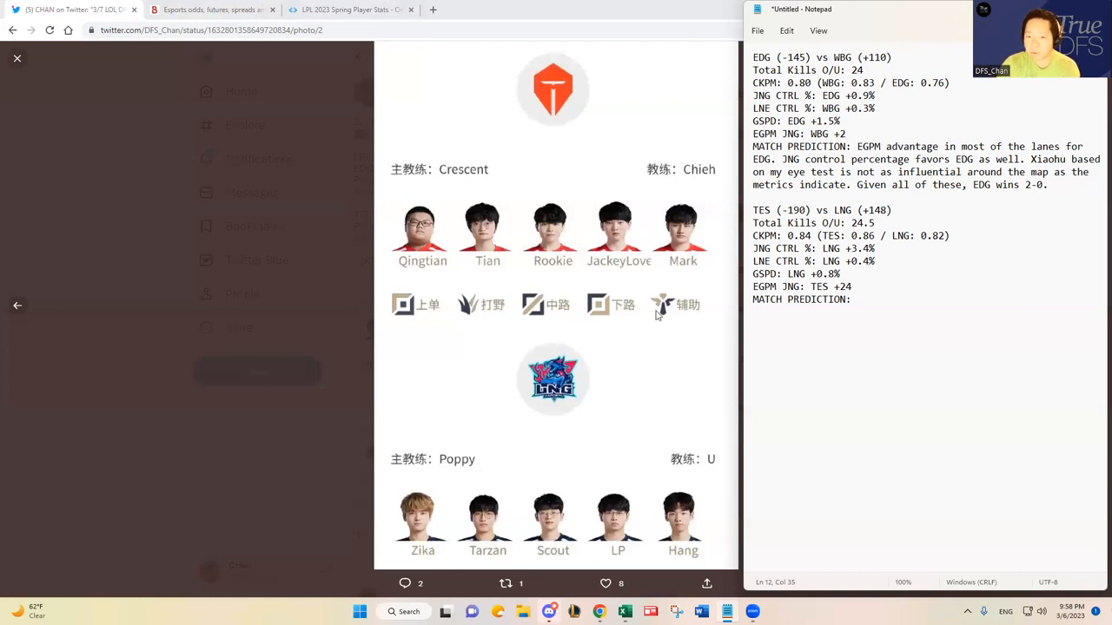
mouse_move(679, 279)
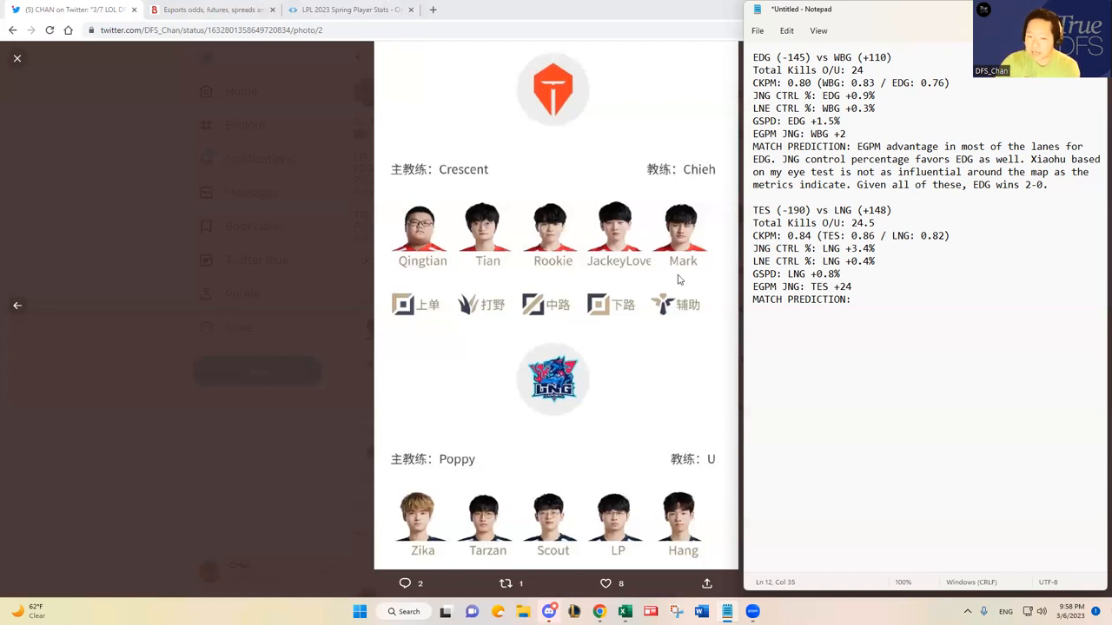
mouse_move(685, 264)
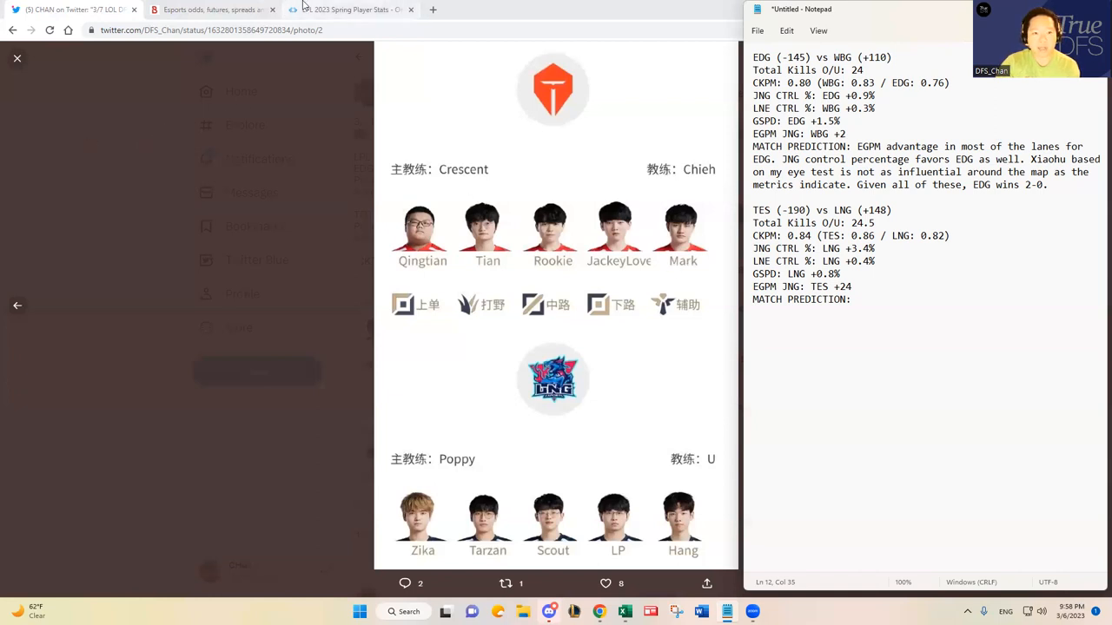
- Review the Top Esports and LNG player stats across the KDA and kill participation columns
left_click(347, 10)
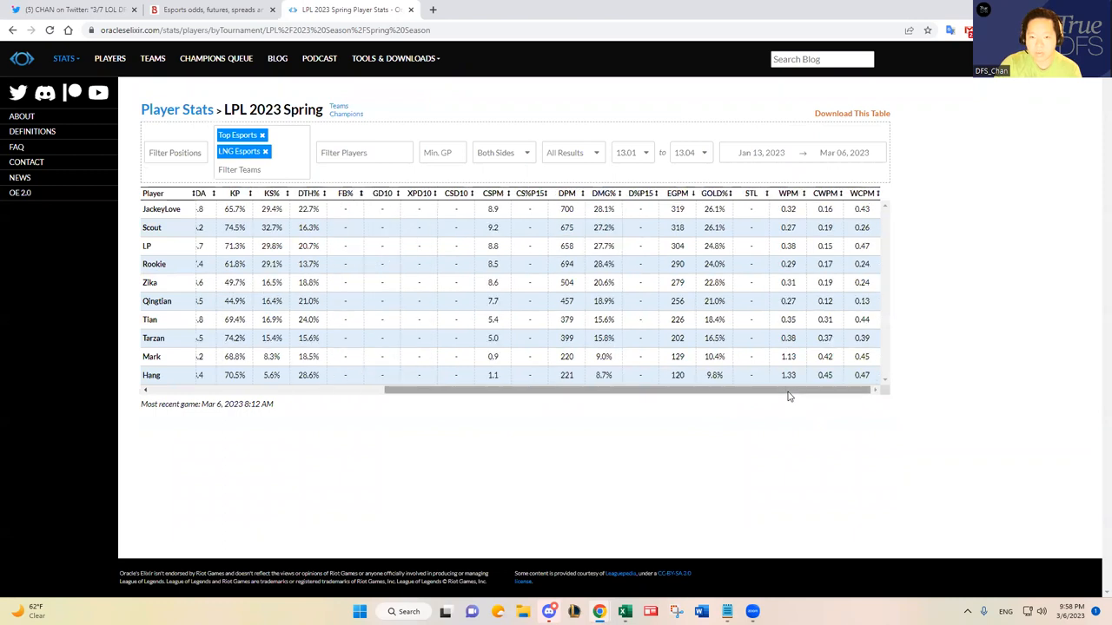
scroll("left", 3)
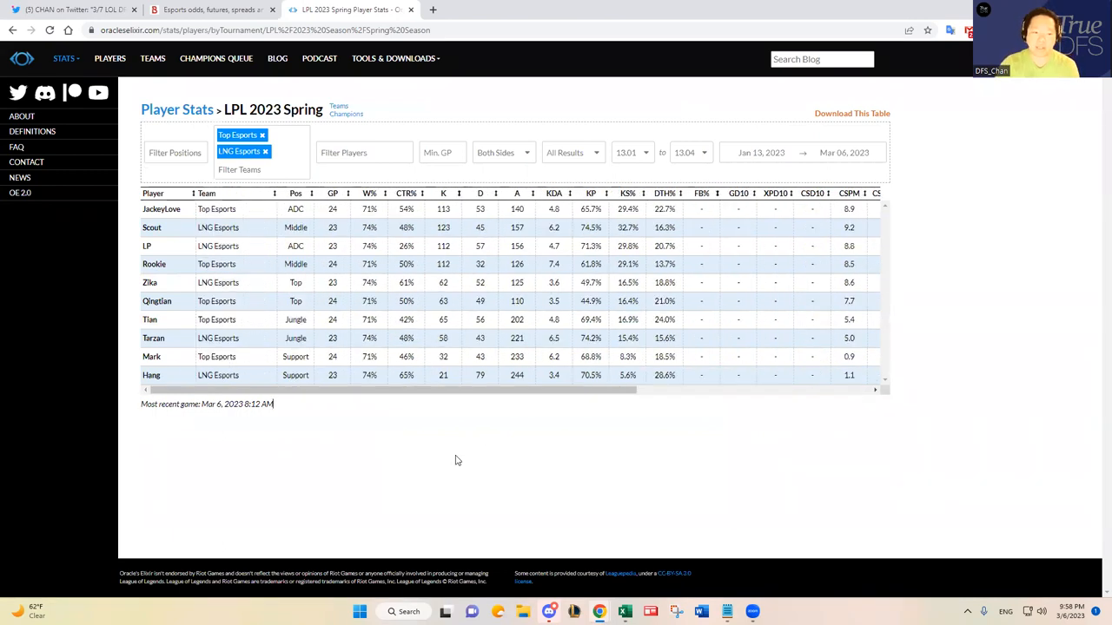
scroll("right", 3)
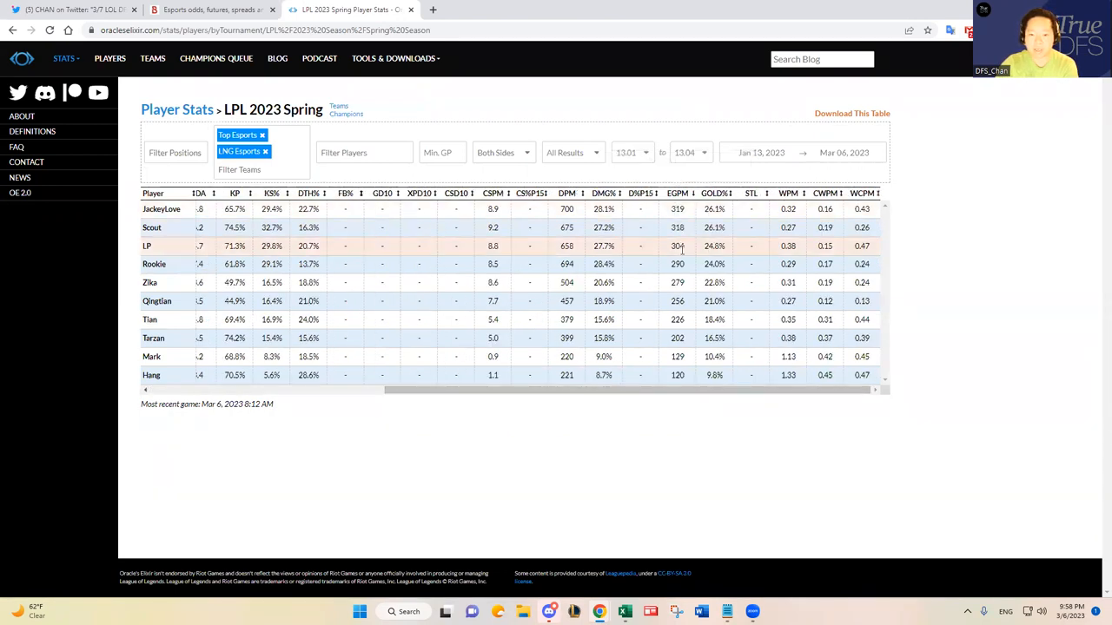
mouse_move(691, 252)
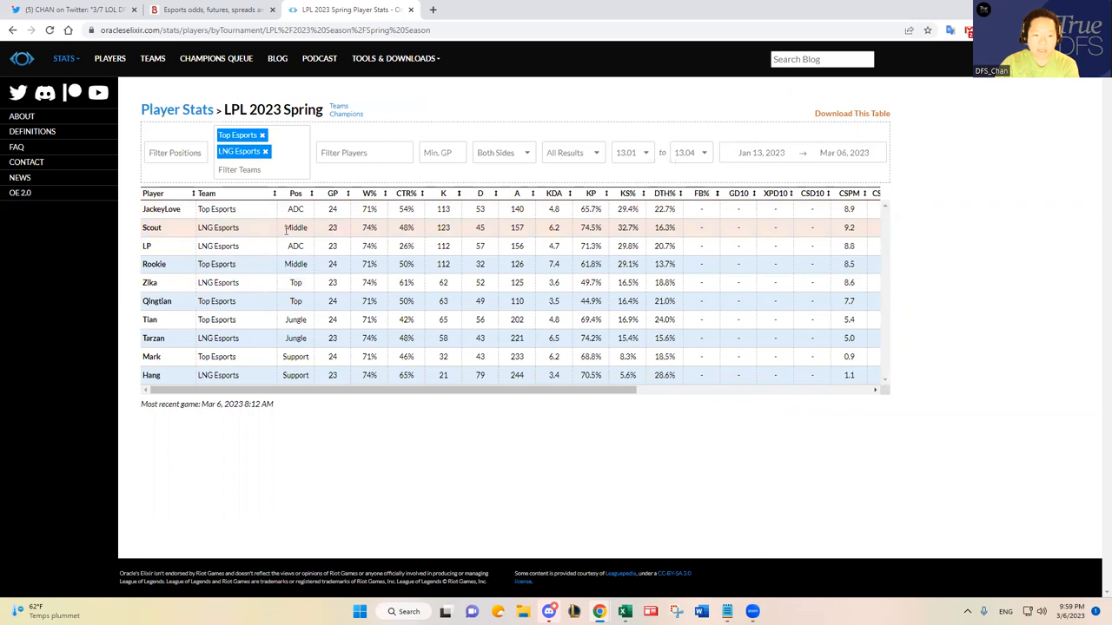
left_click_drag(634, 389, 765, 389)
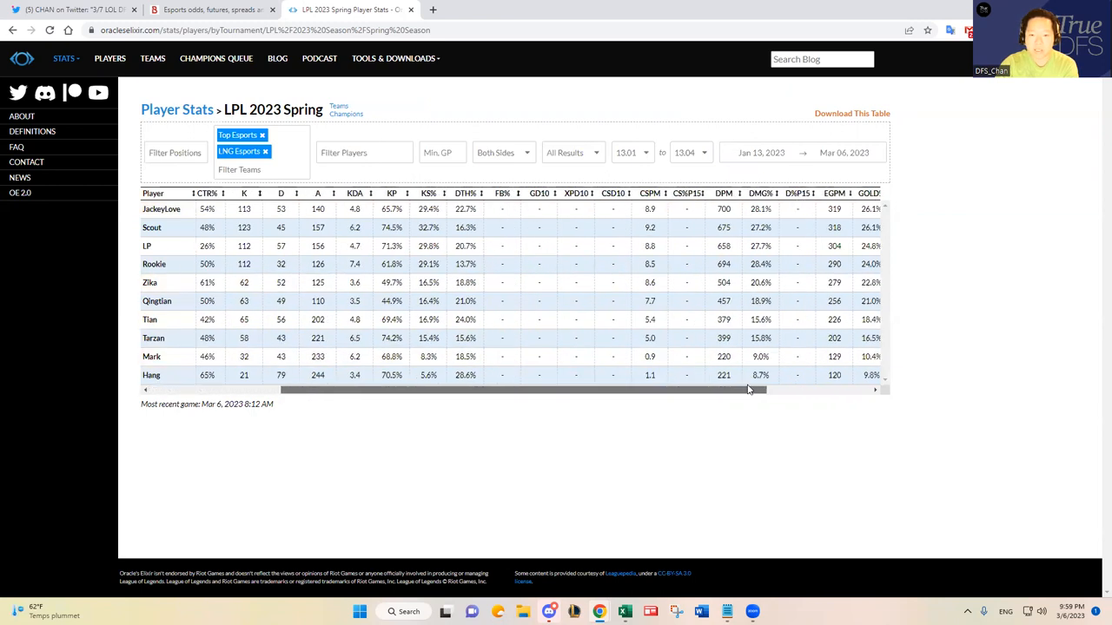
scroll("right", 3)
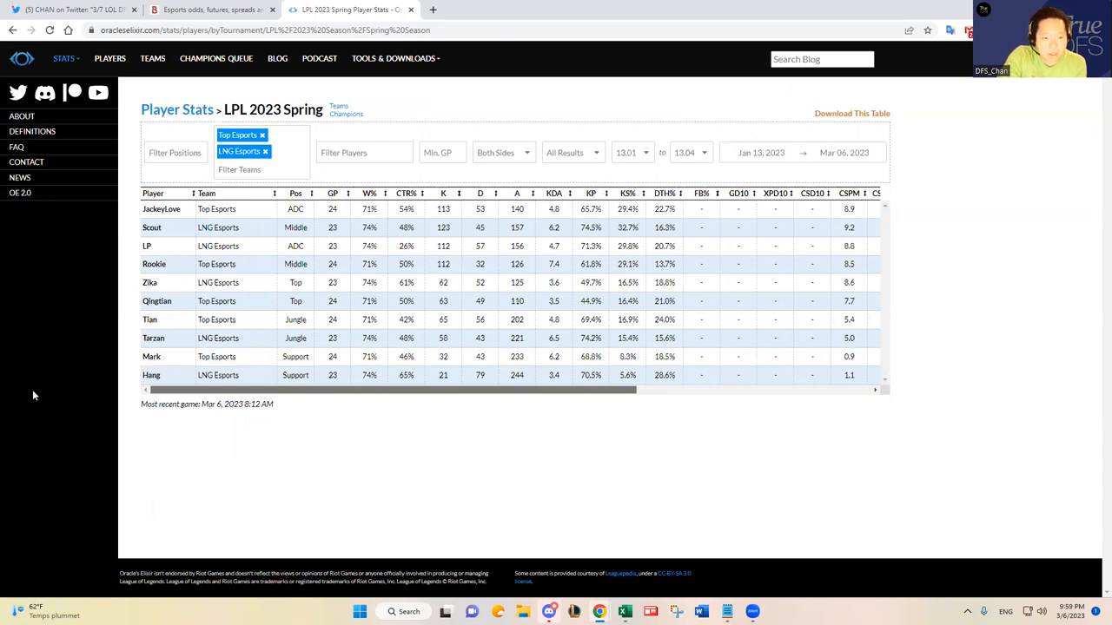
mouse_move(468, 417)
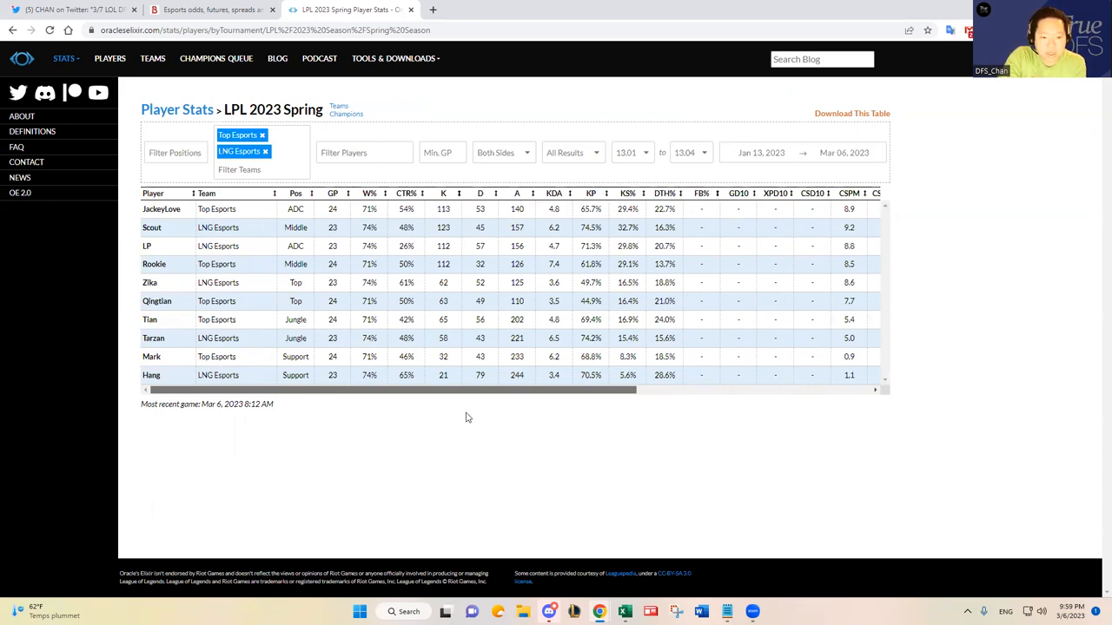
scroll("right", 3)
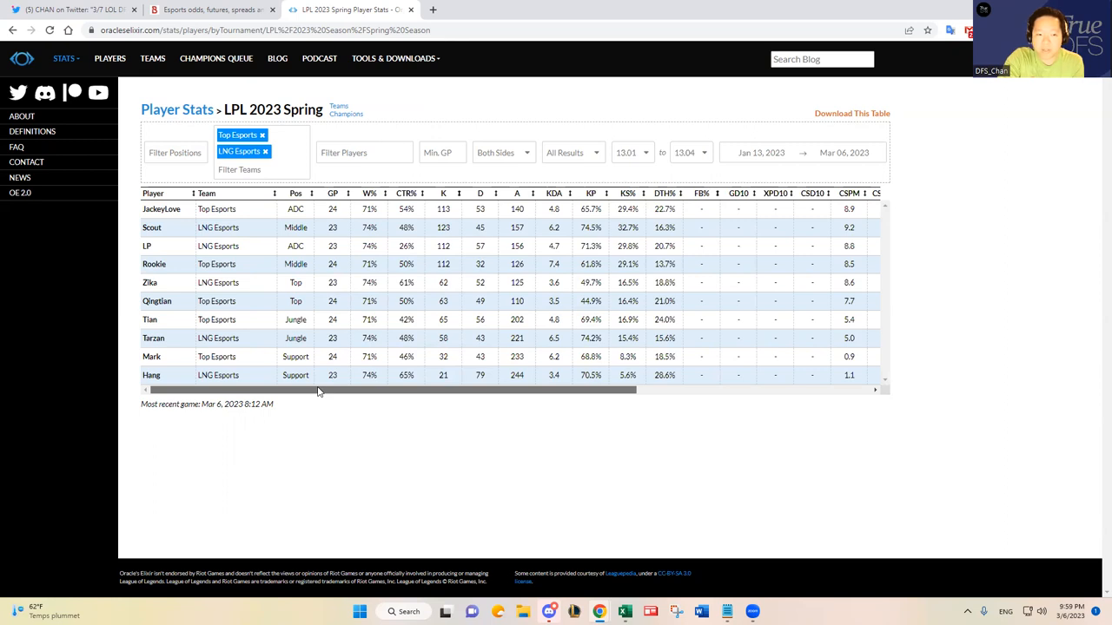
mouse_move(323, 396)
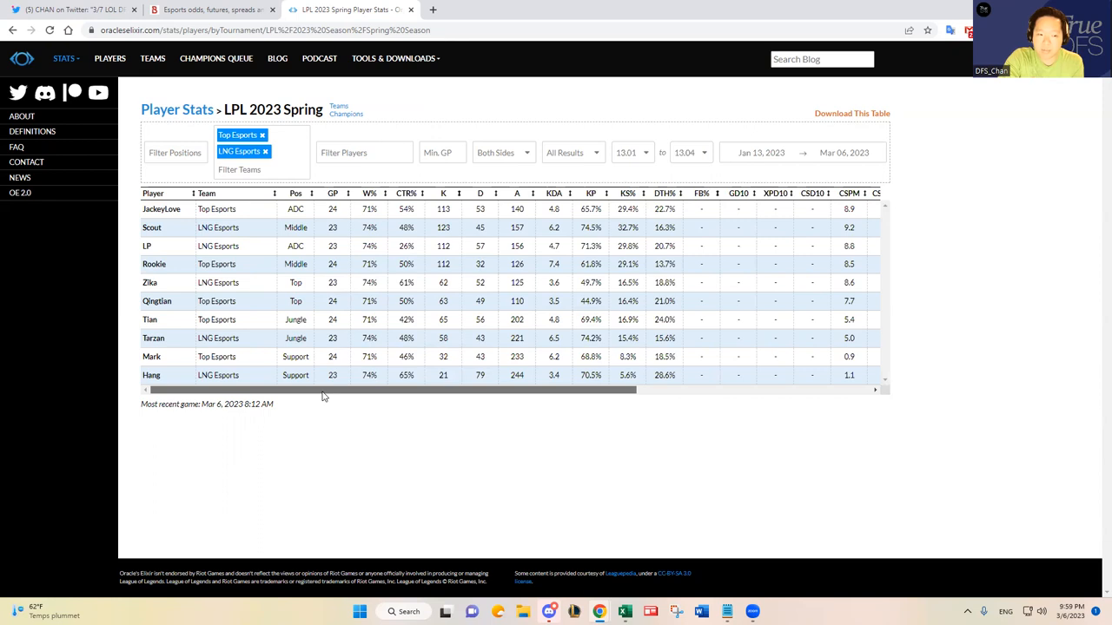
scroll("right", 3)
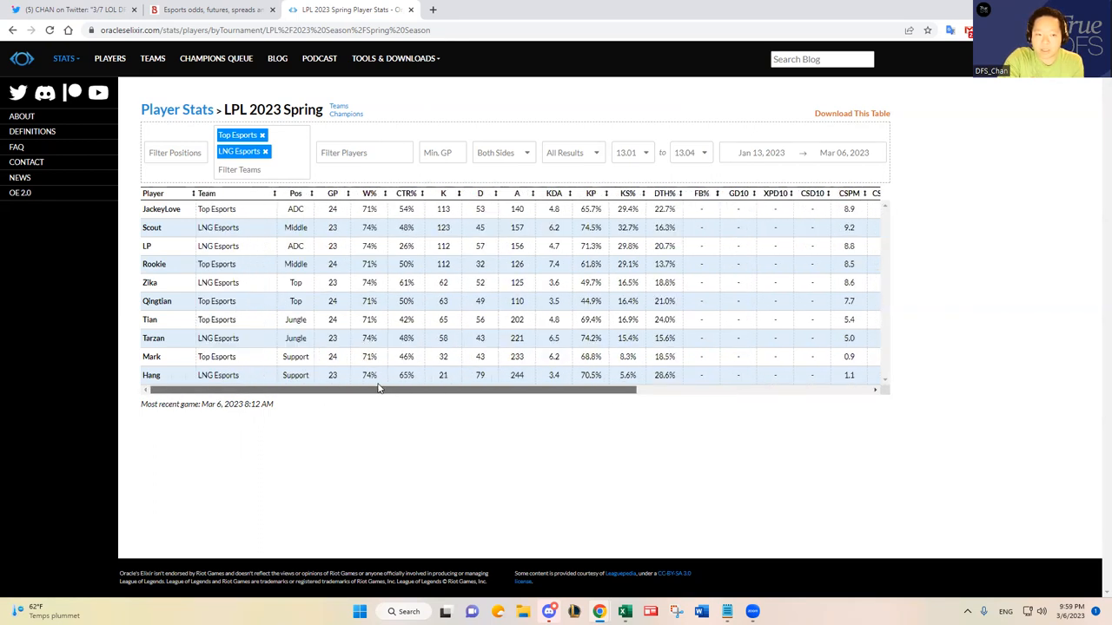
mouse_move(389, 389)
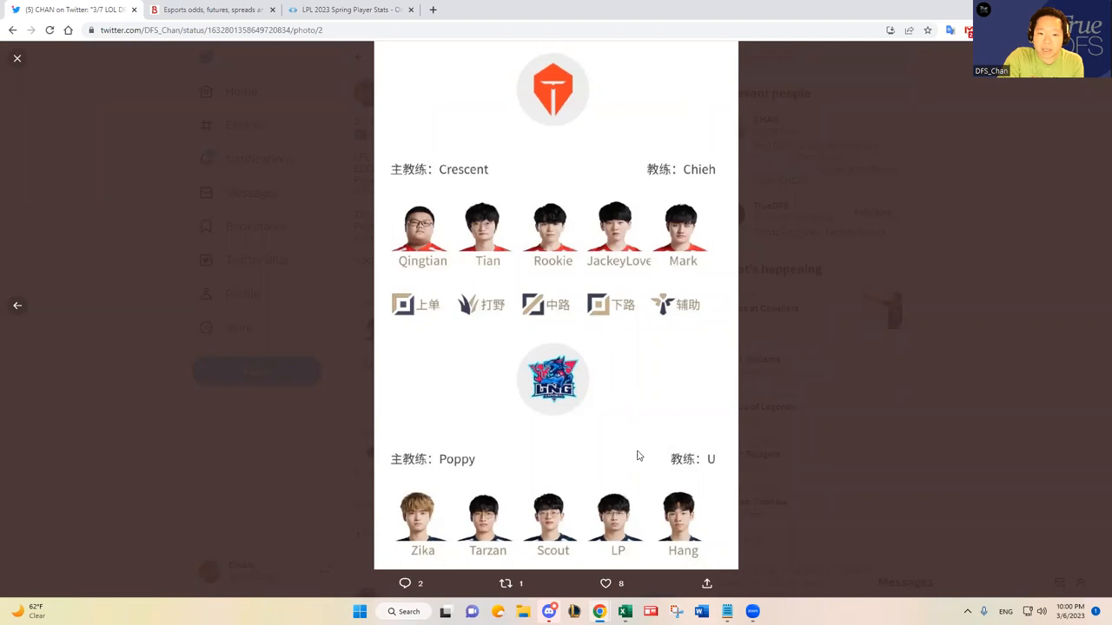
mouse_move(678, 289)
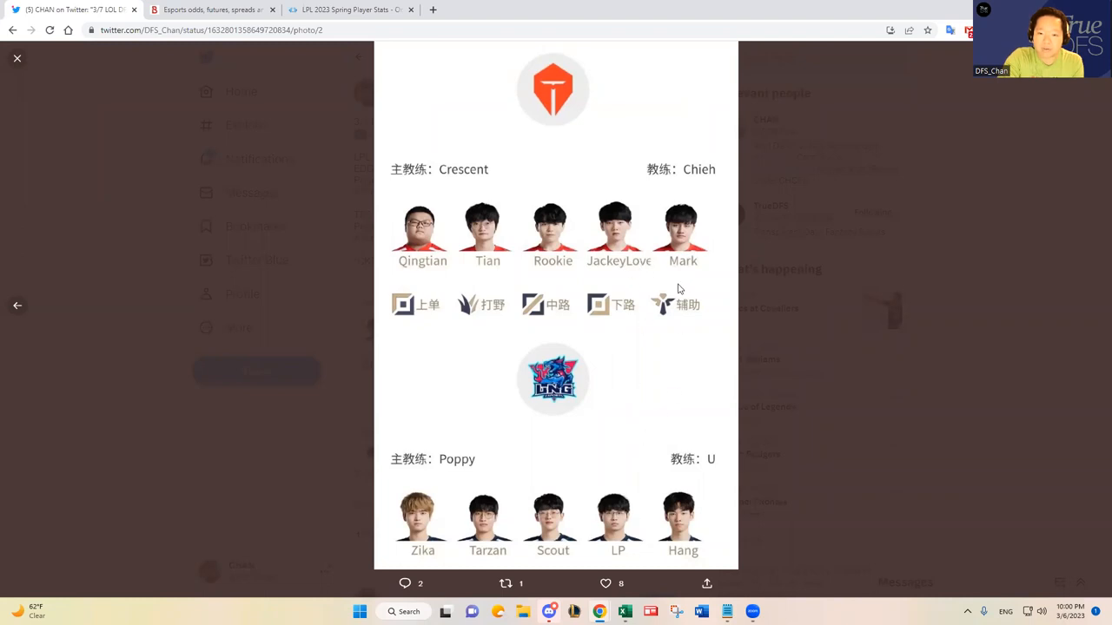
mouse_move(625, 516)
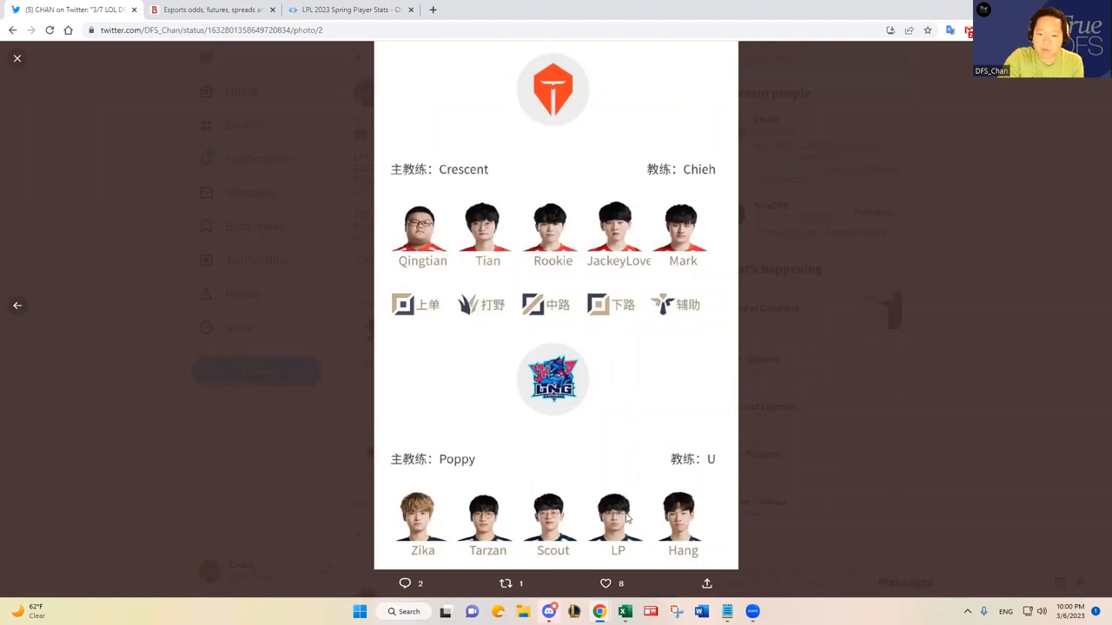
mouse_move(521, 516)
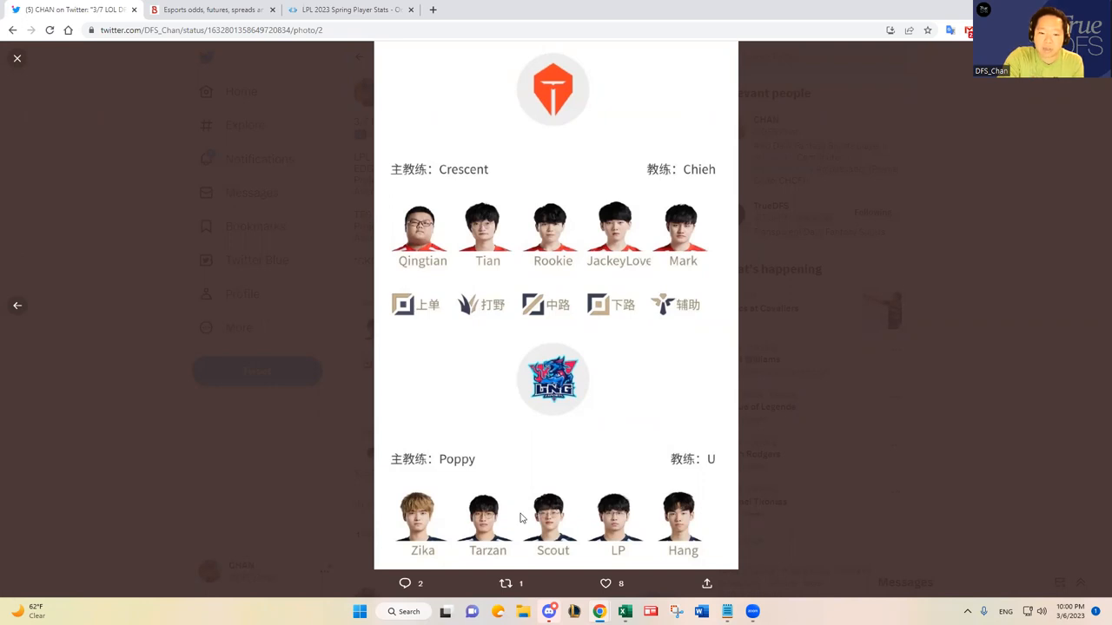
mouse_move(540, 257)
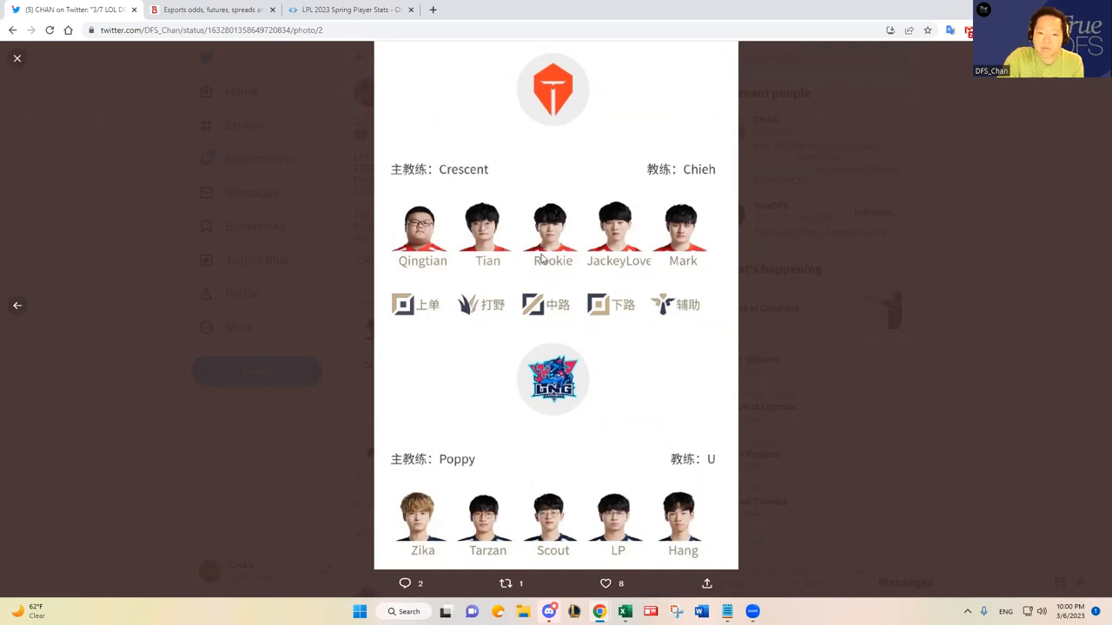
mouse_move(412, 272)
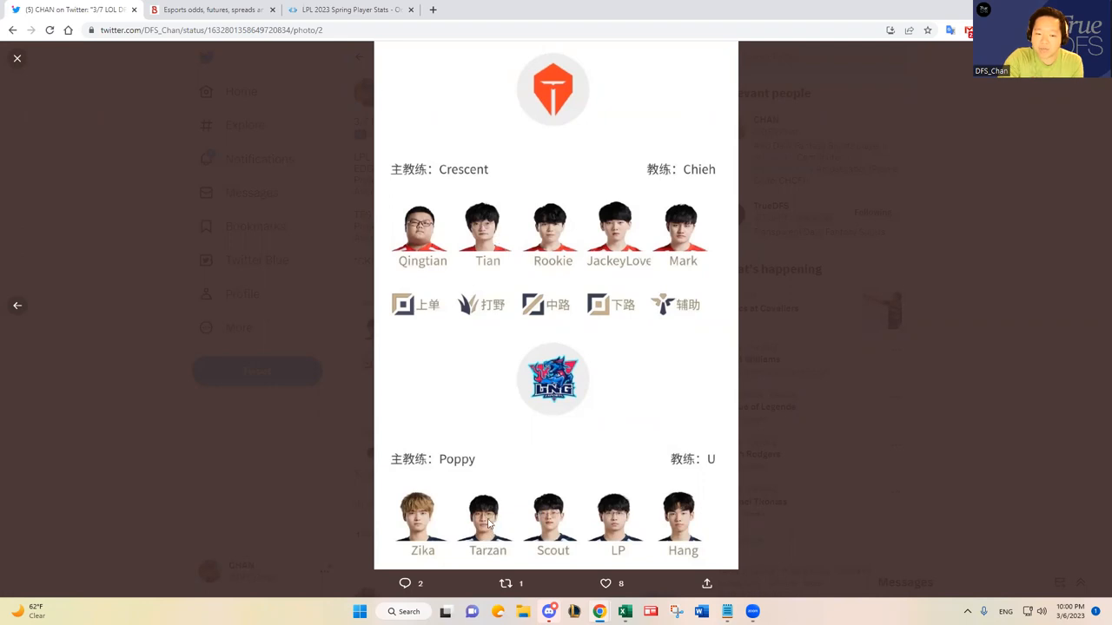
mouse_move(501, 515)
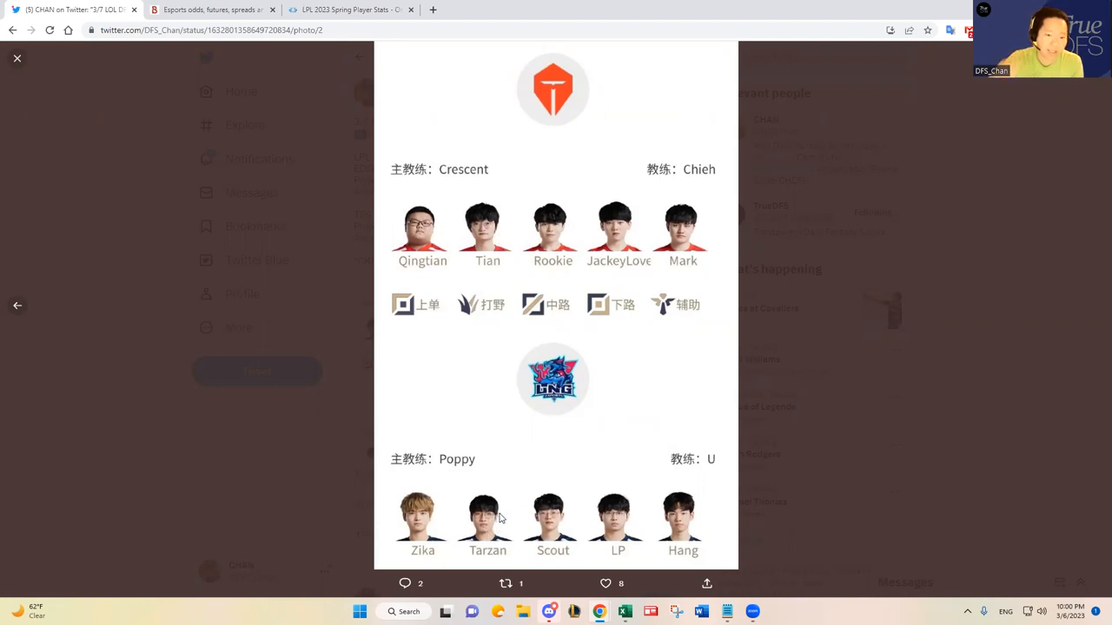
mouse_move(504, 418)
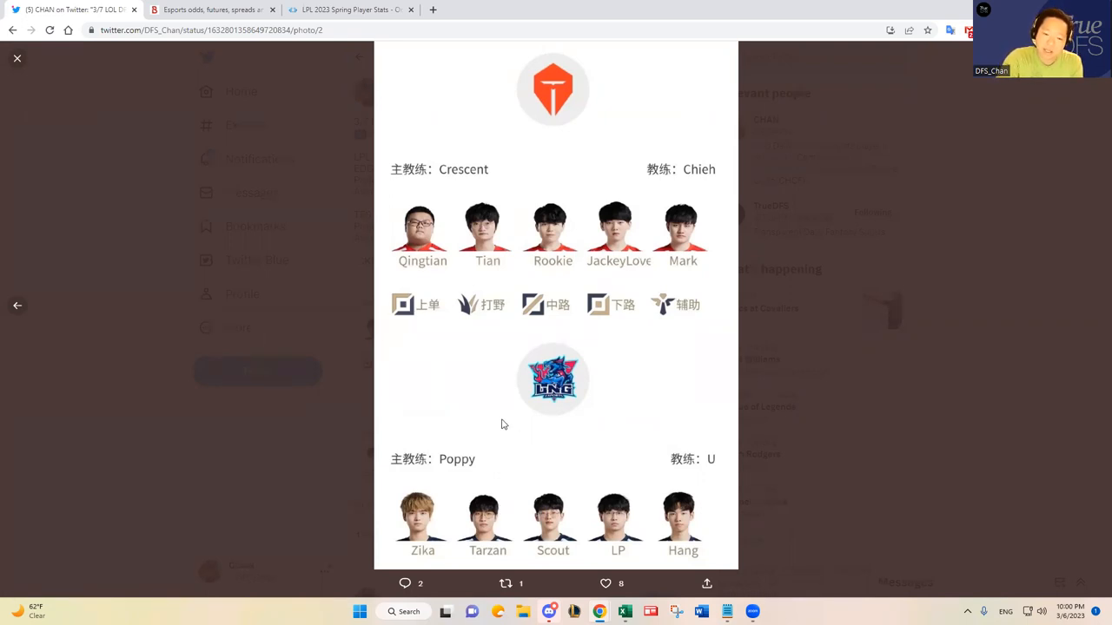
mouse_move(486, 518)
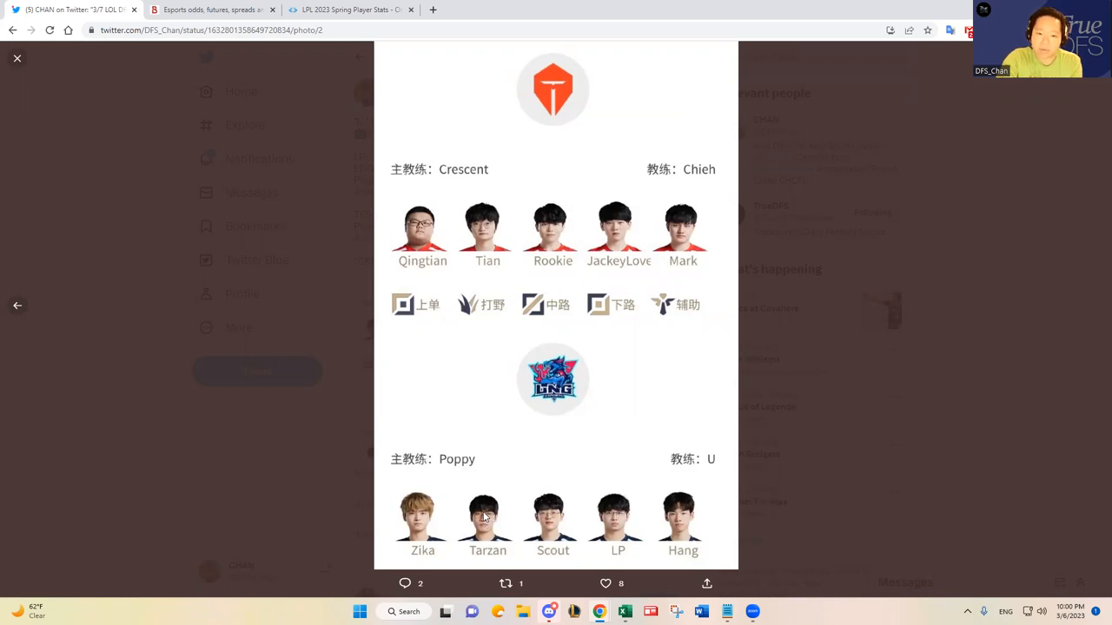
mouse_move(490, 511)
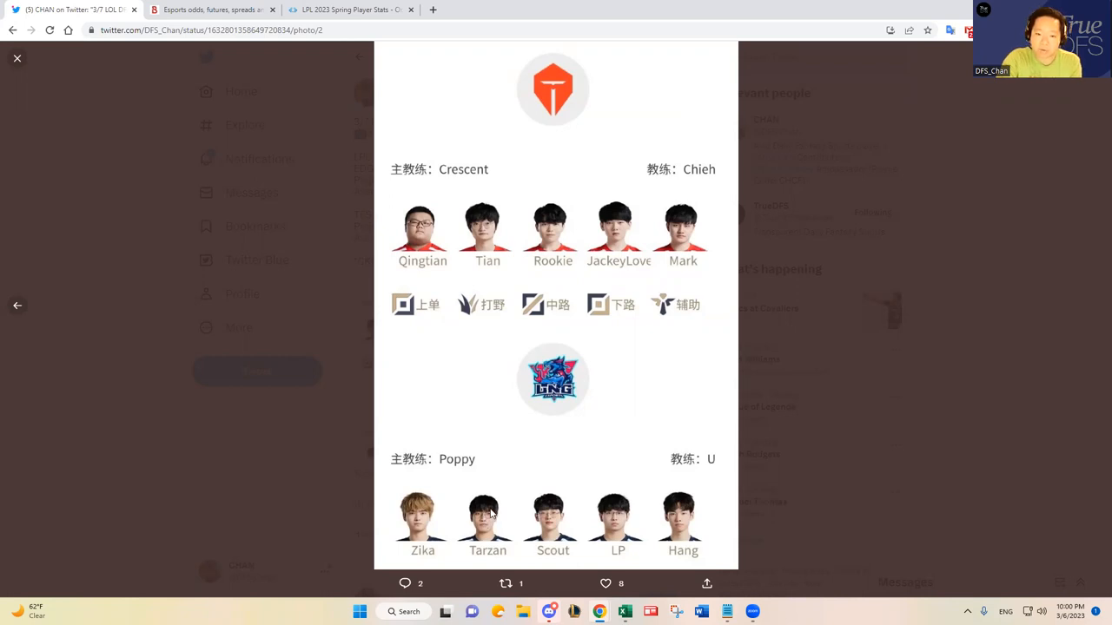
mouse_move(519, 482)
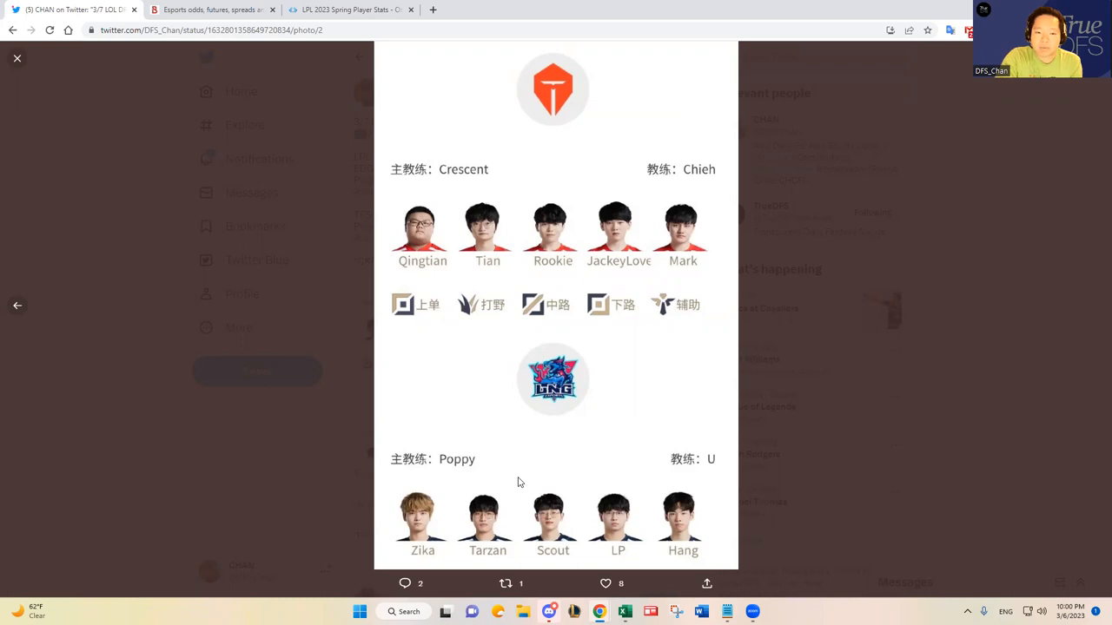
- Return from the TES–LNG lineup image to the Oracle's Elixir player stats
left_click(357, 10)
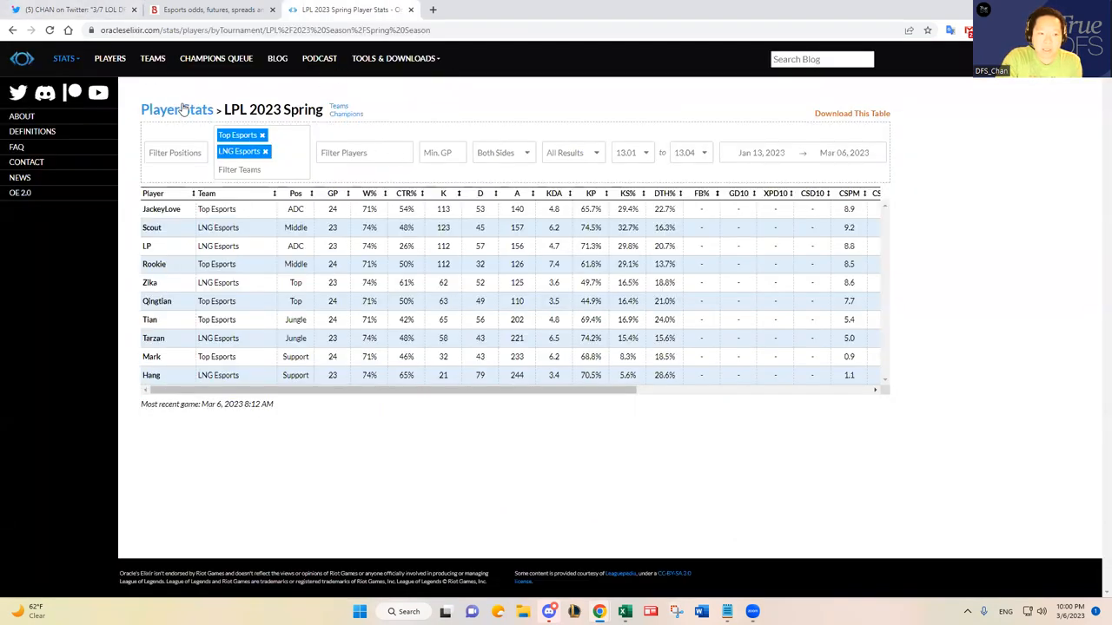
- Switch to team stats and filter to Top Esports and LNG Esports
left_click(337, 106)
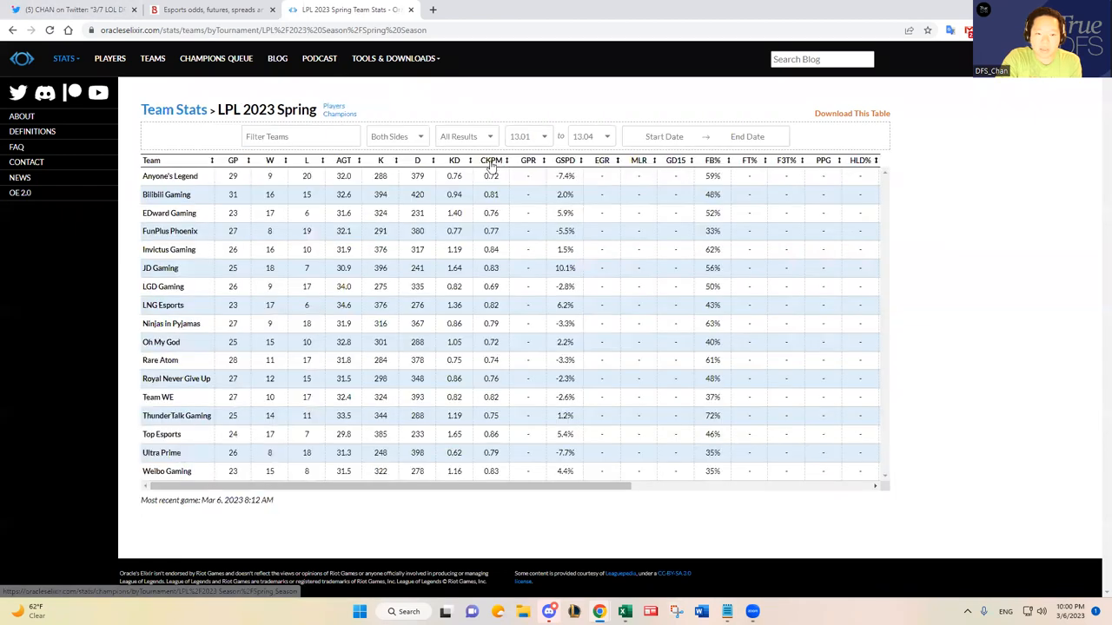
left_click(299, 135)
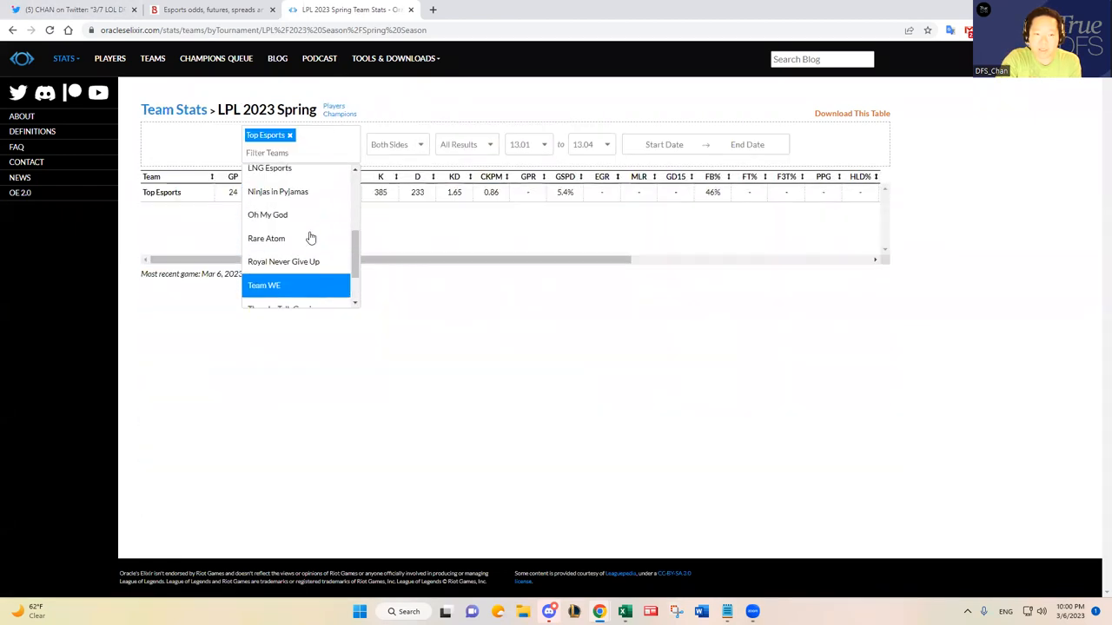
left_click(269, 167)
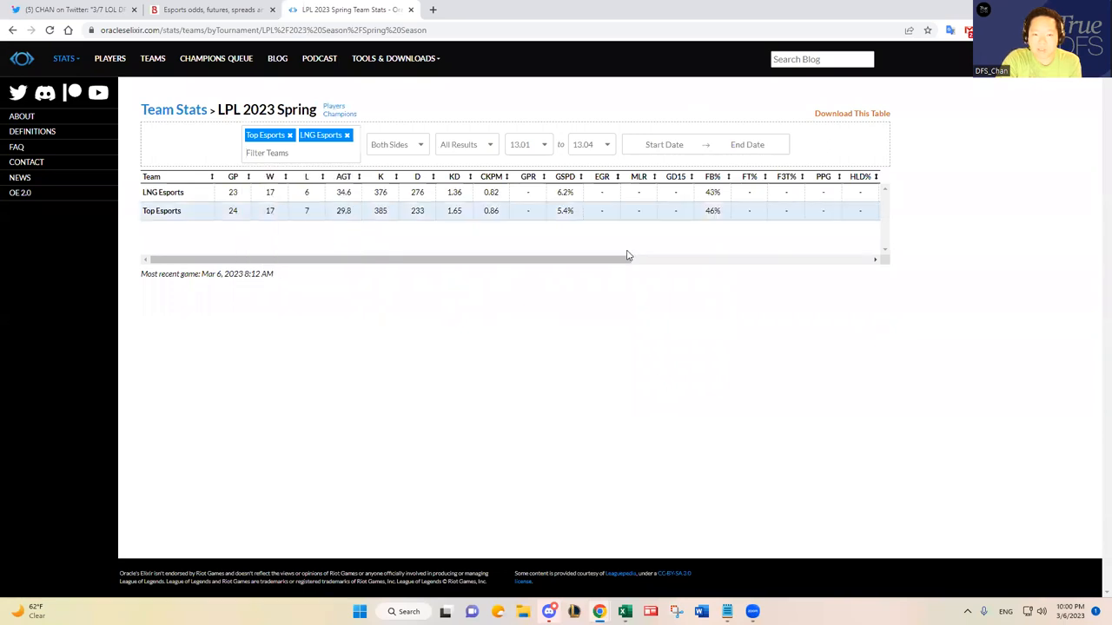
mouse_move(617, 261)
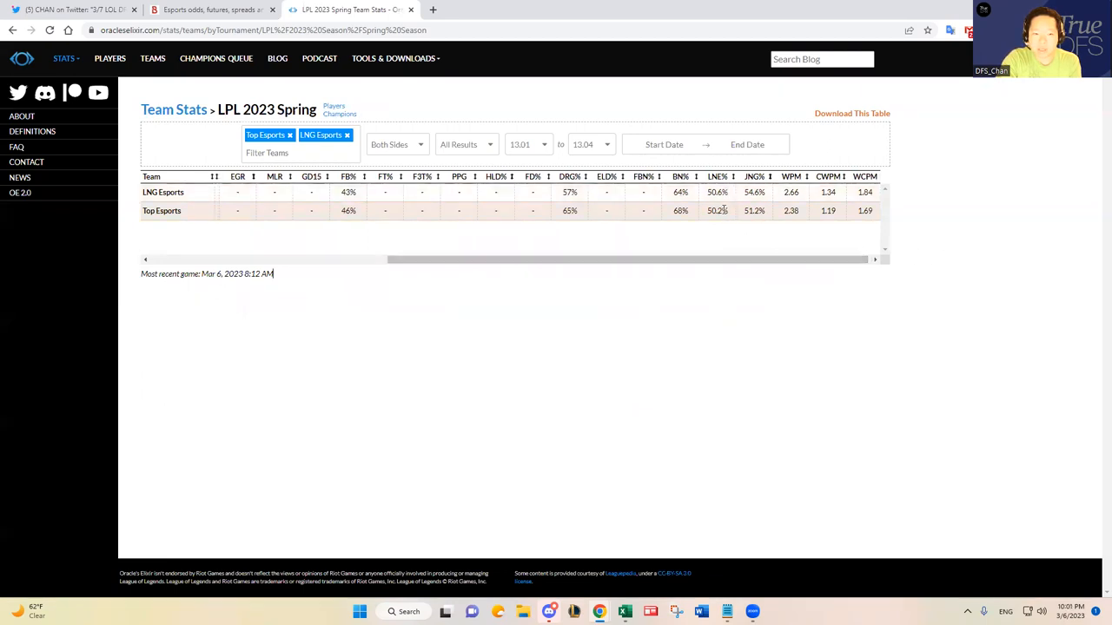
mouse_move(726, 208)
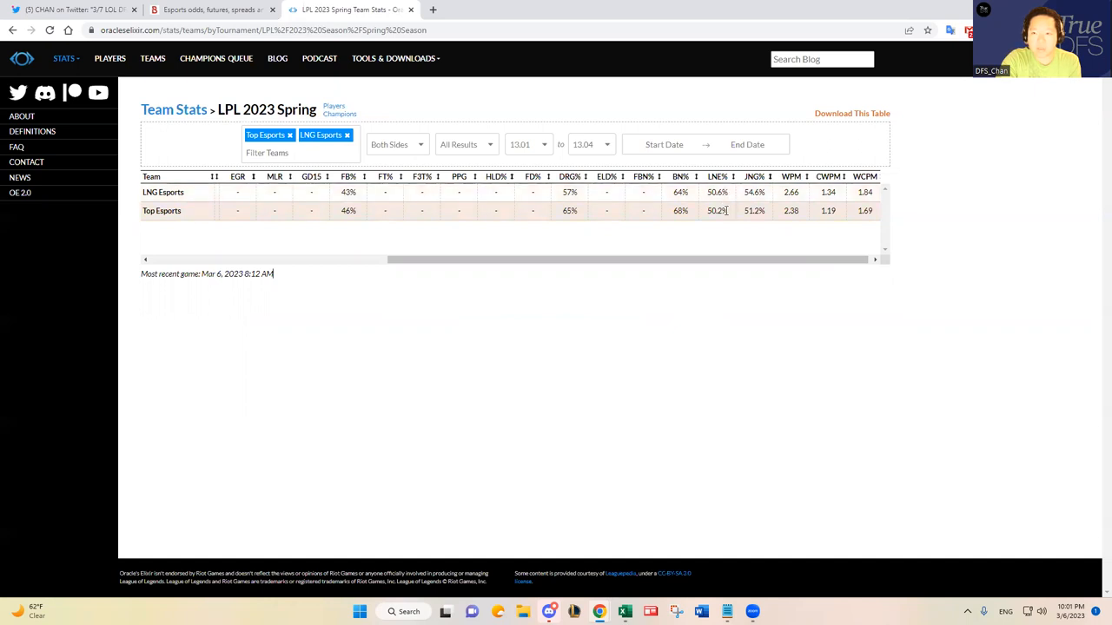
mouse_move(723, 177)
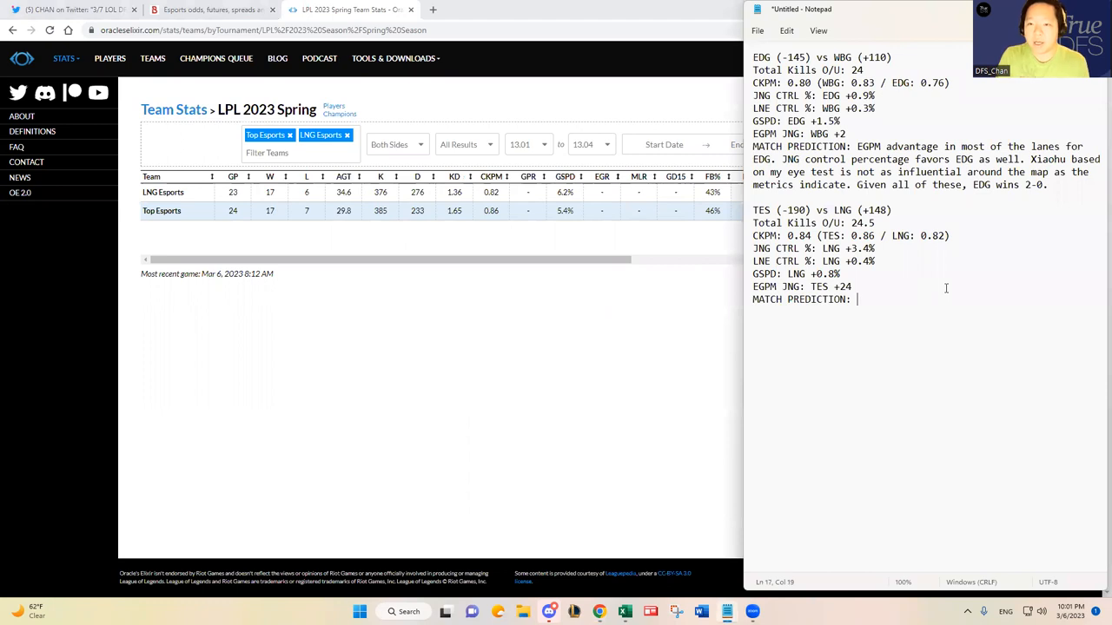
- Write 'LNG wins 2-1.' with reasoning on Zika's surprising edge over Qingtian and Tarzan's JNG style against aggressive TES
type("LNG wins 2-1")
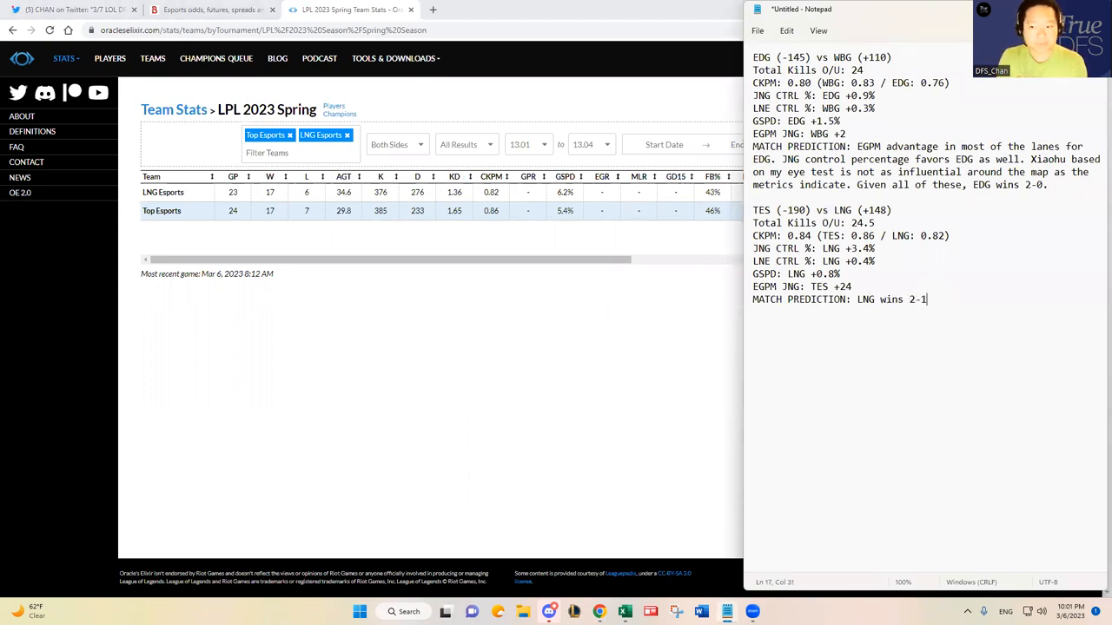
type(".")
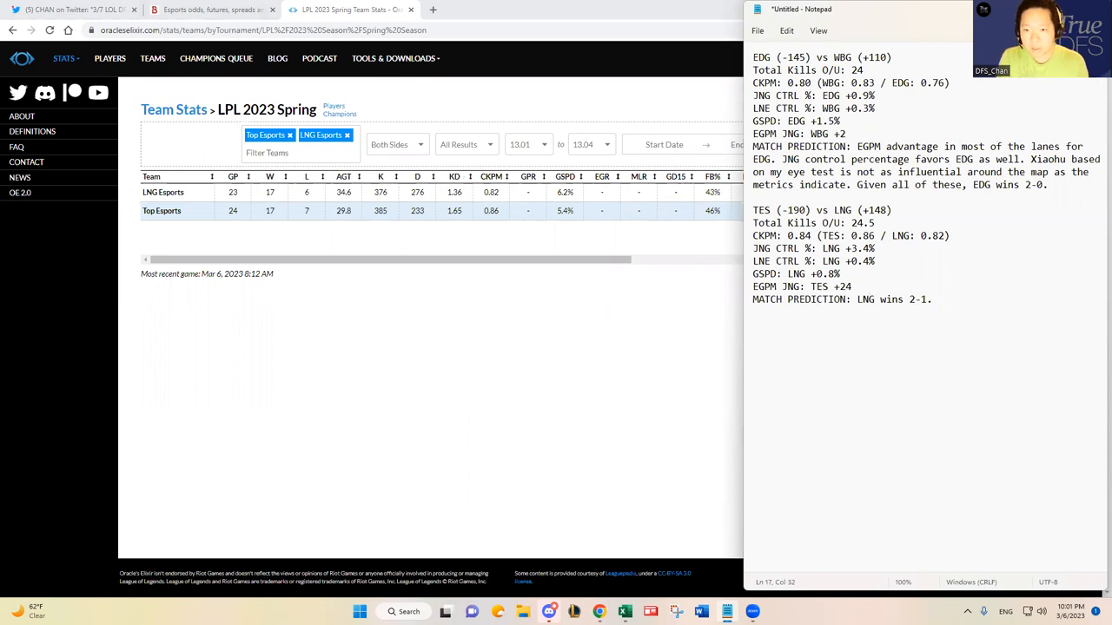
type("Zika")
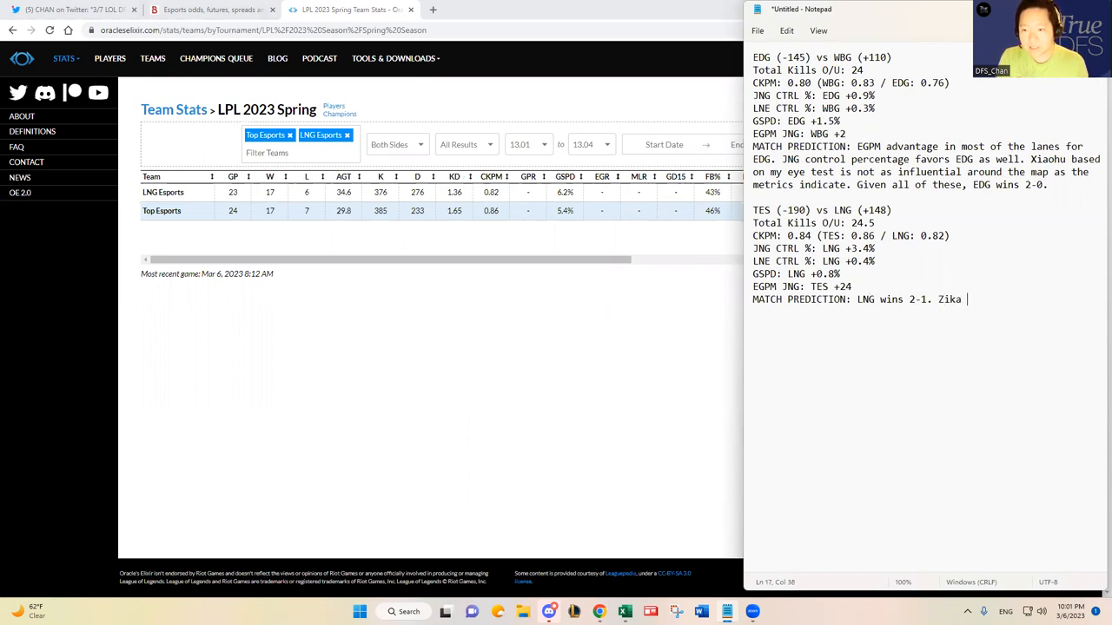
type("surprisngly has an EGPM advant")
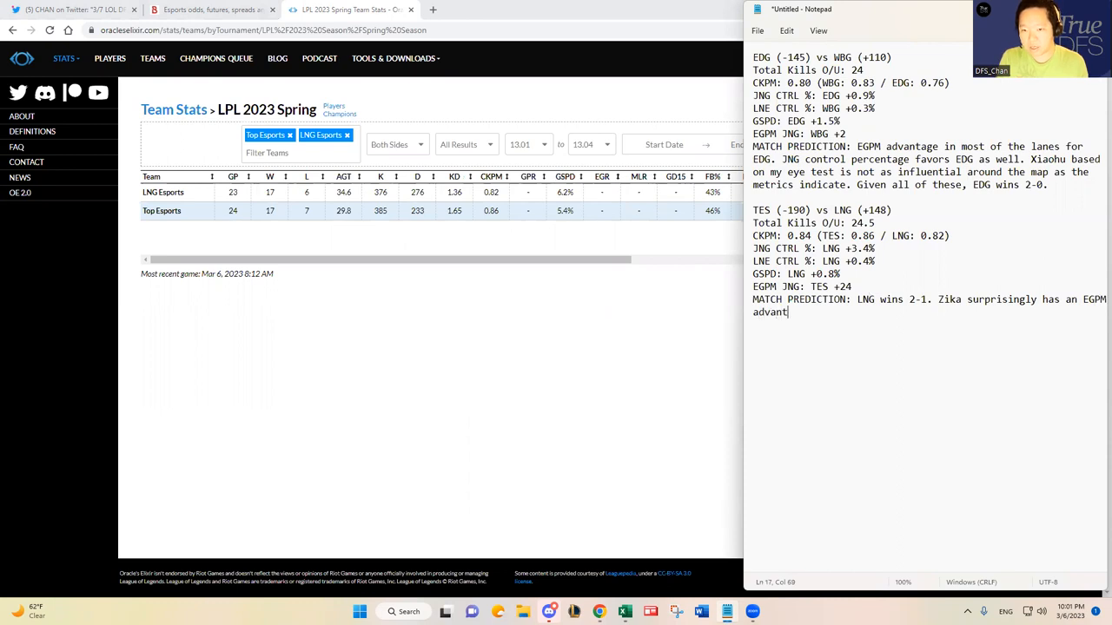
type("over Qingtian. Tian")
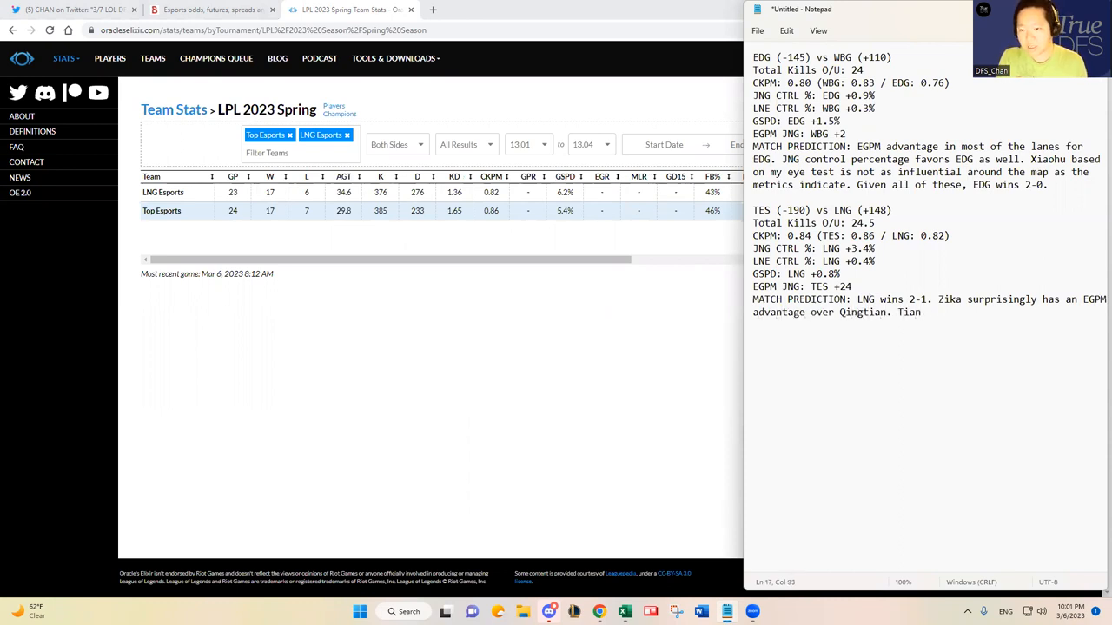
type("> Tarzan for EGP")
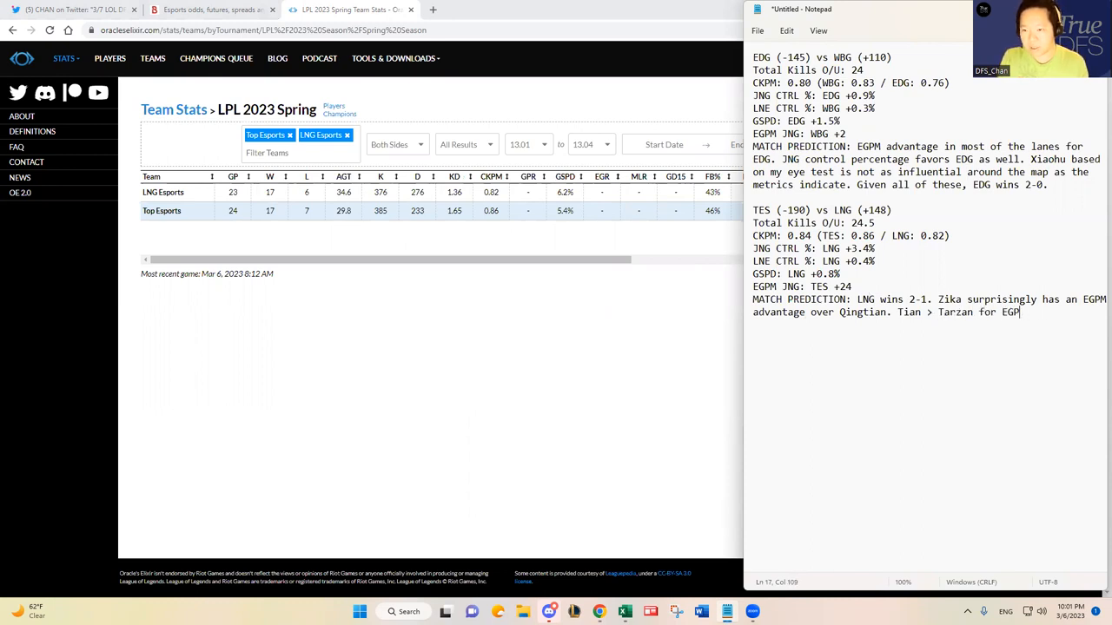
type("M, but I like")
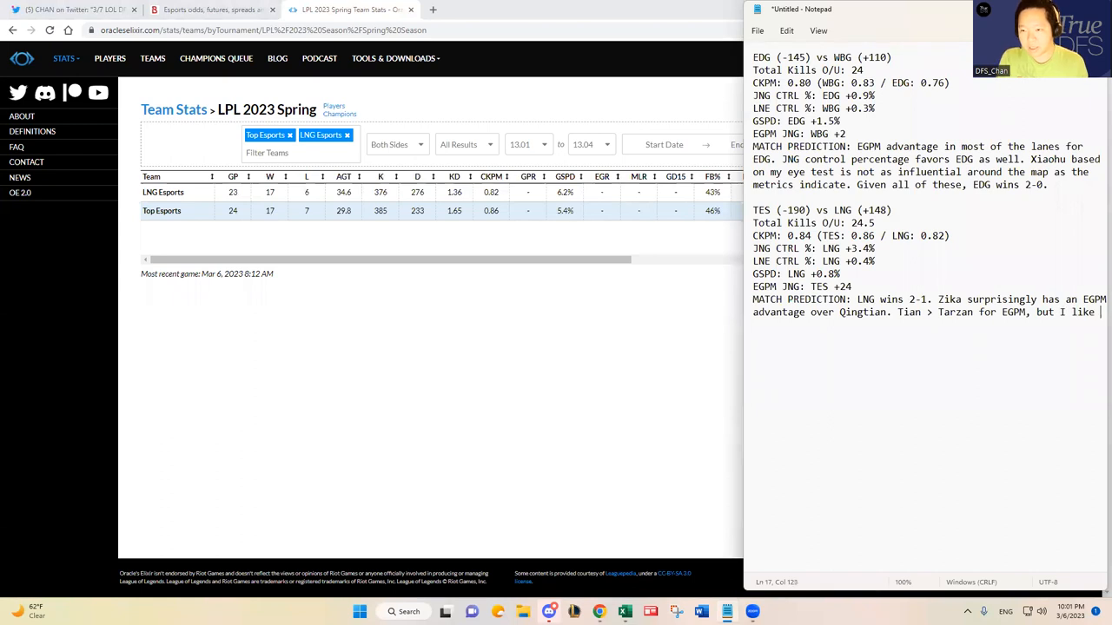
type("Tarzan's")
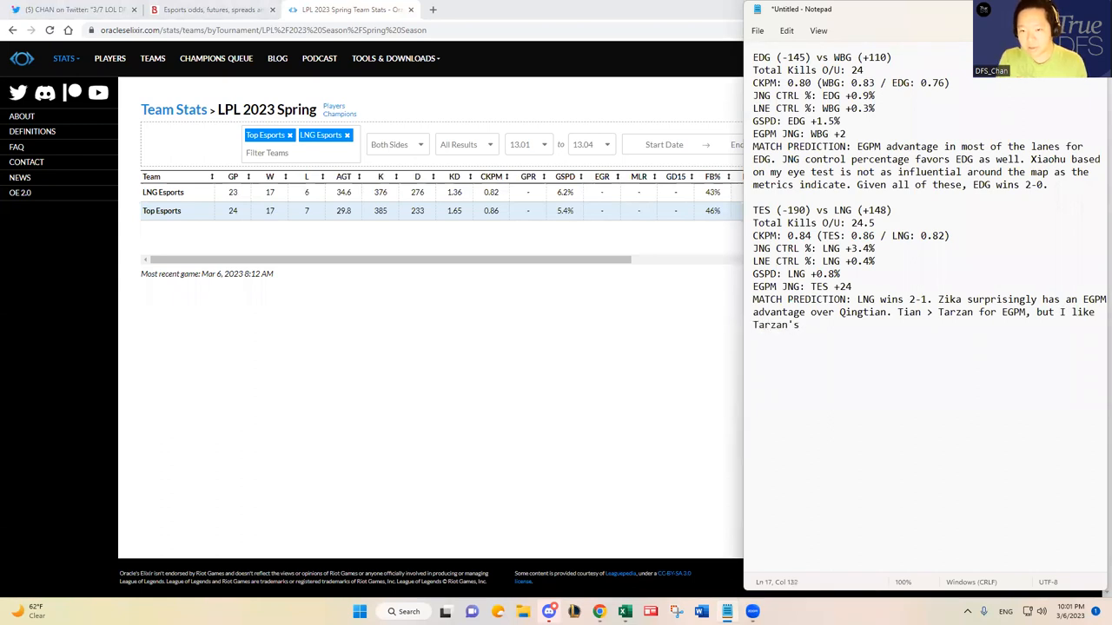
type("JNG style")
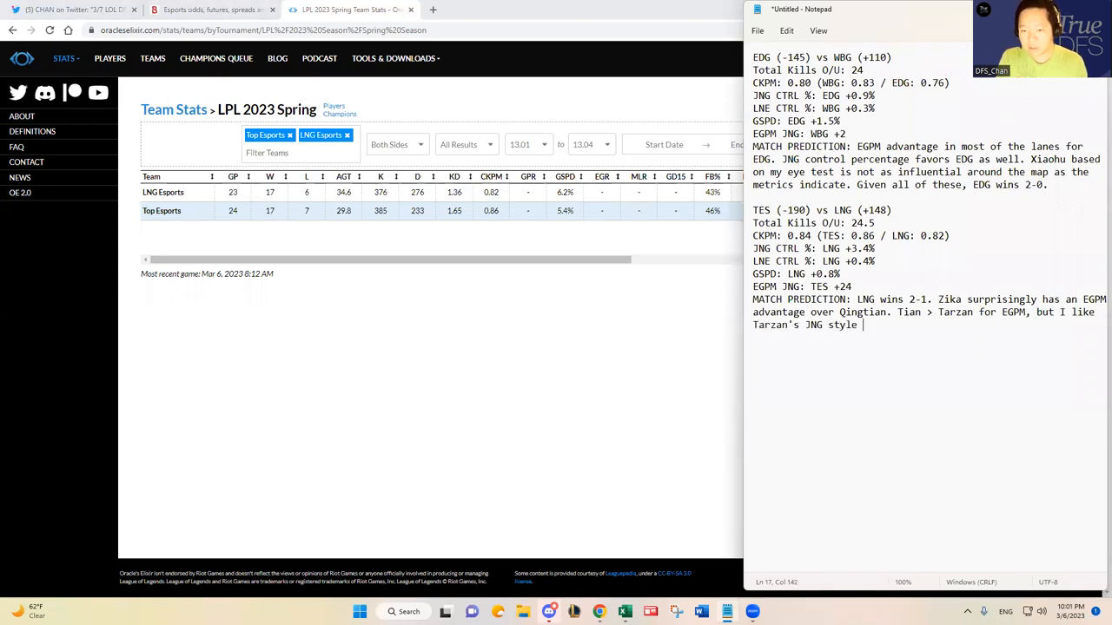
type("against")
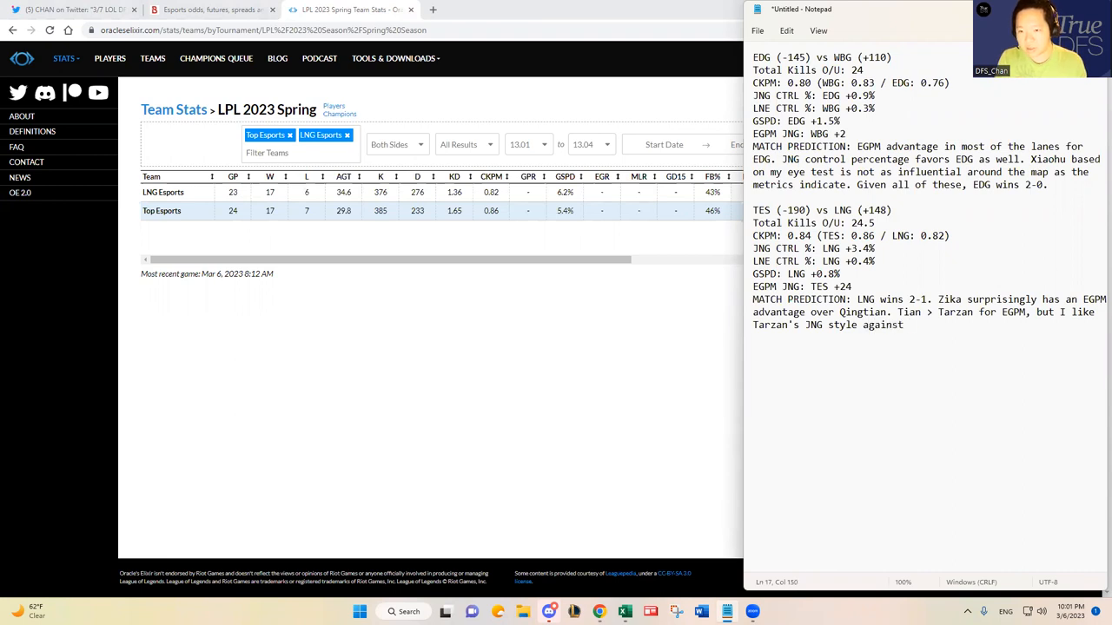
type("oh-so-aggres")
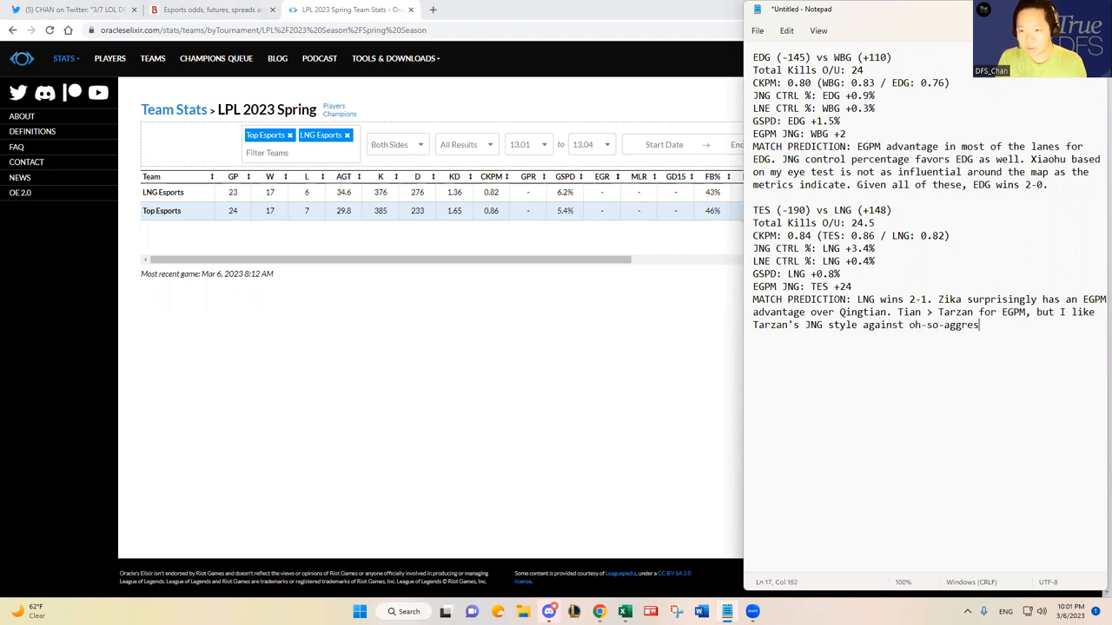
type("sive TES.")
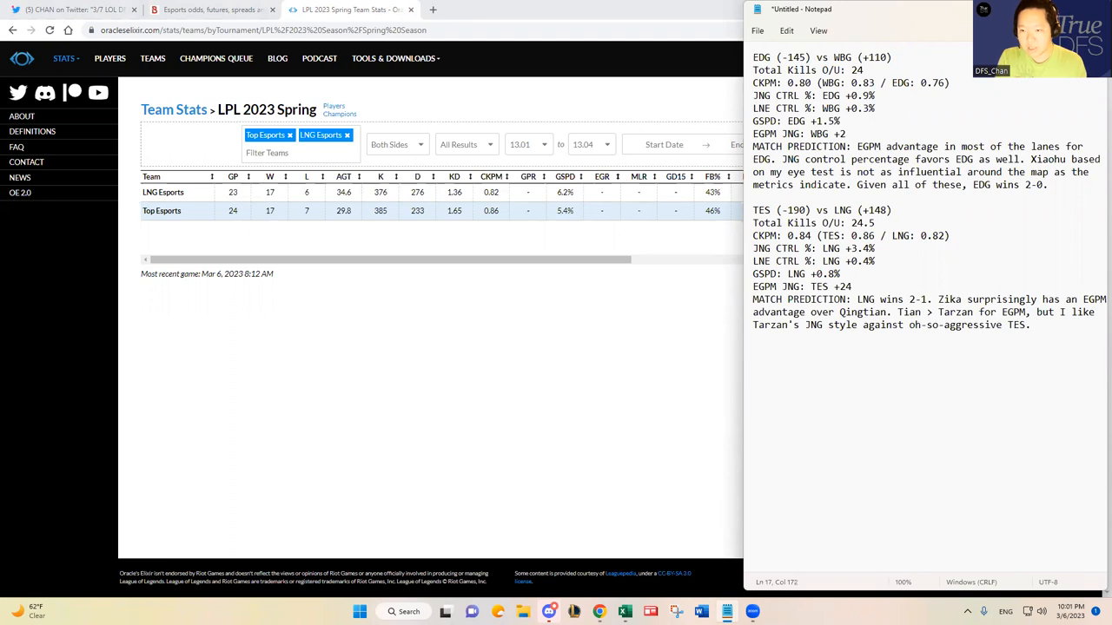
- Add that LNG's very good lane control percentage helps them withstand TES' aggressive snowball playstyle
type("LNG has a g")
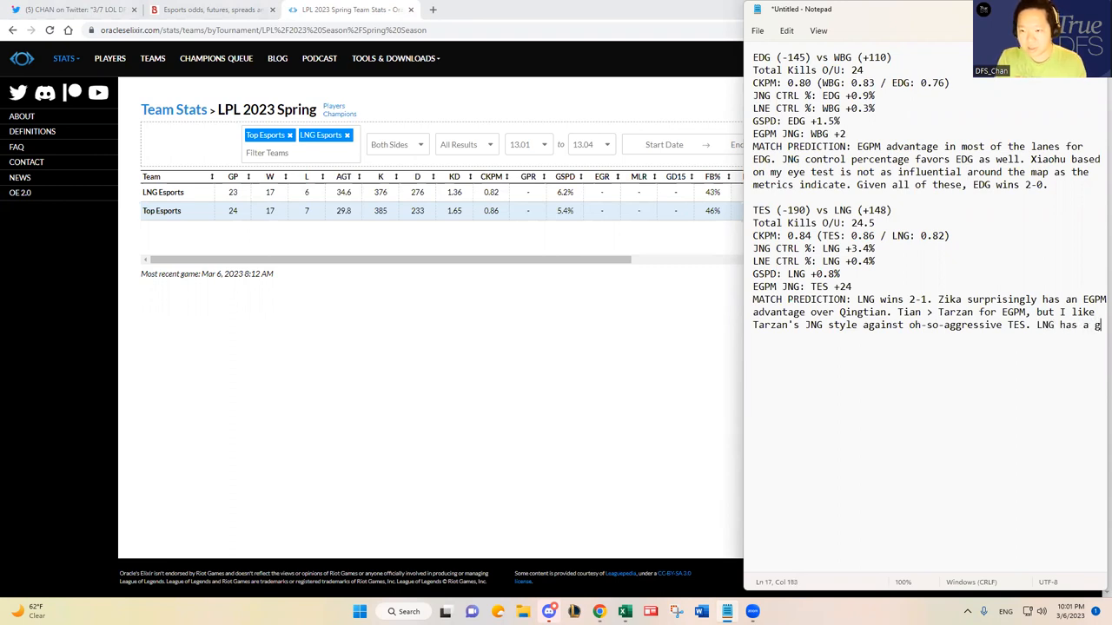
type("very good l")
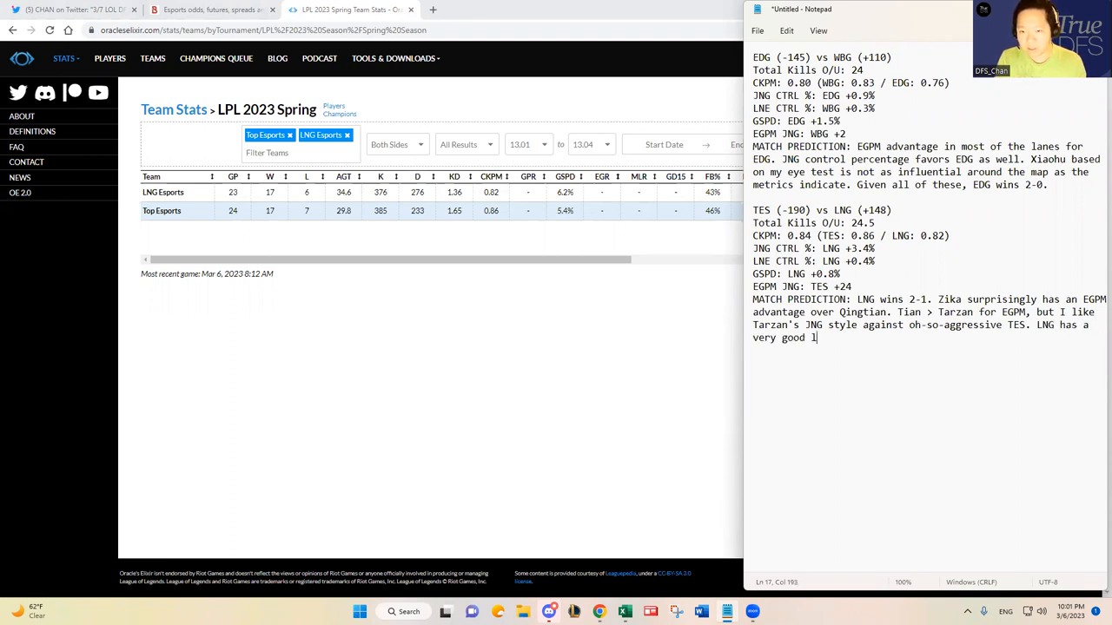
type("ane control percentage which will")
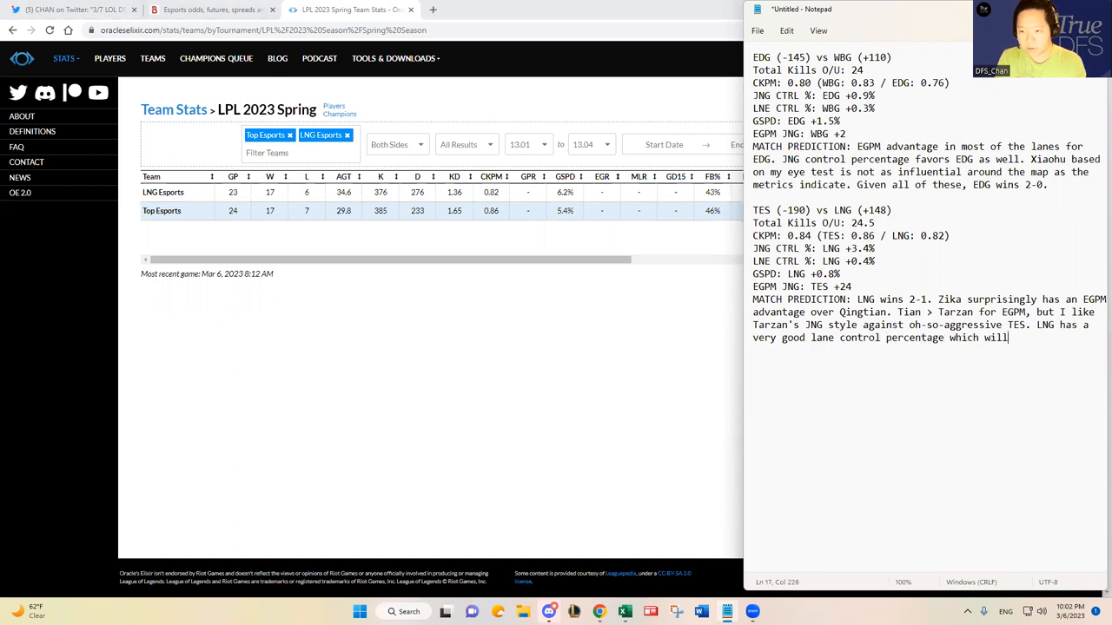
type("help them withstand T")
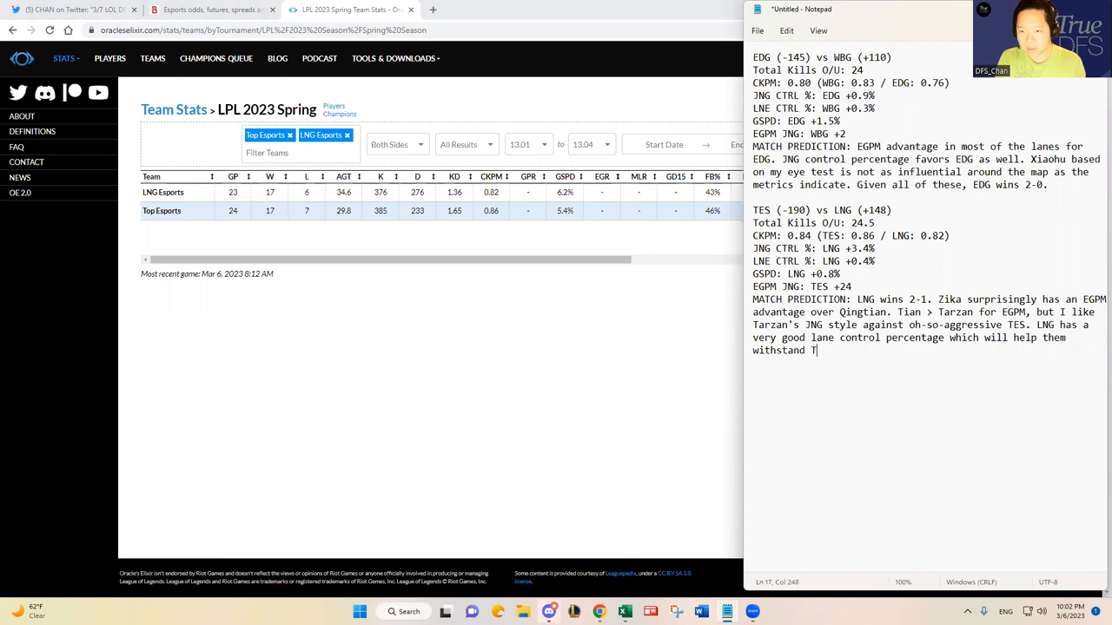
type("ES' aggressive playstyle early game that they like to d")
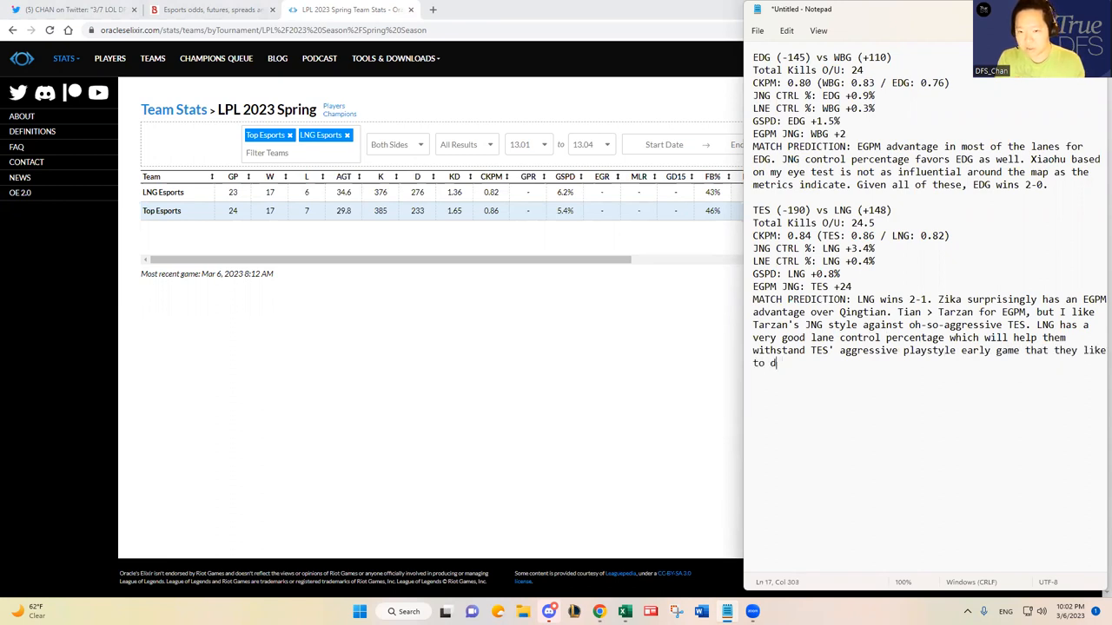
type("play with and snowb")
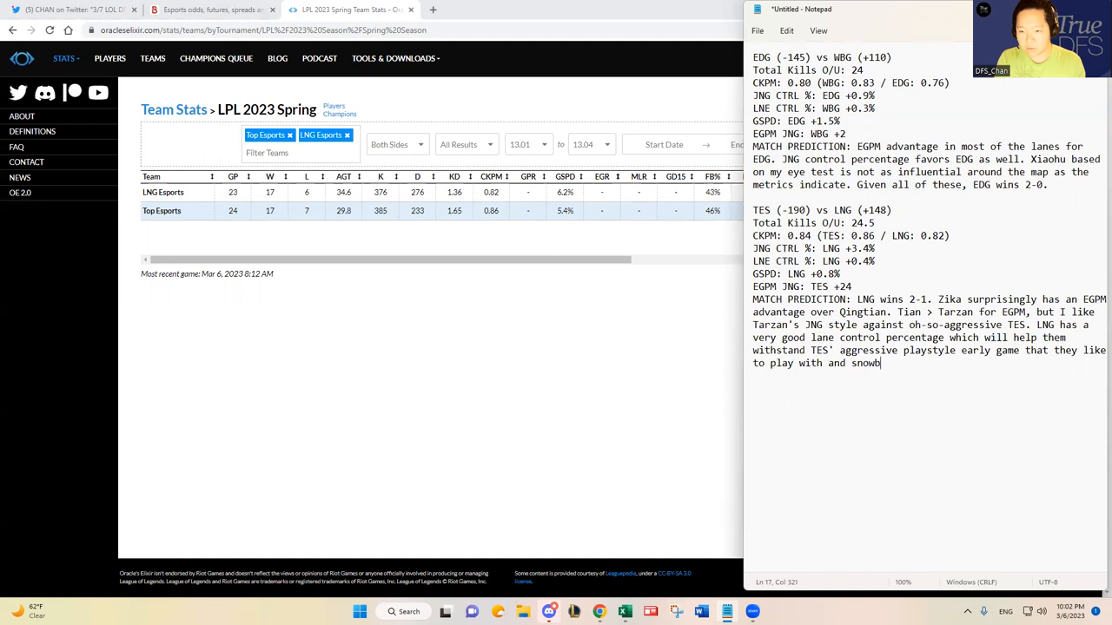
type("all with.")
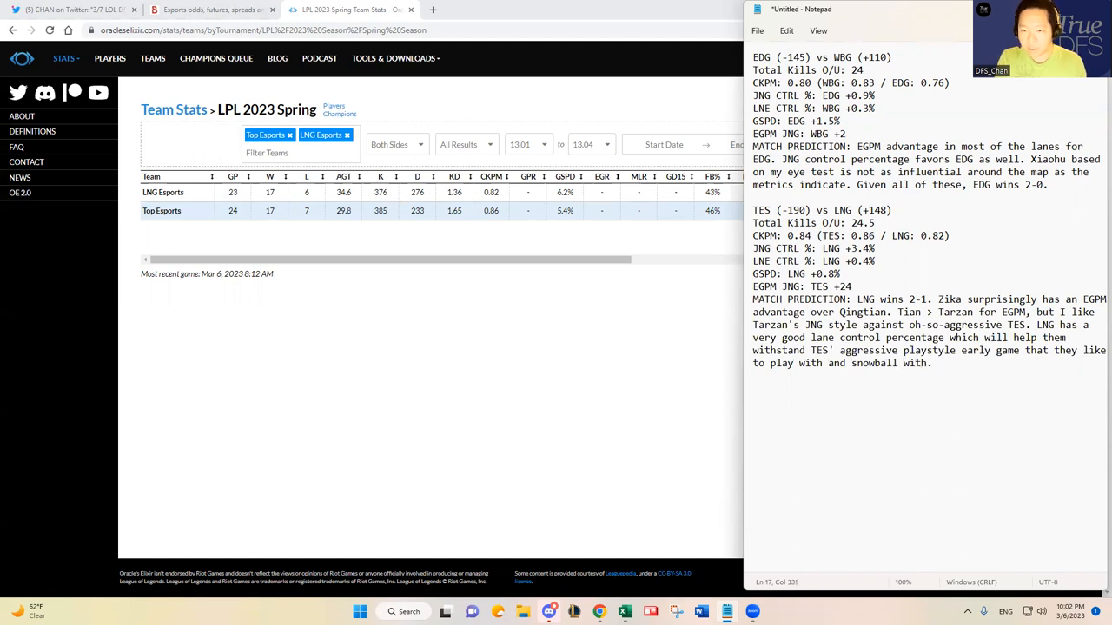
- Add that Scout beats Rookie and that the bottom lane is a worry for LNG
type("Scout > Rookie in all metrics")
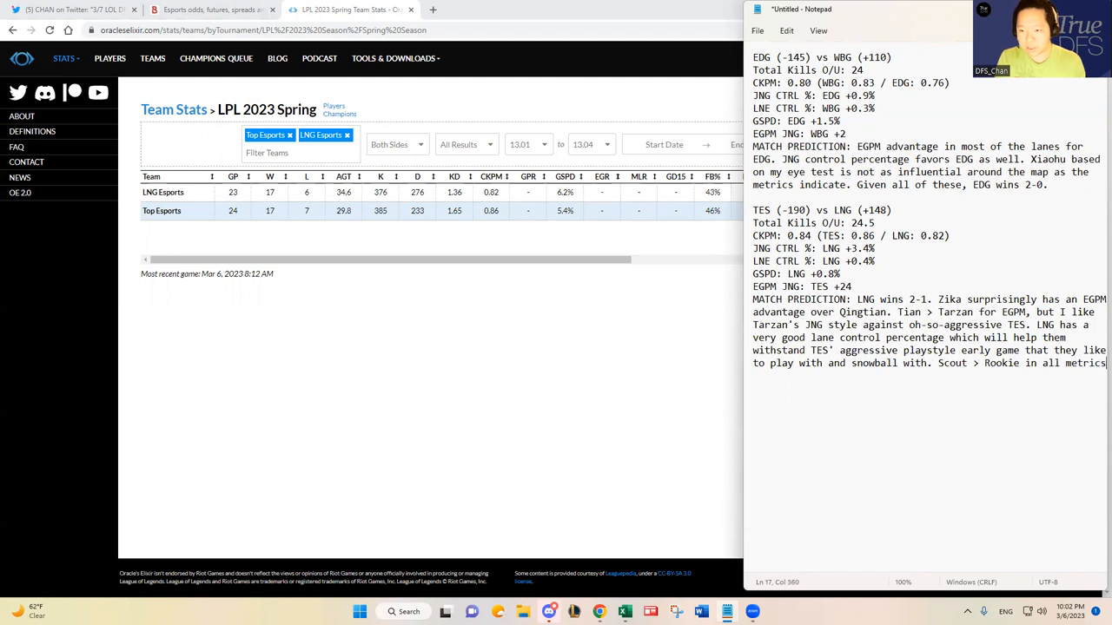
type("Bottom")
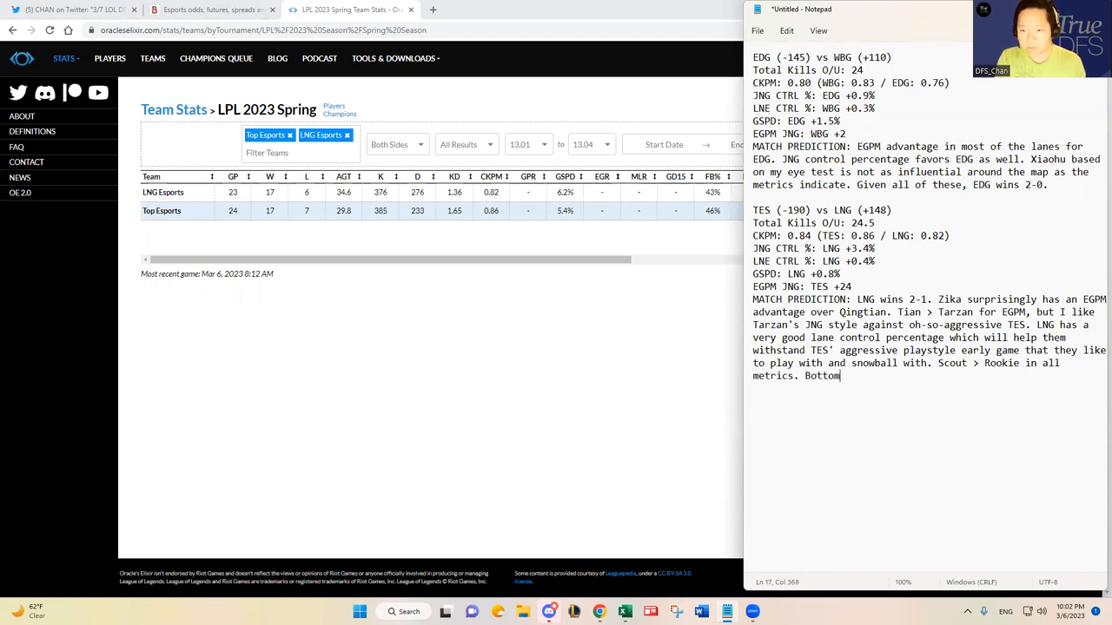
type("lane - I am a little worried for")
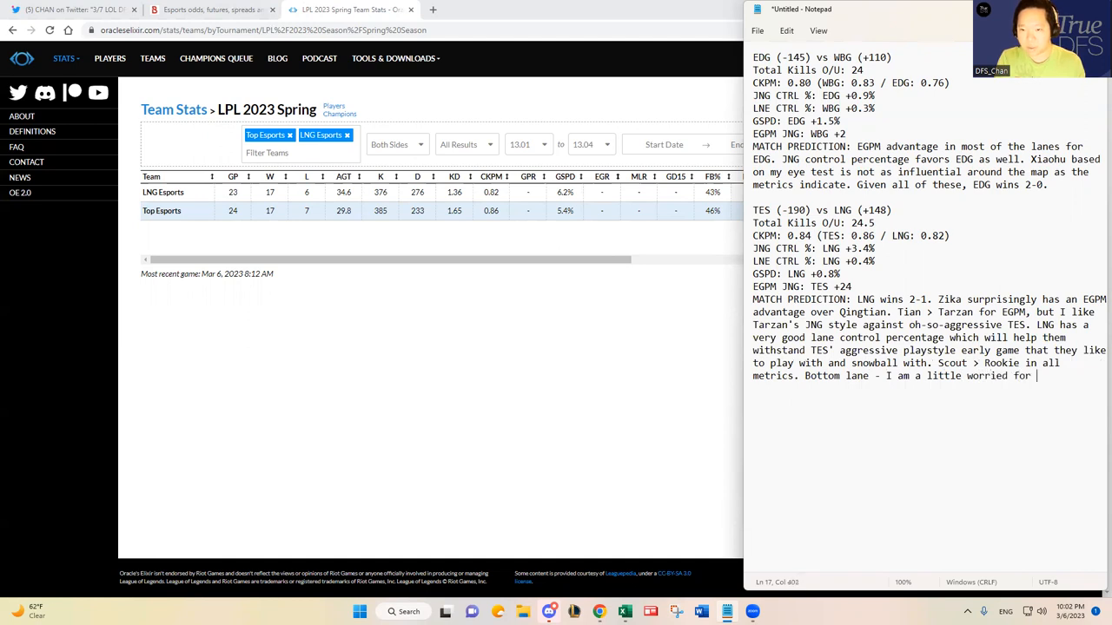
type("LNG, but I think o")
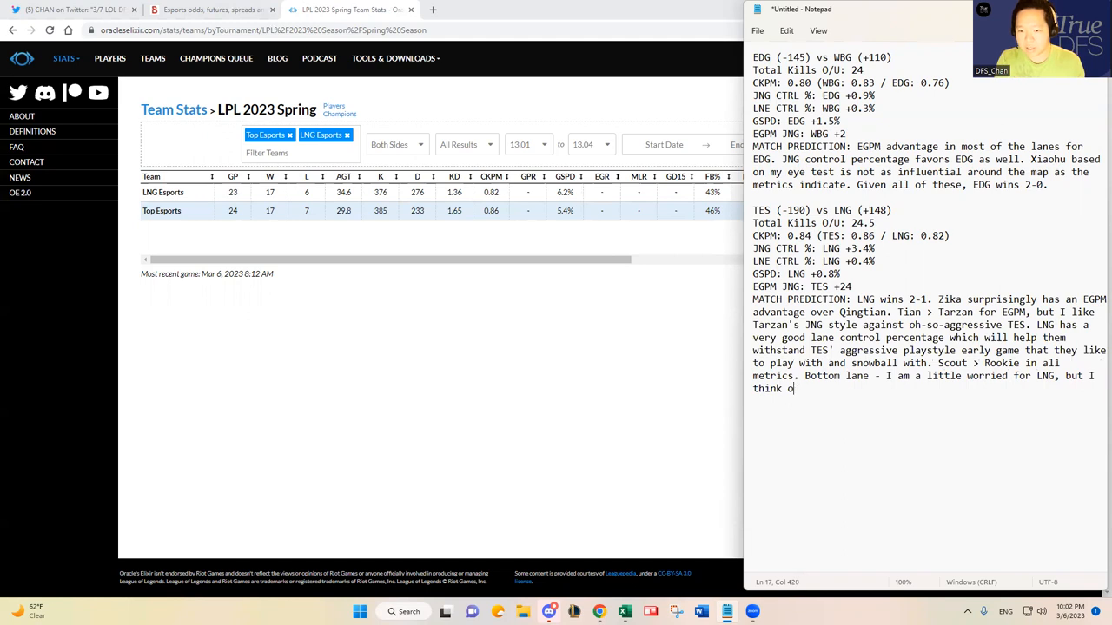
key("Backspace")
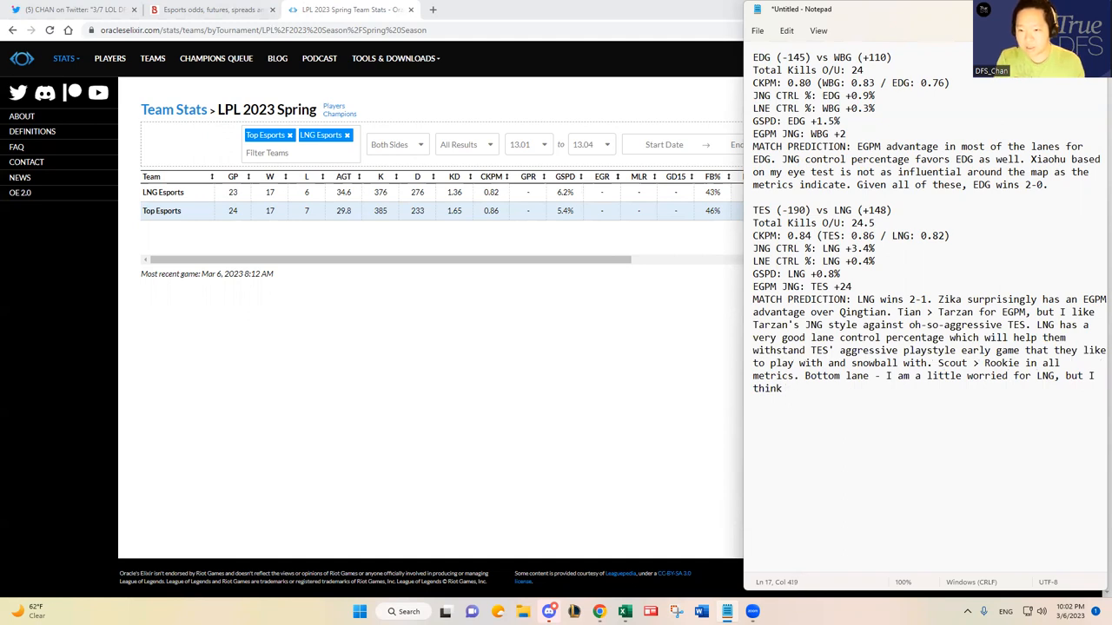
- Conclude LNG can win this series as long as LP goes about even against JL
type("as long")
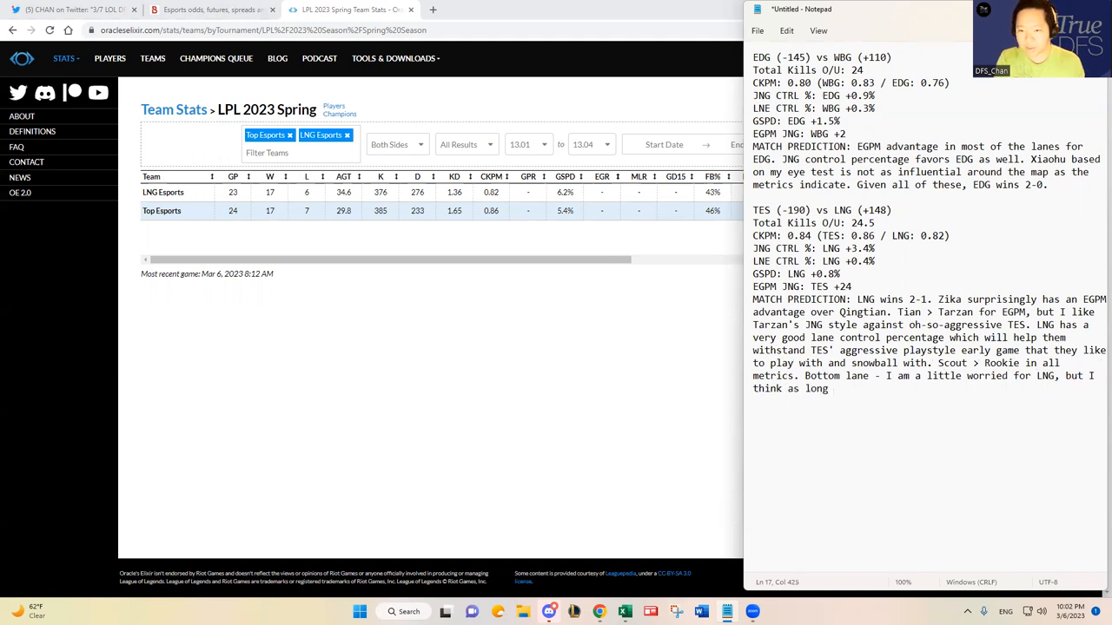
type("as LP goes")
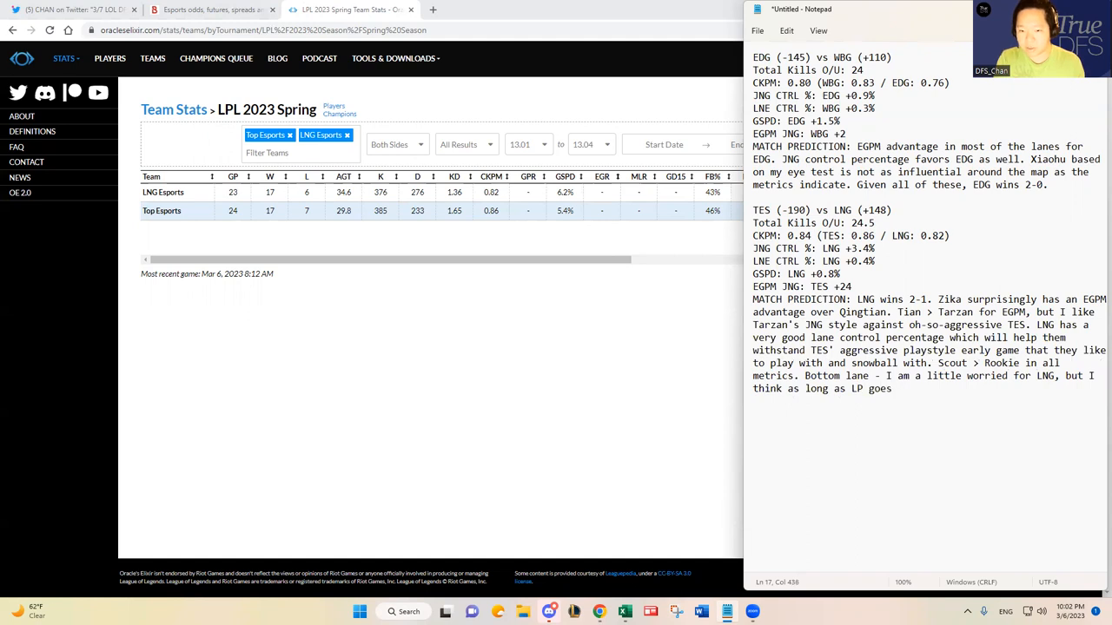
type("about even aga")
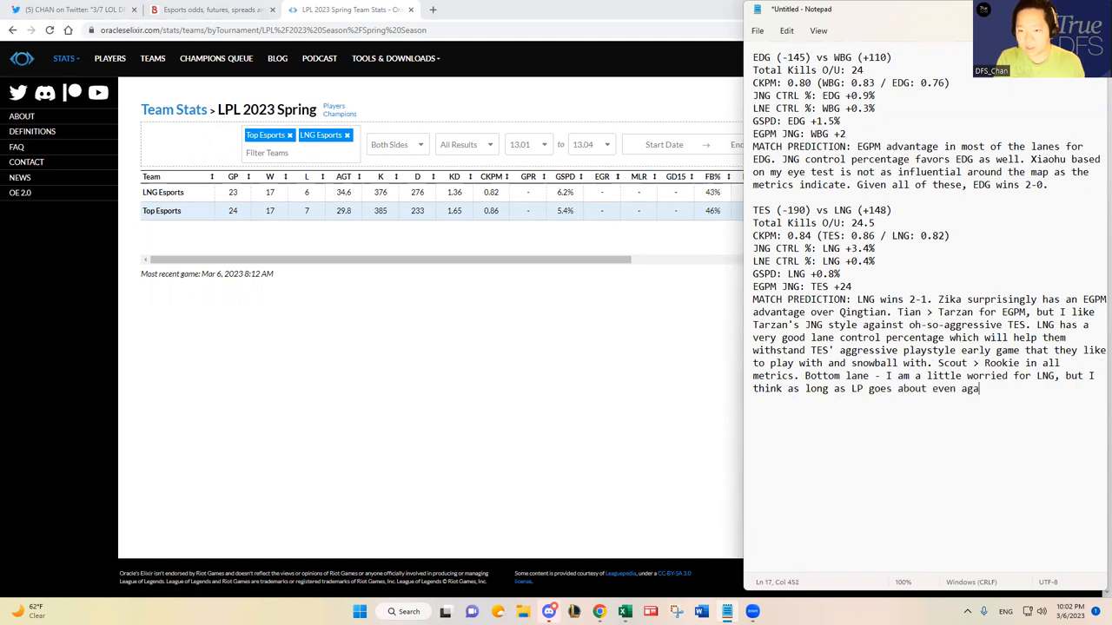
type("n")
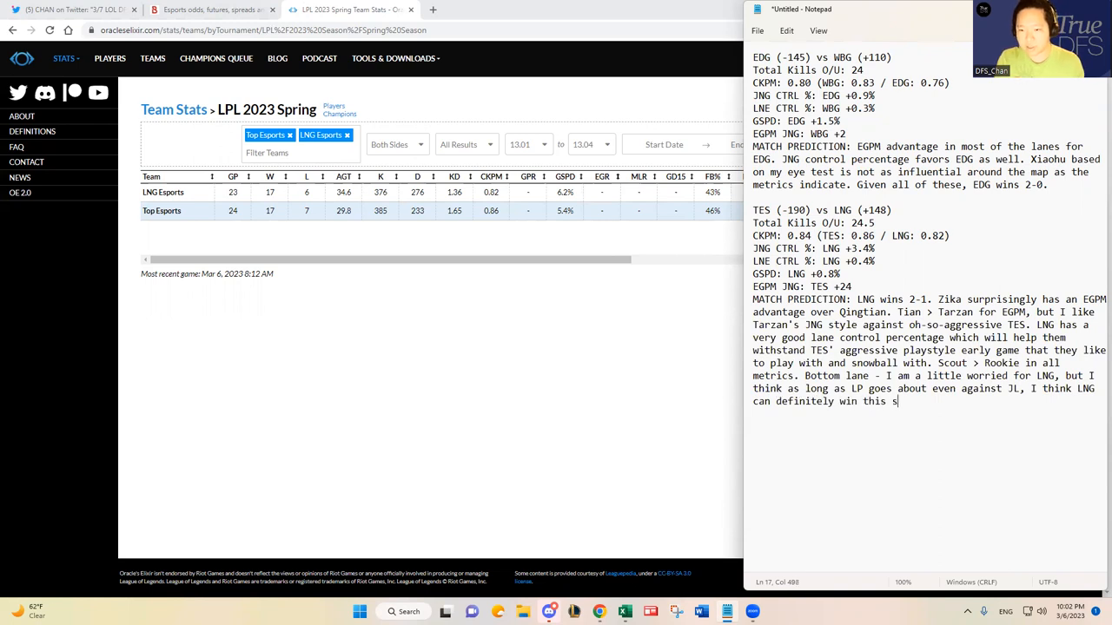
type("eries.")
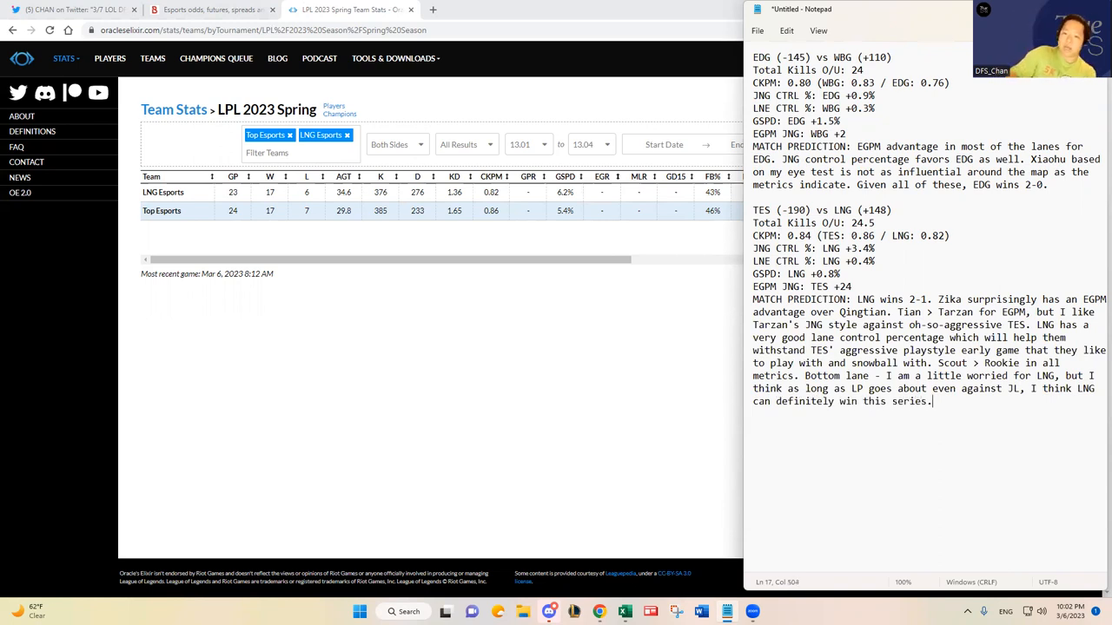